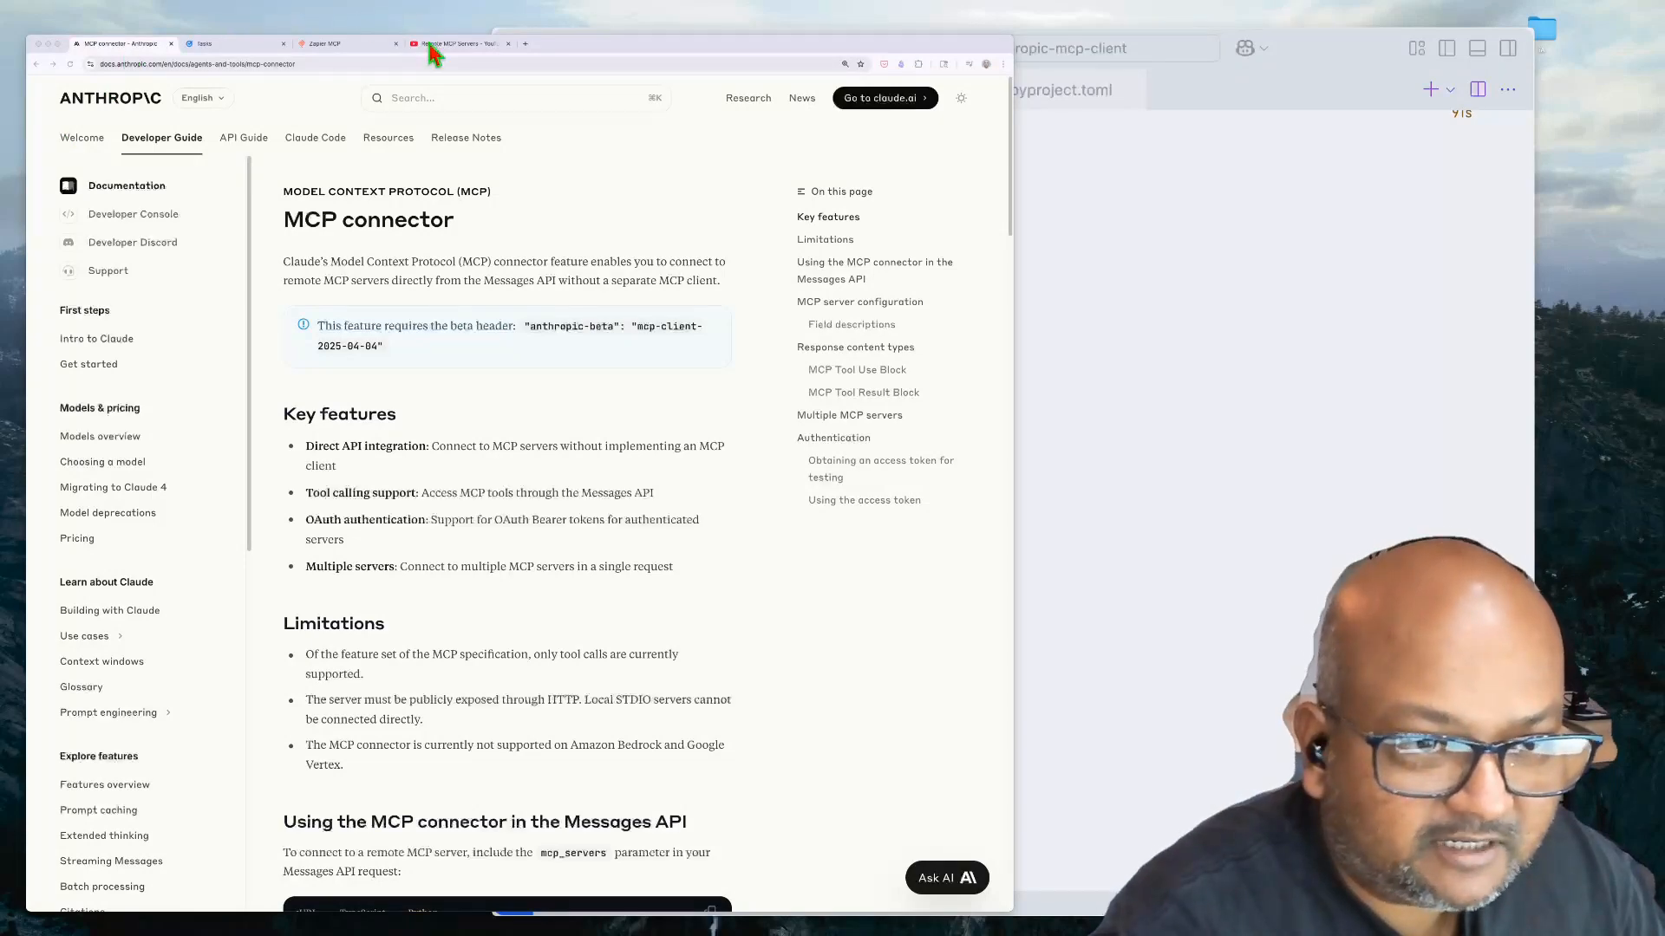
# Switch between open tabs, landing on the Remote MCP Servers YouTube video.
pyautogui.click(456, 43)
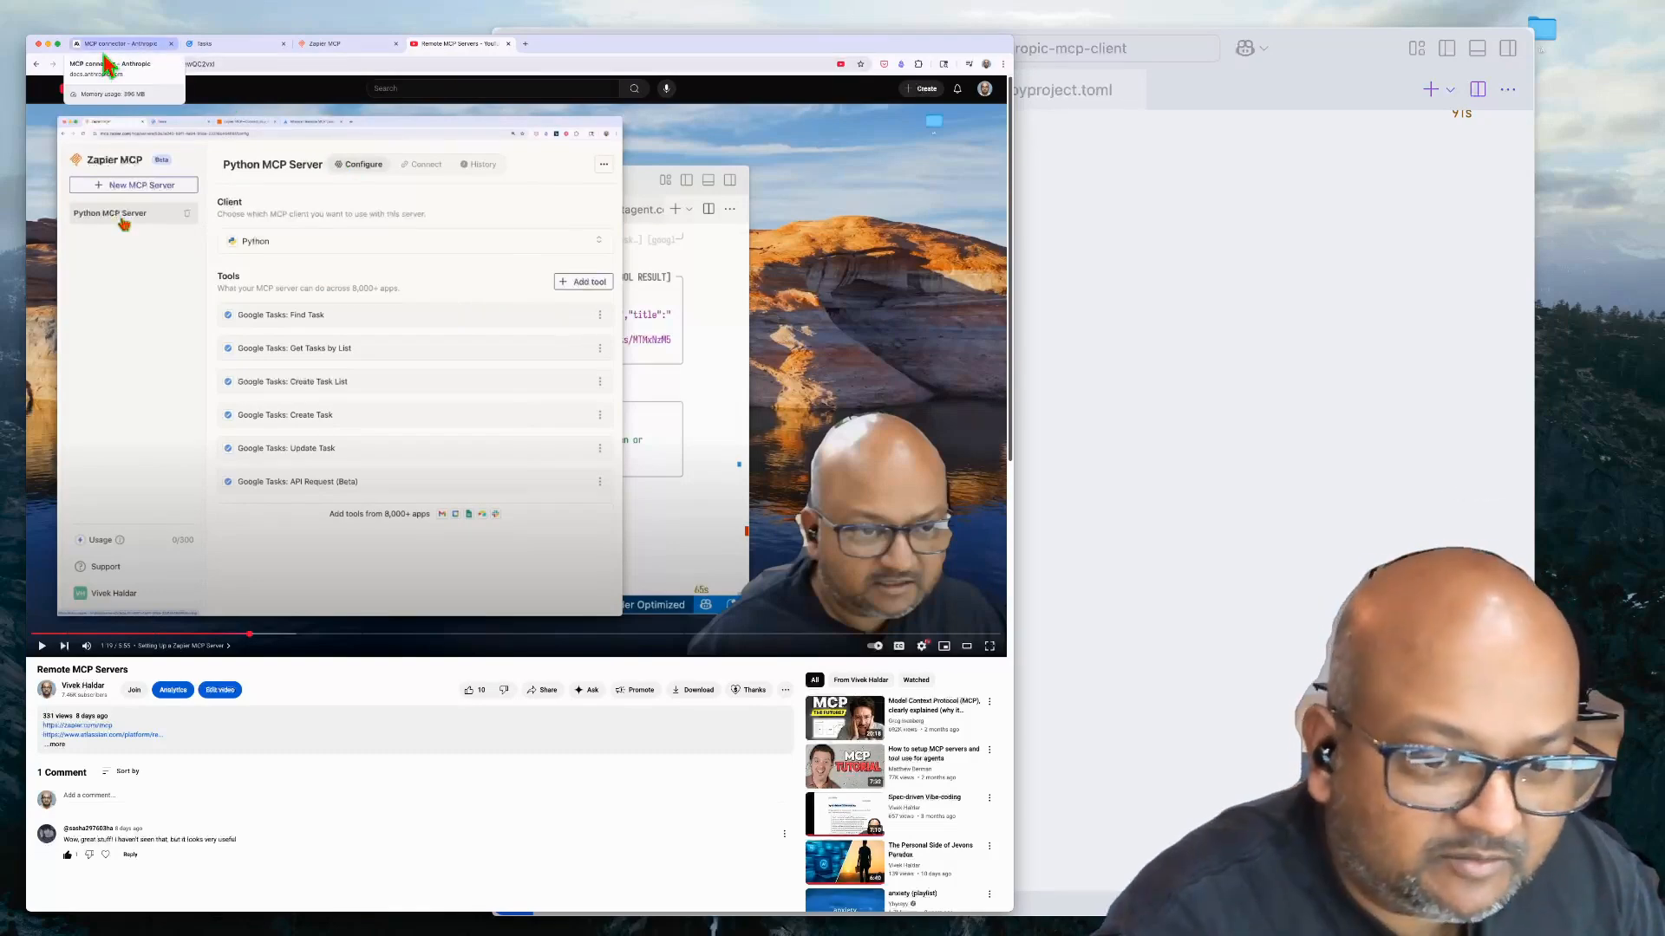
pyautogui.moveTo(281, 122)
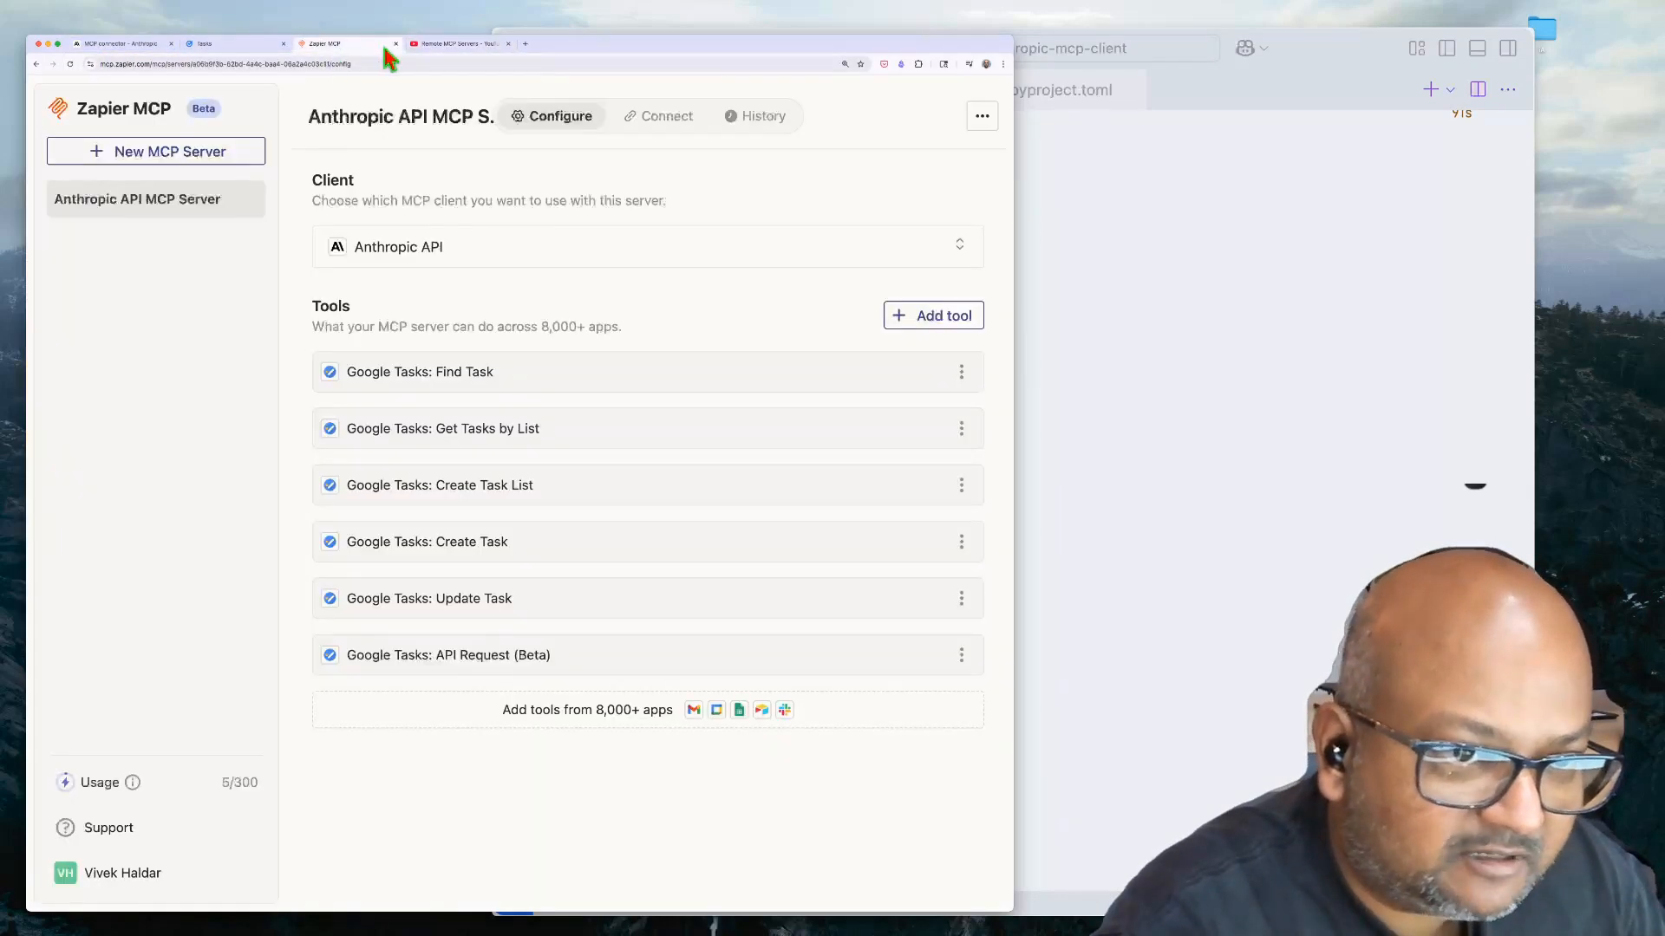
pyautogui.click(456, 44)
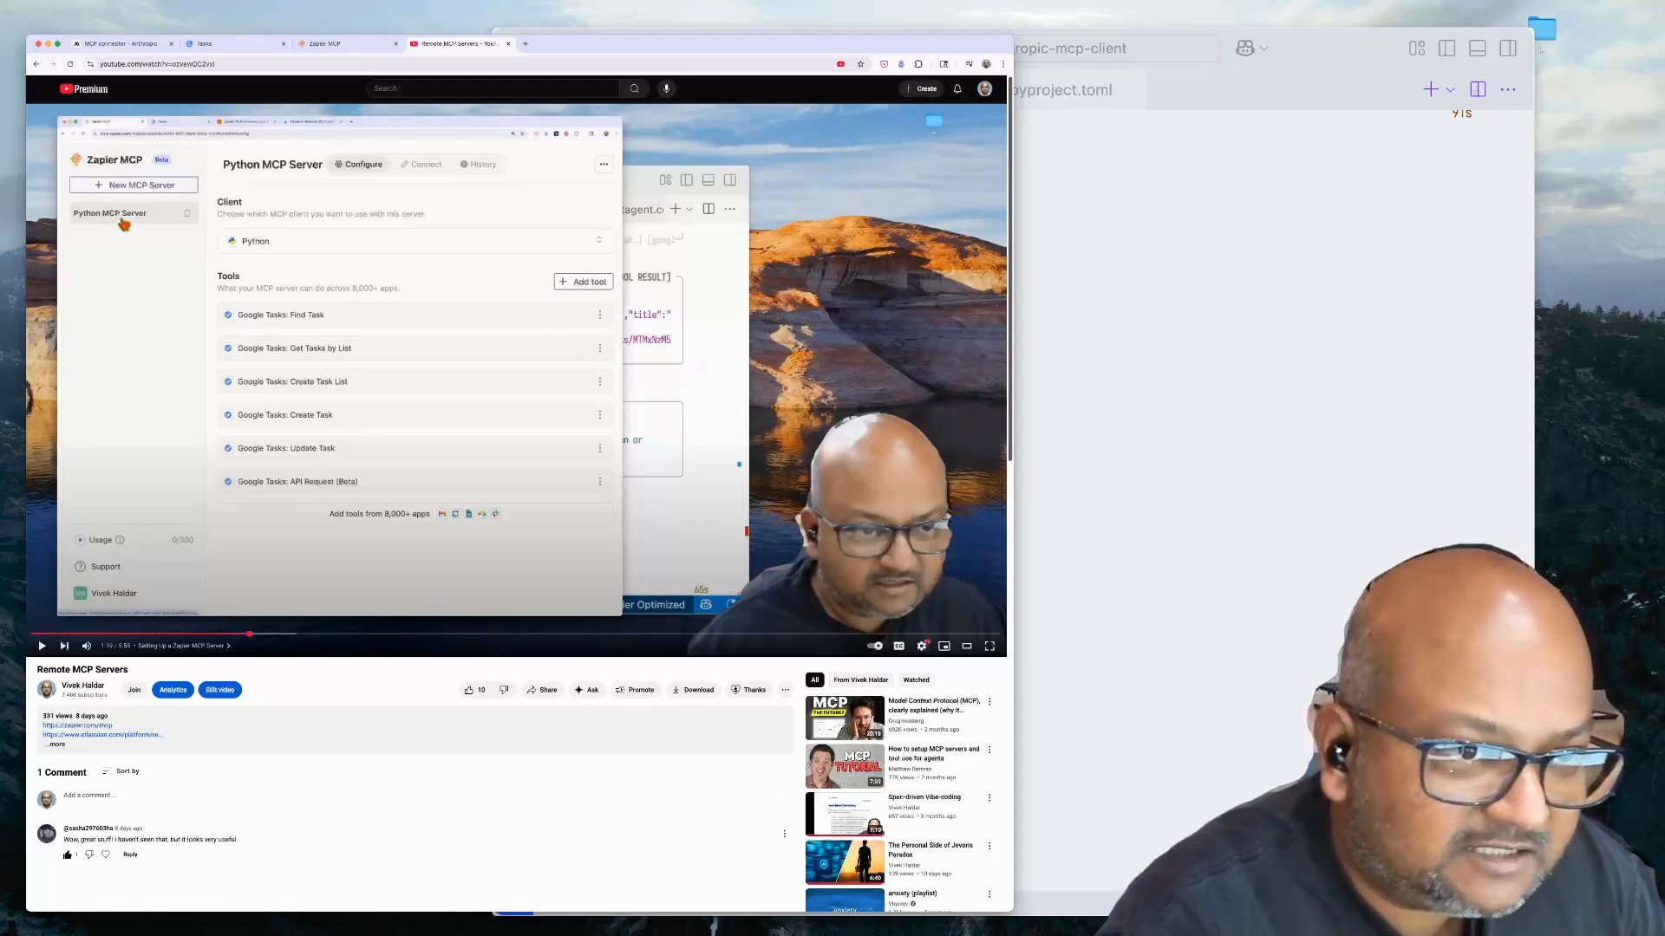
# Return to the MCP connector docs and highlight the sentence introducing the connector.
pyautogui.click(116, 44)
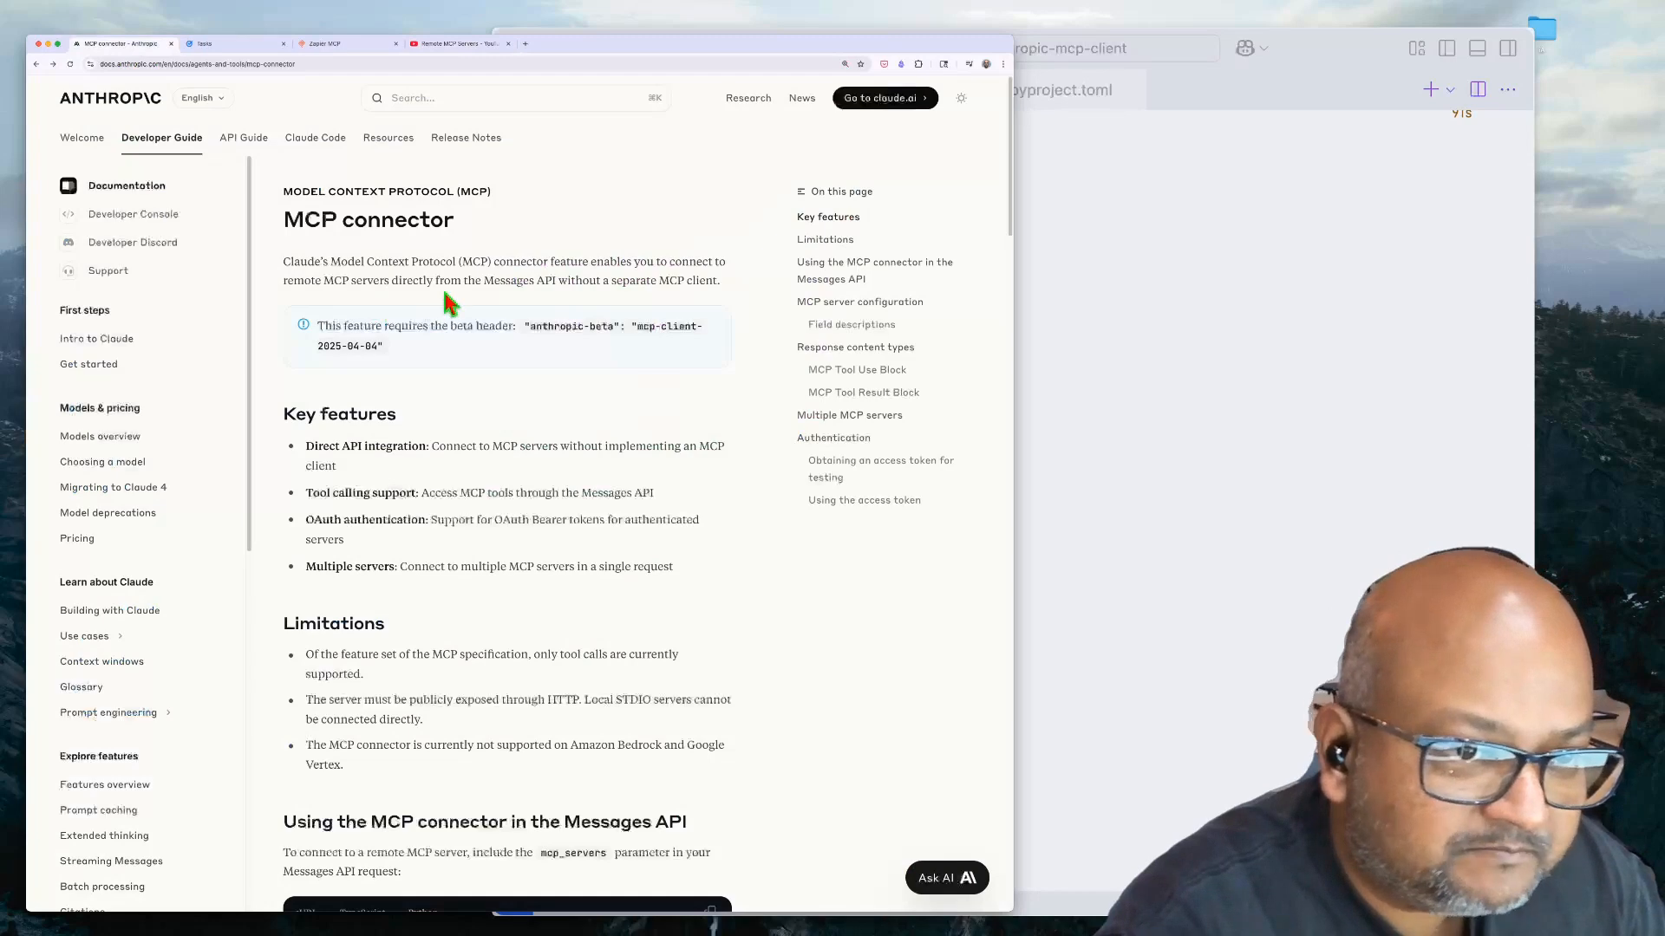
pyautogui.moveTo(472, 260)
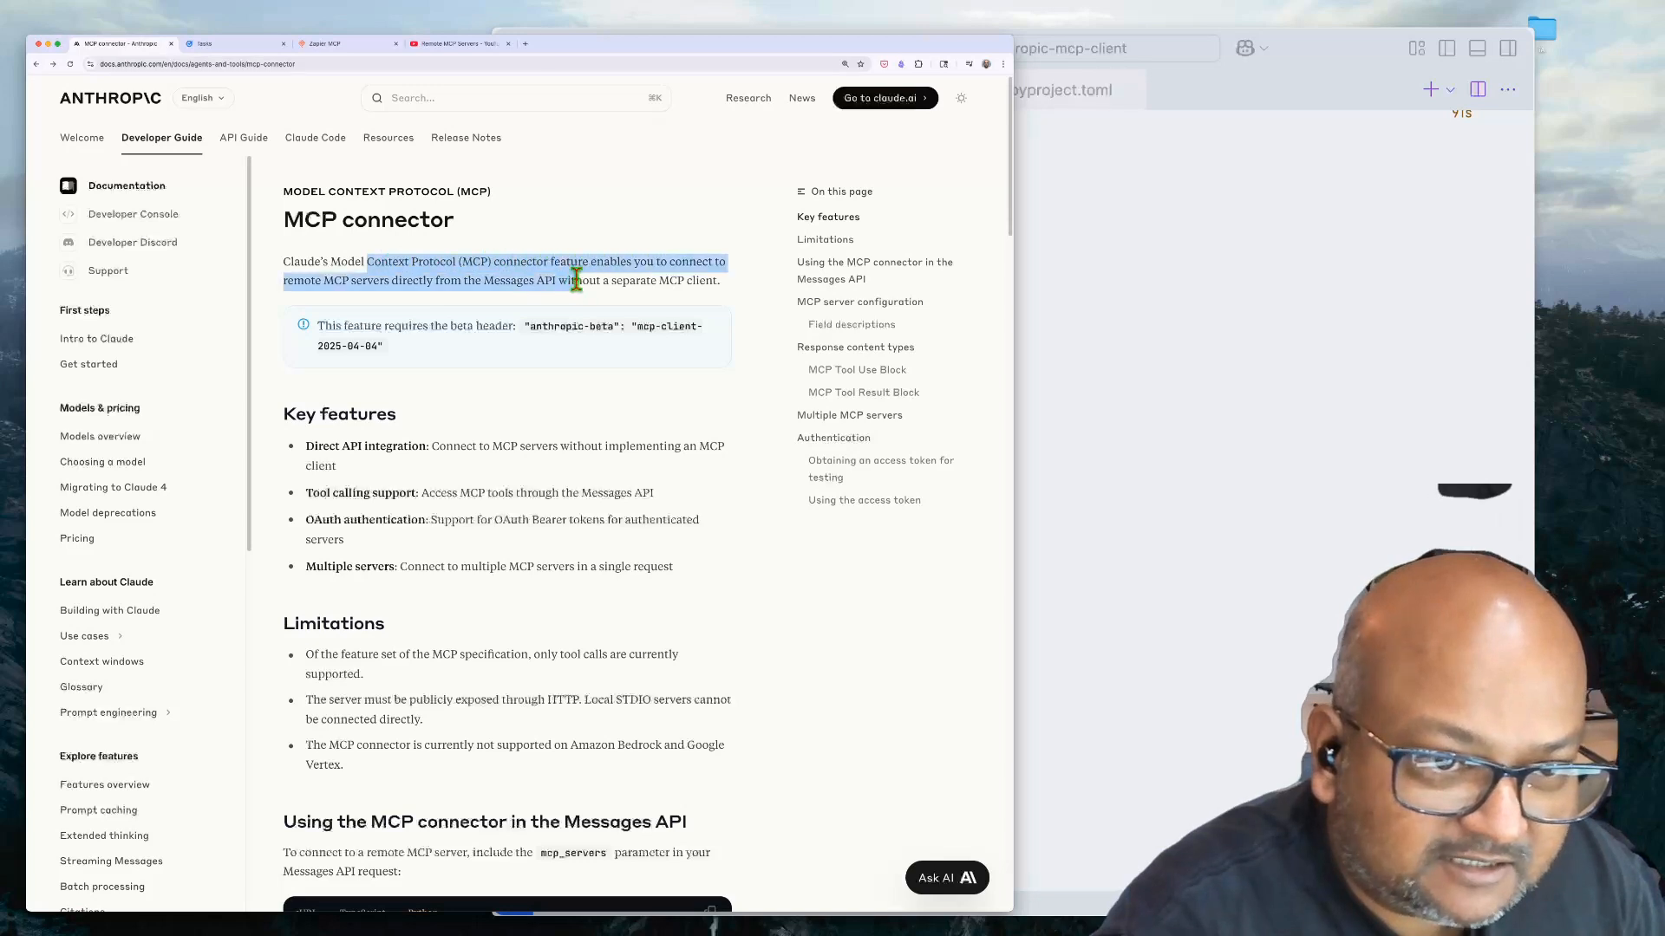
pyautogui.moveTo(530, 305)
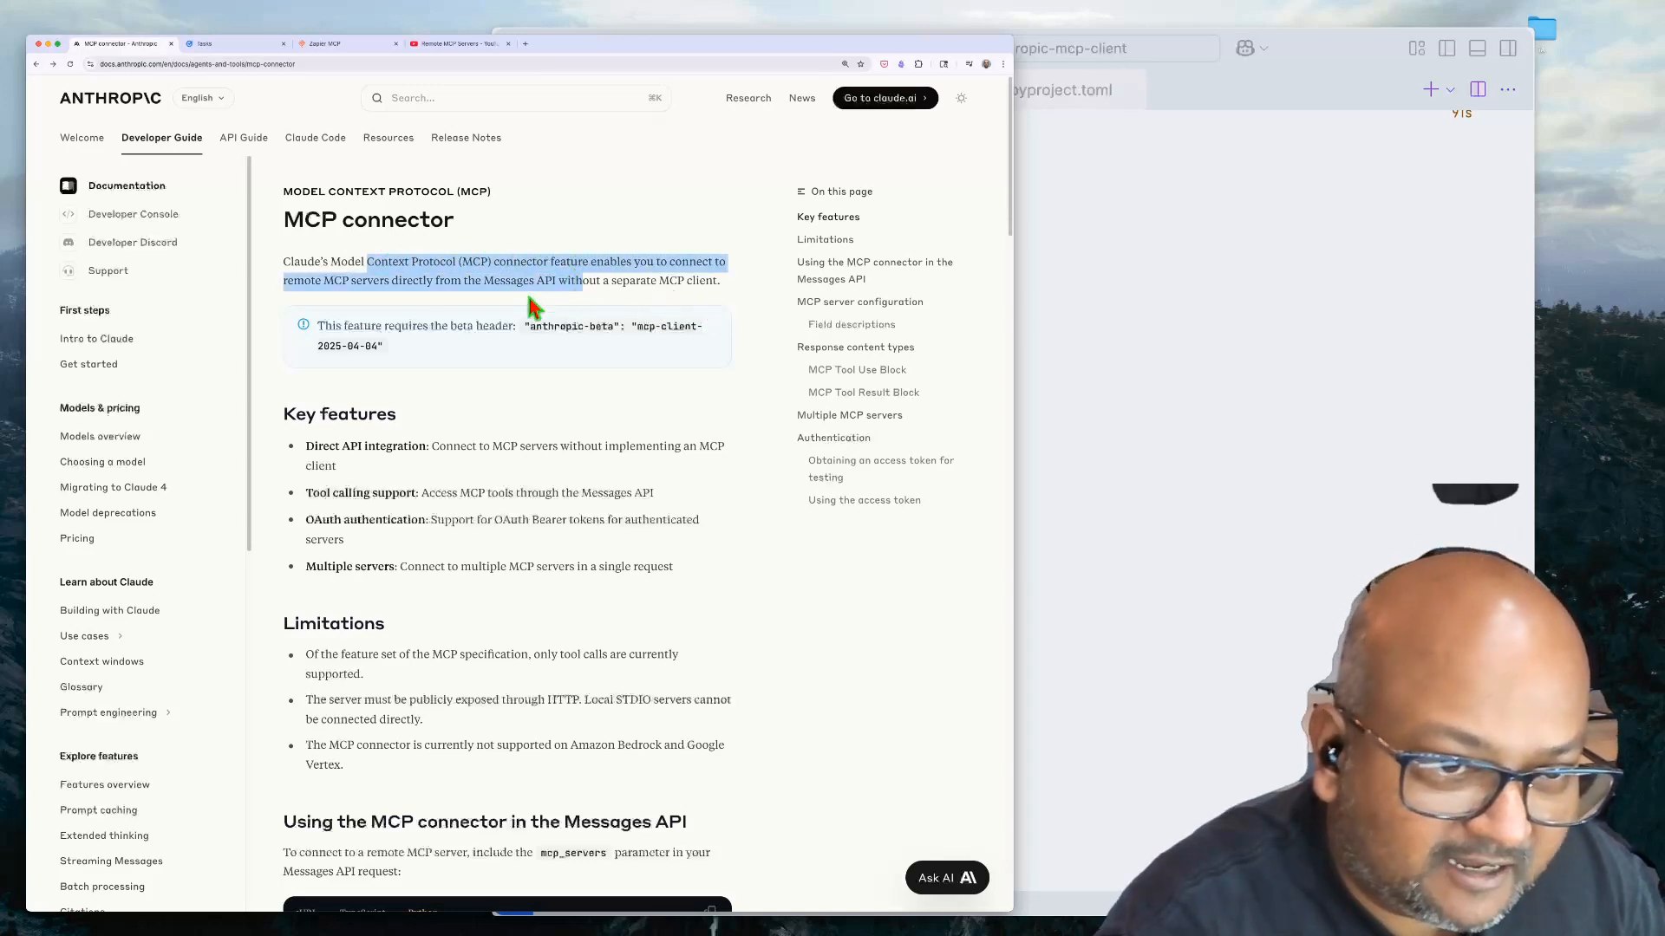
pyautogui.moveTo(435, 444)
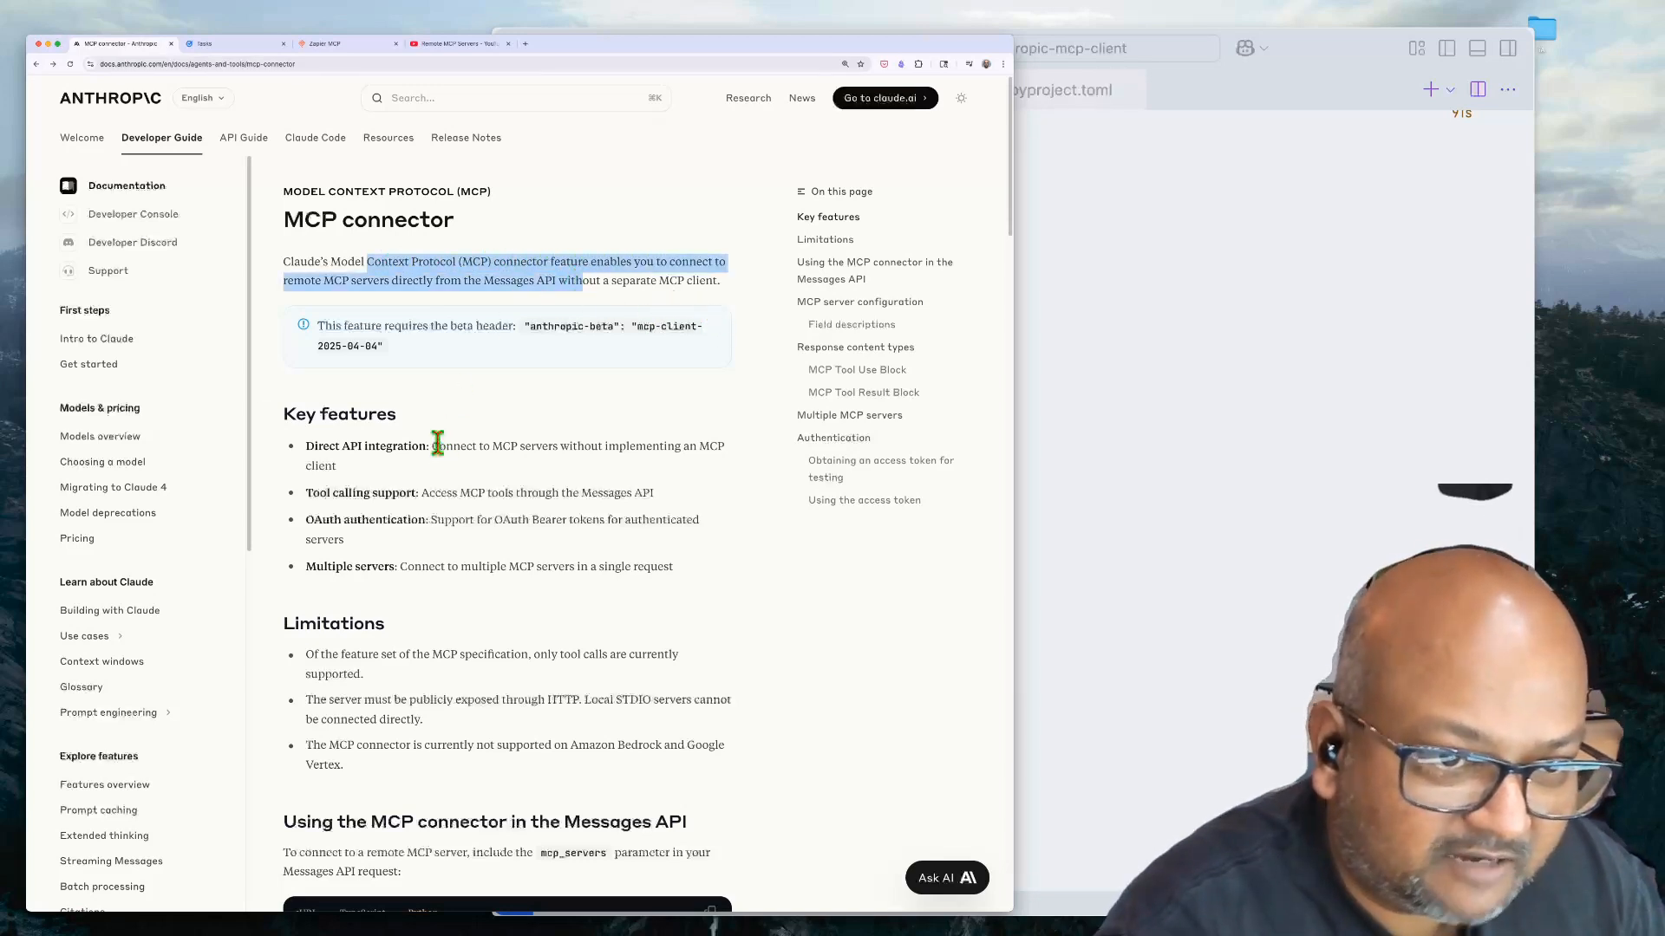
pyautogui.click(385, 262)
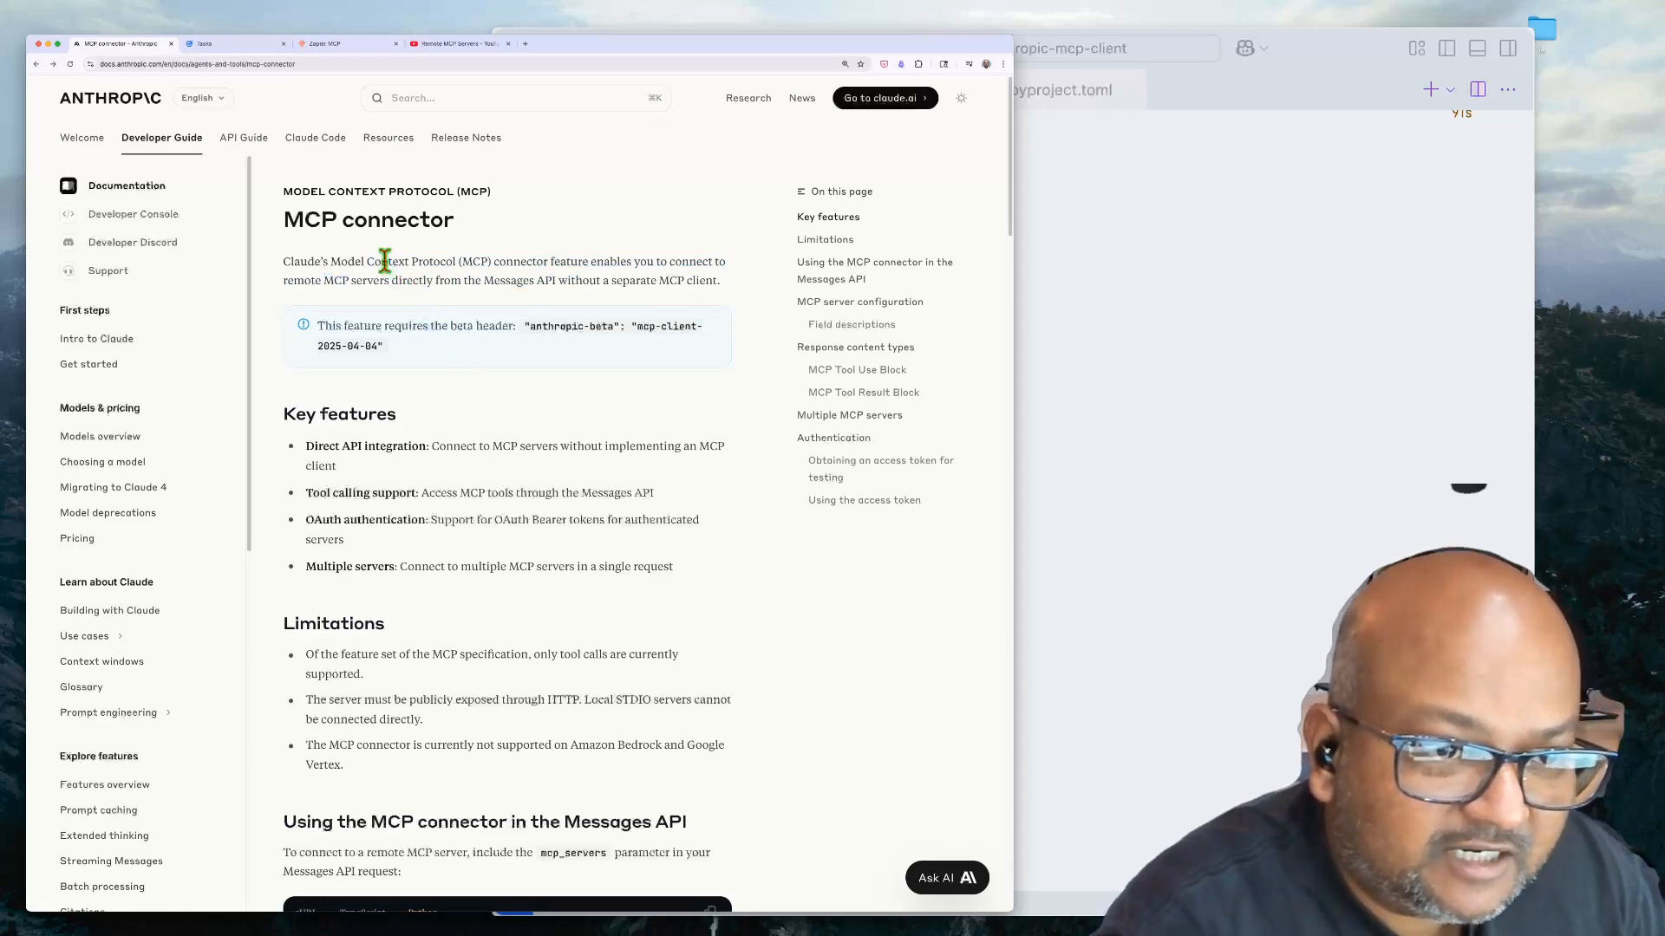
pyautogui.moveTo(328, 262); pyautogui.dragTo(562, 279)
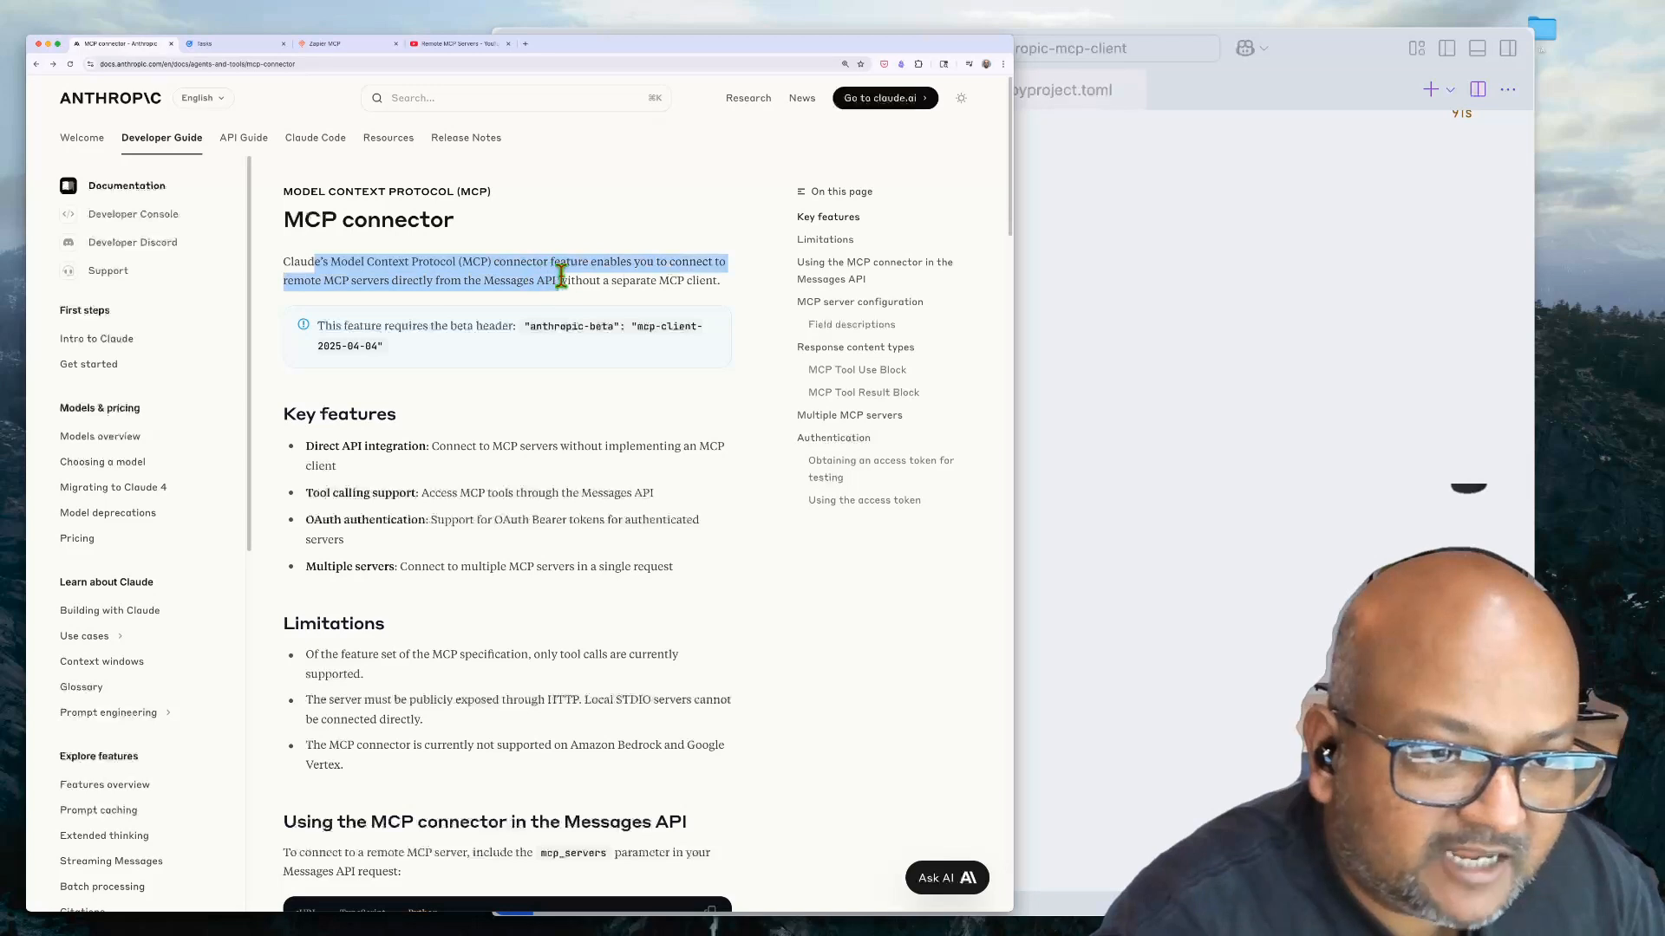
pyautogui.moveTo(425, 376)
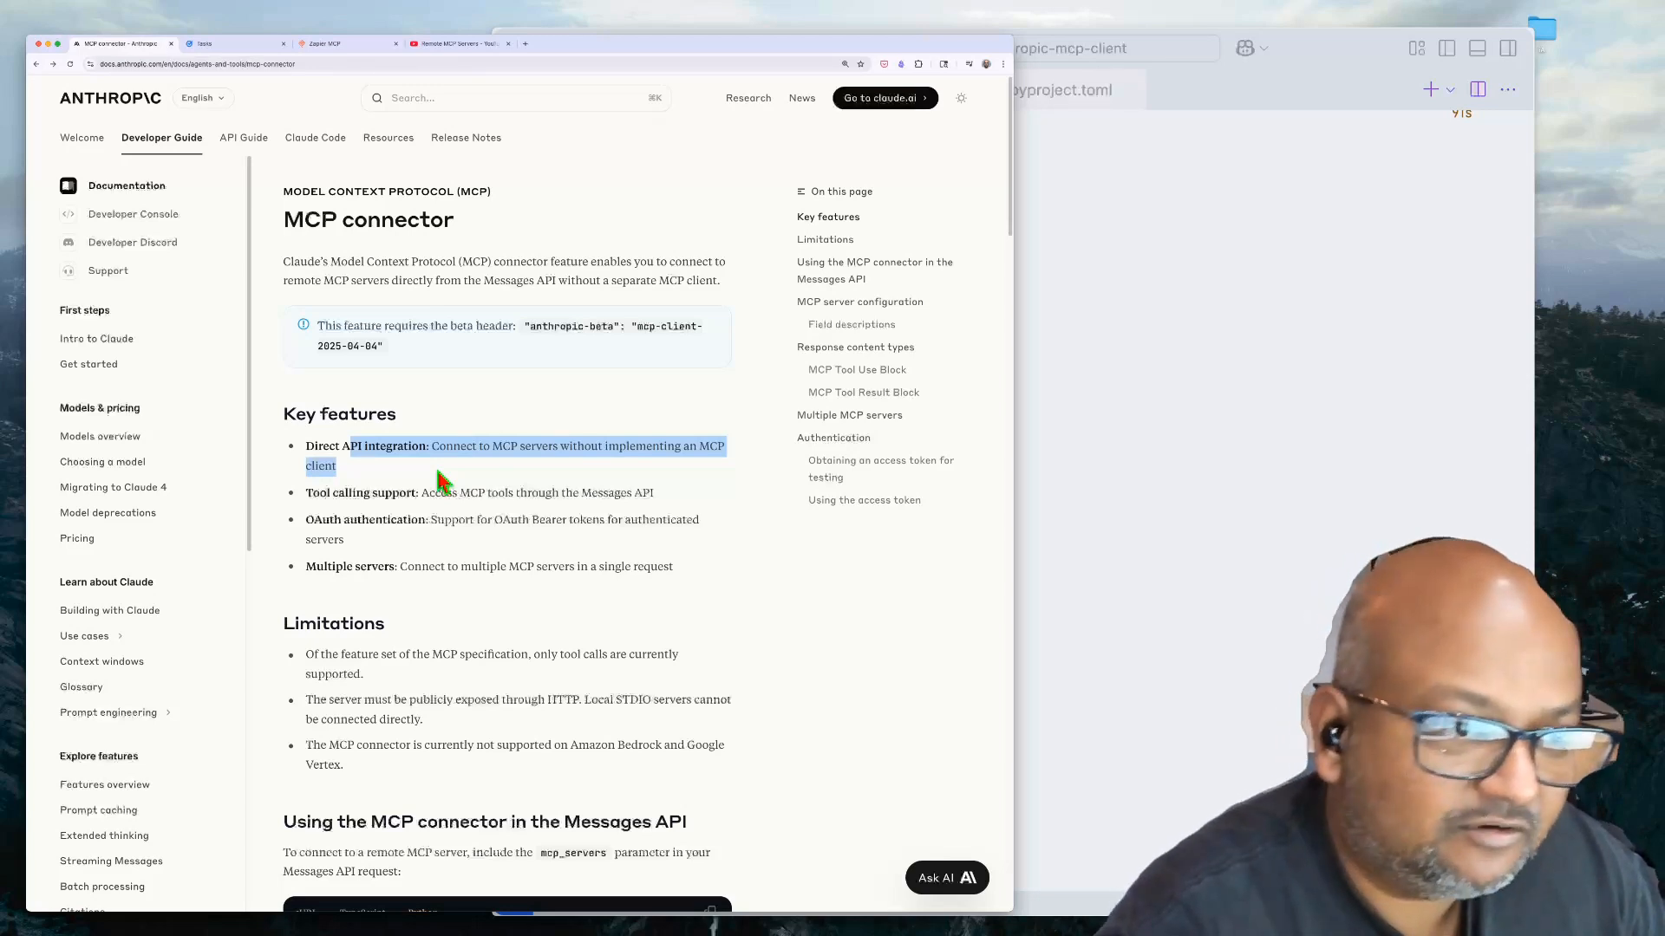
pyautogui.moveTo(624, 494)
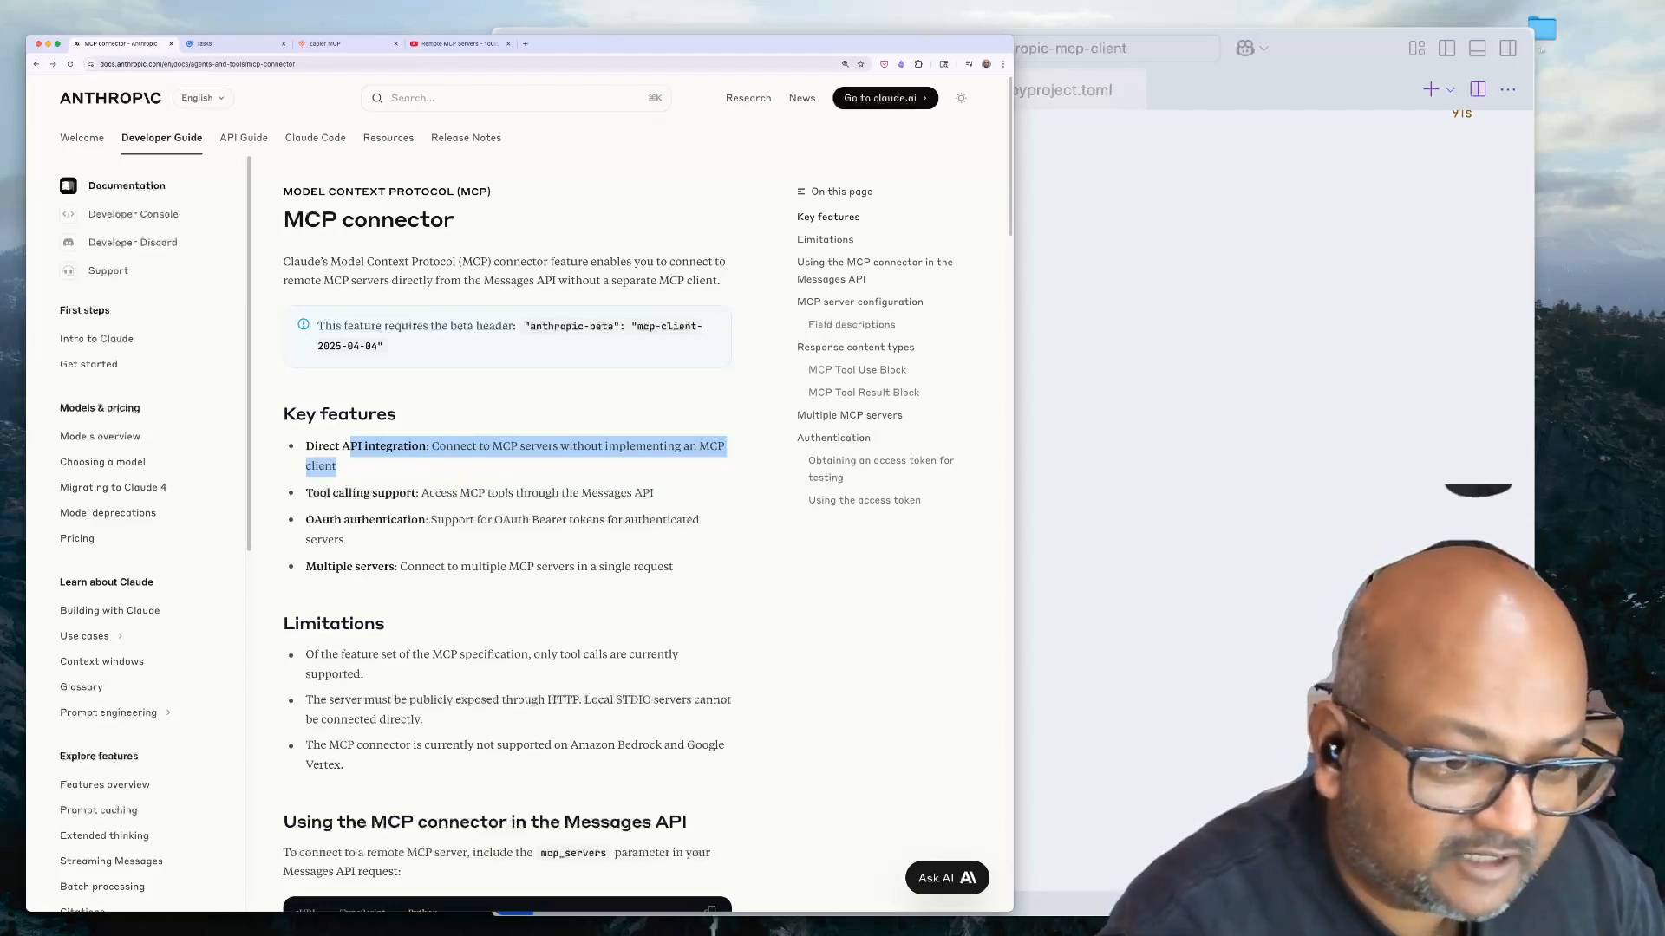
# Show the Zapier MCP server's Connect instructions for the Anthropic API client.
pyautogui.click(319, 44)
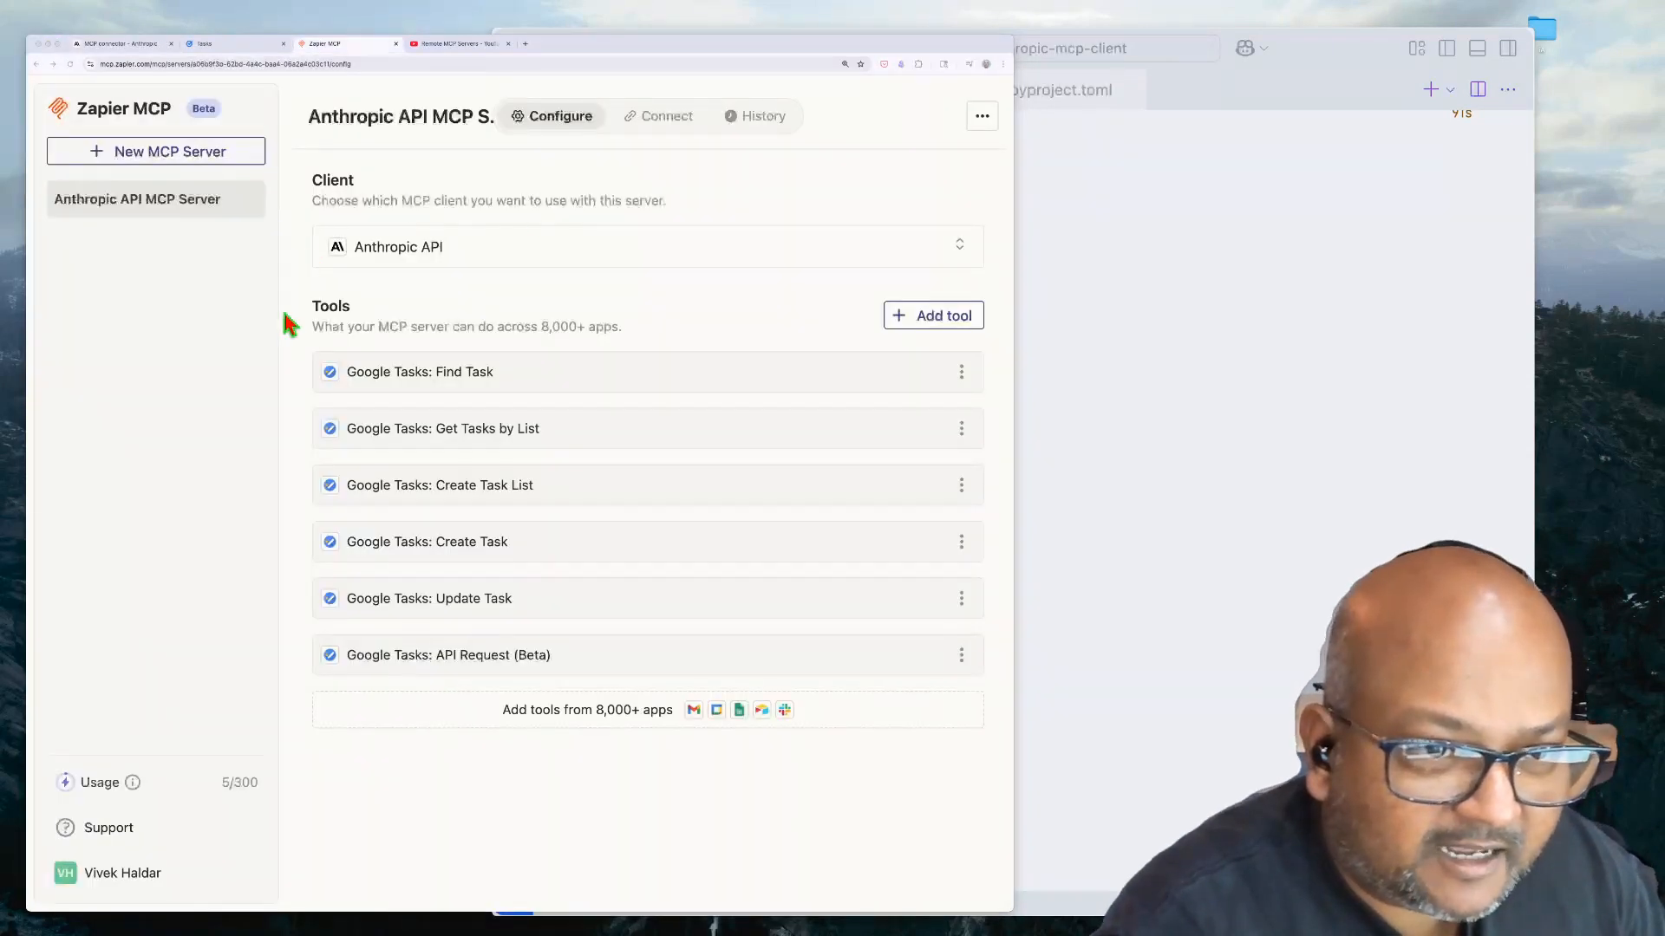
pyautogui.moveTo(364, 274)
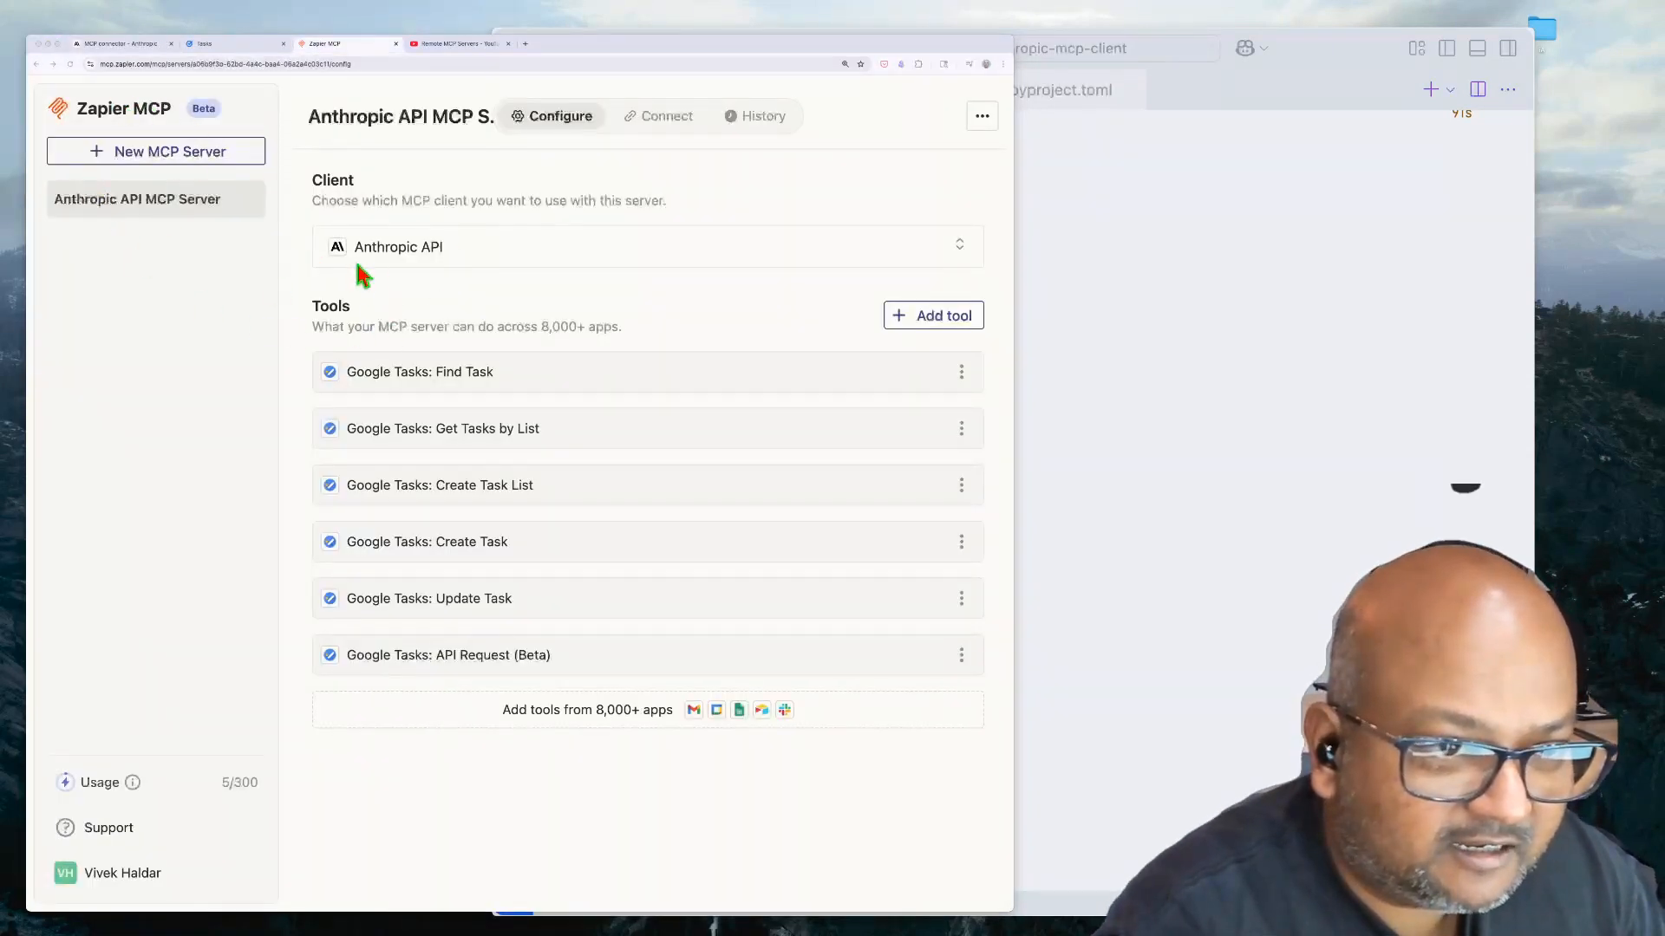
pyautogui.moveTo(366, 170)
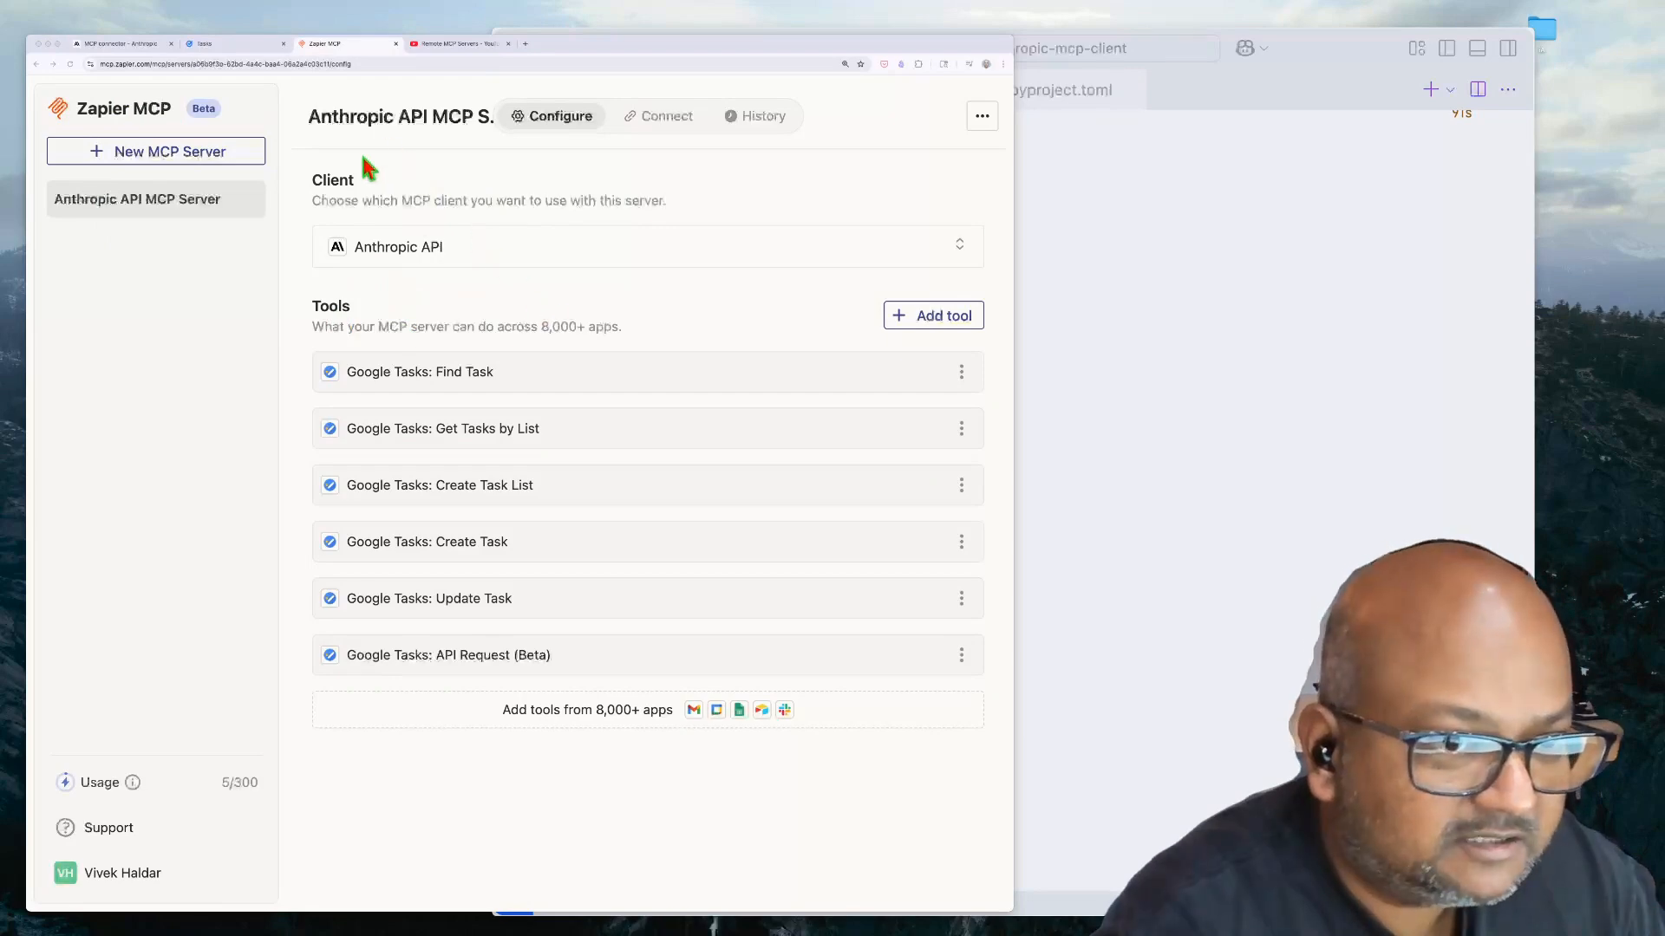
pyautogui.moveTo(432, 371)
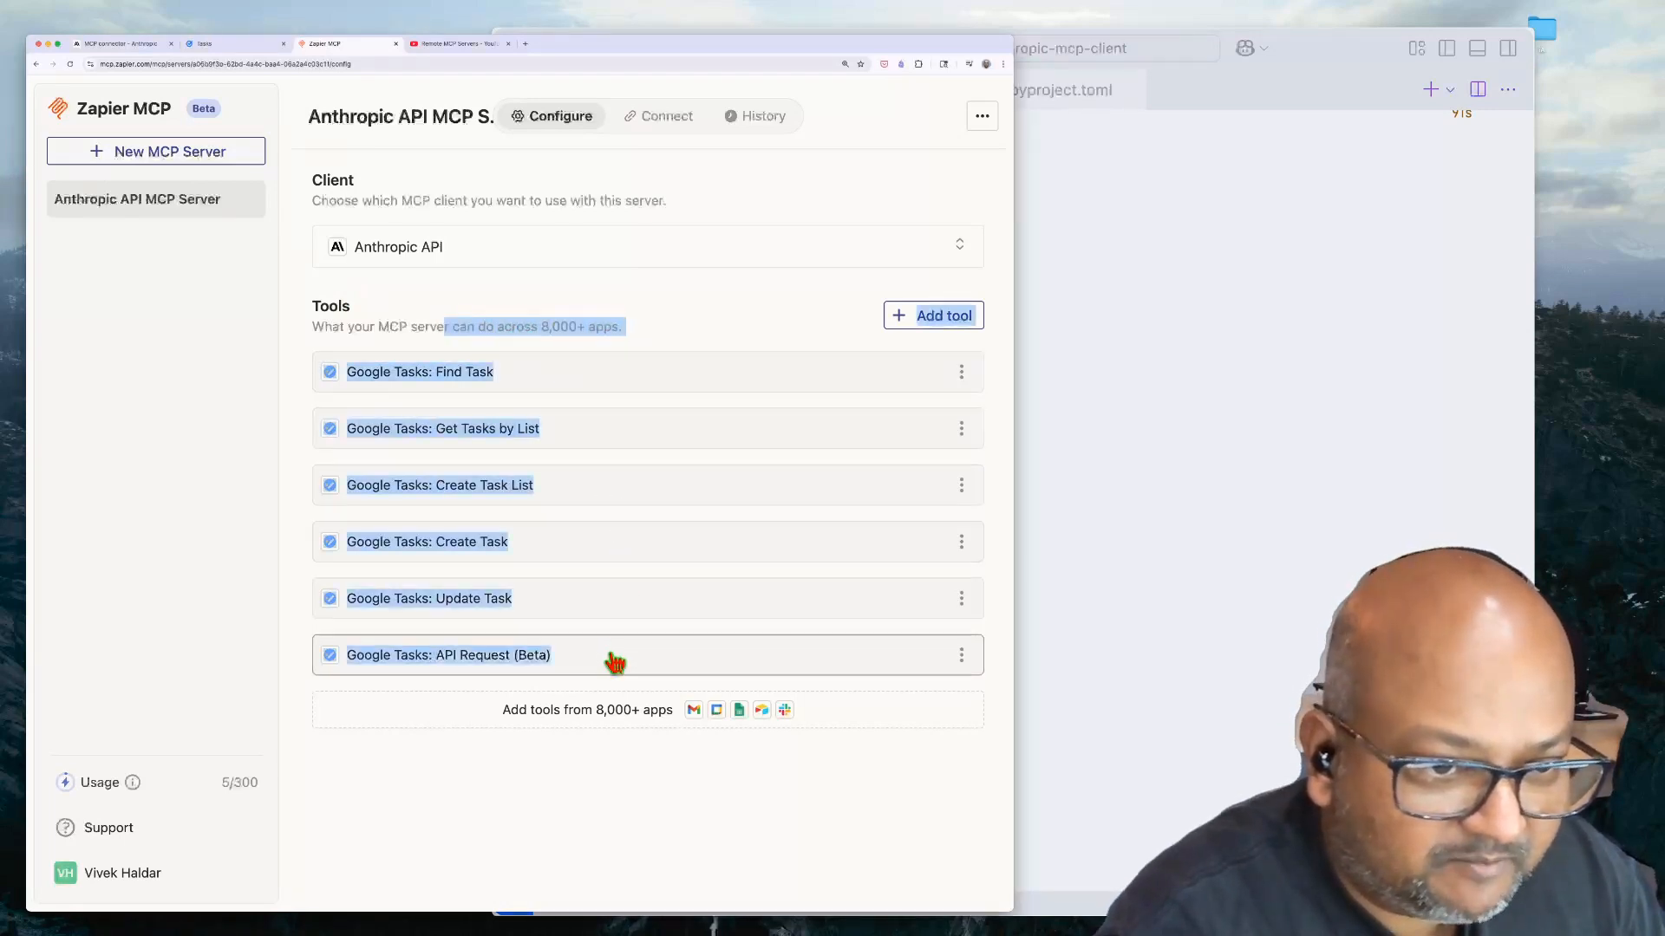
pyautogui.click(647, 246)
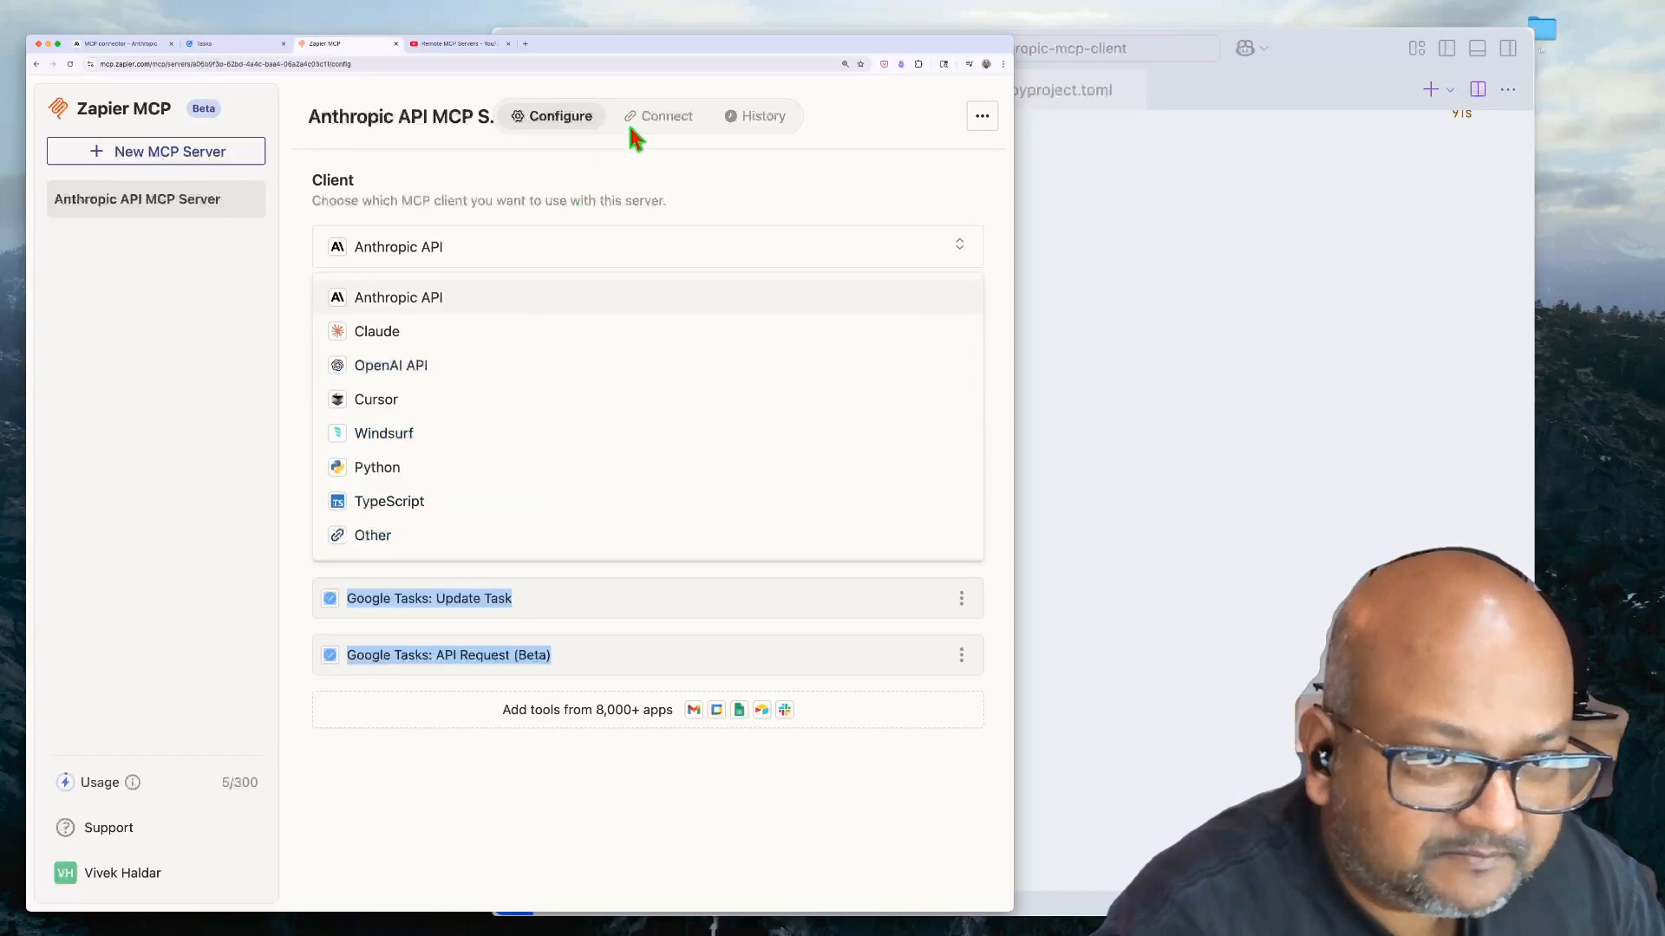
pyautogui.click(661, 116)
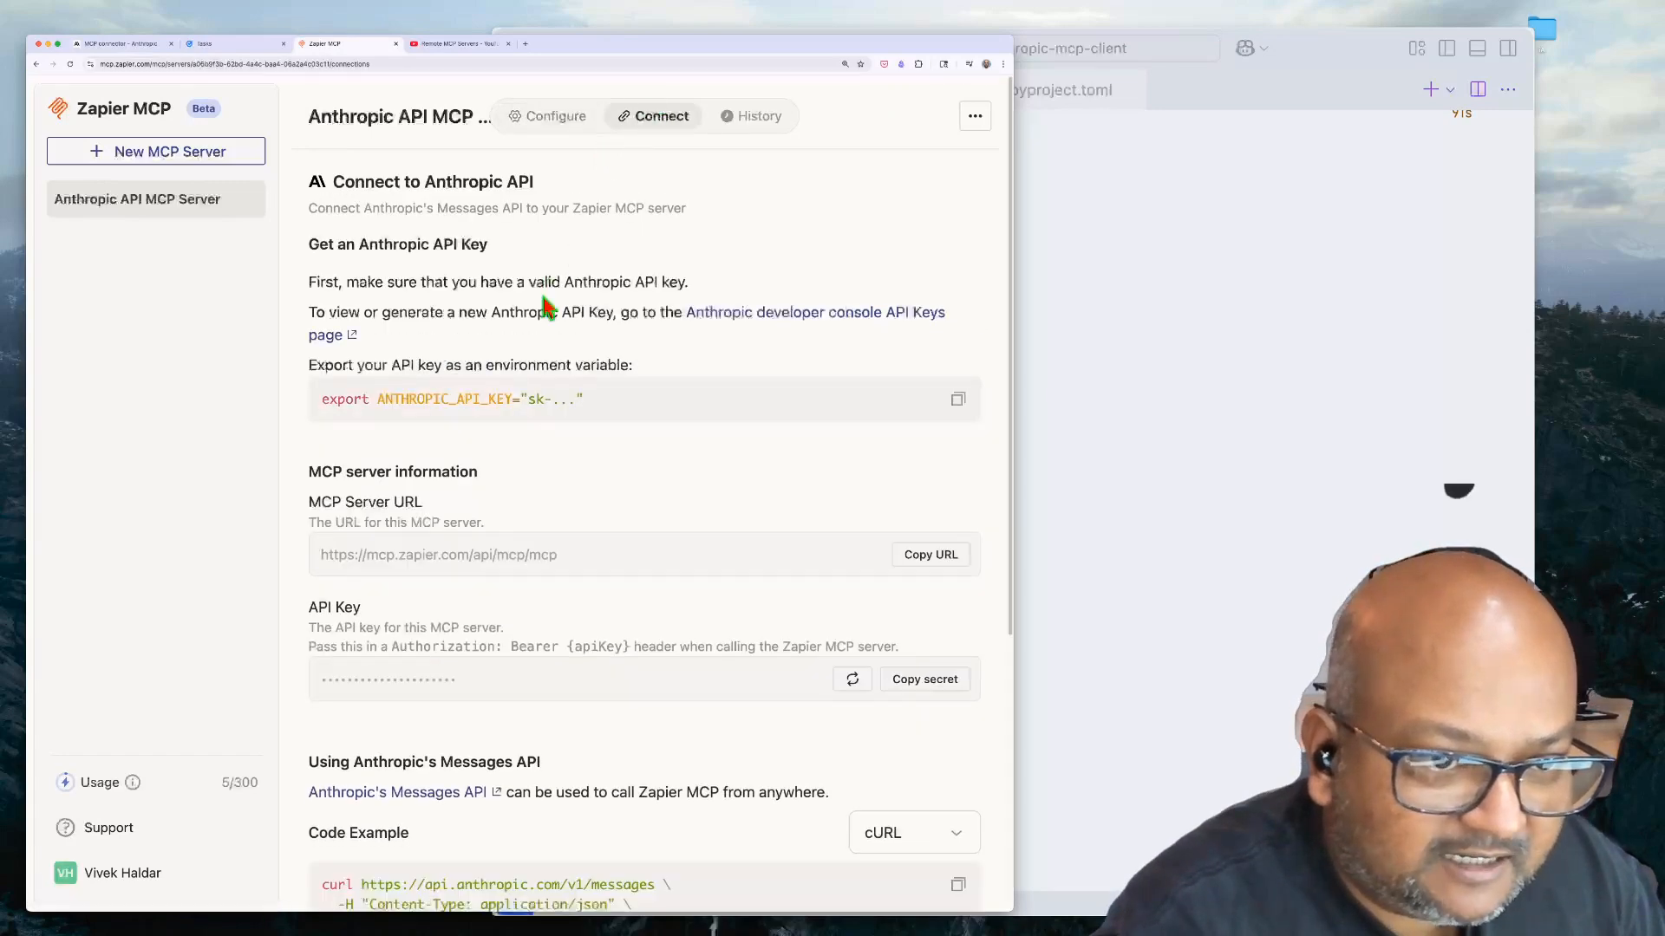
# Reach the Code Example section and reveal its language choices.
pyautogui.scroll(-3)
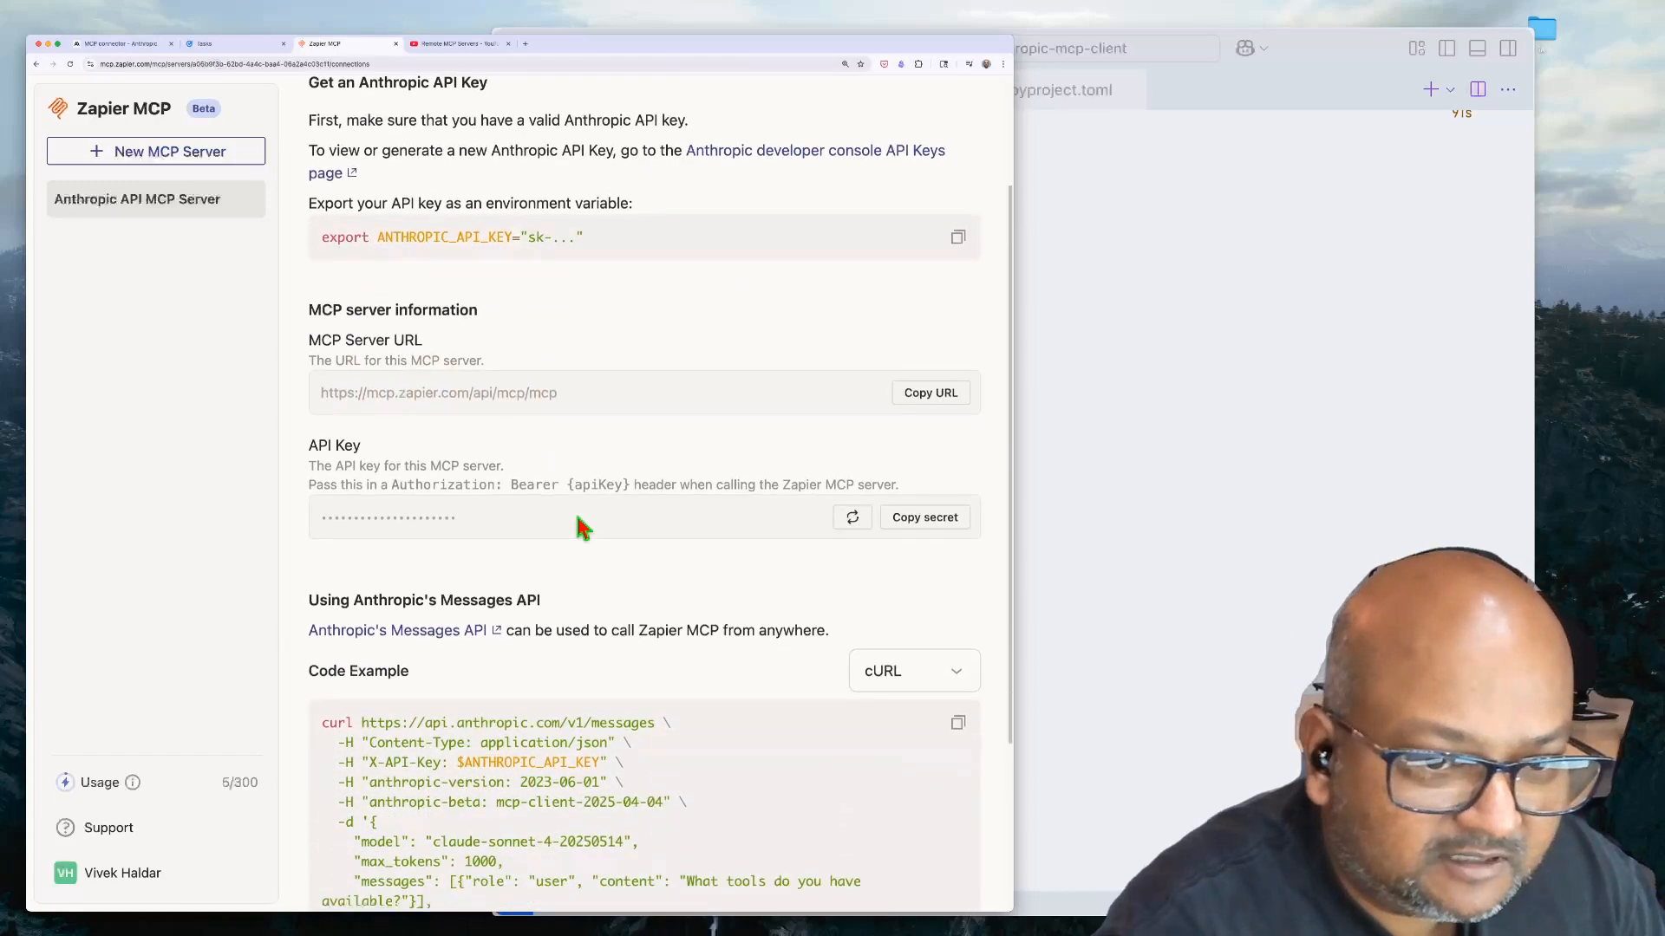
pyautogui.scroll(-3)
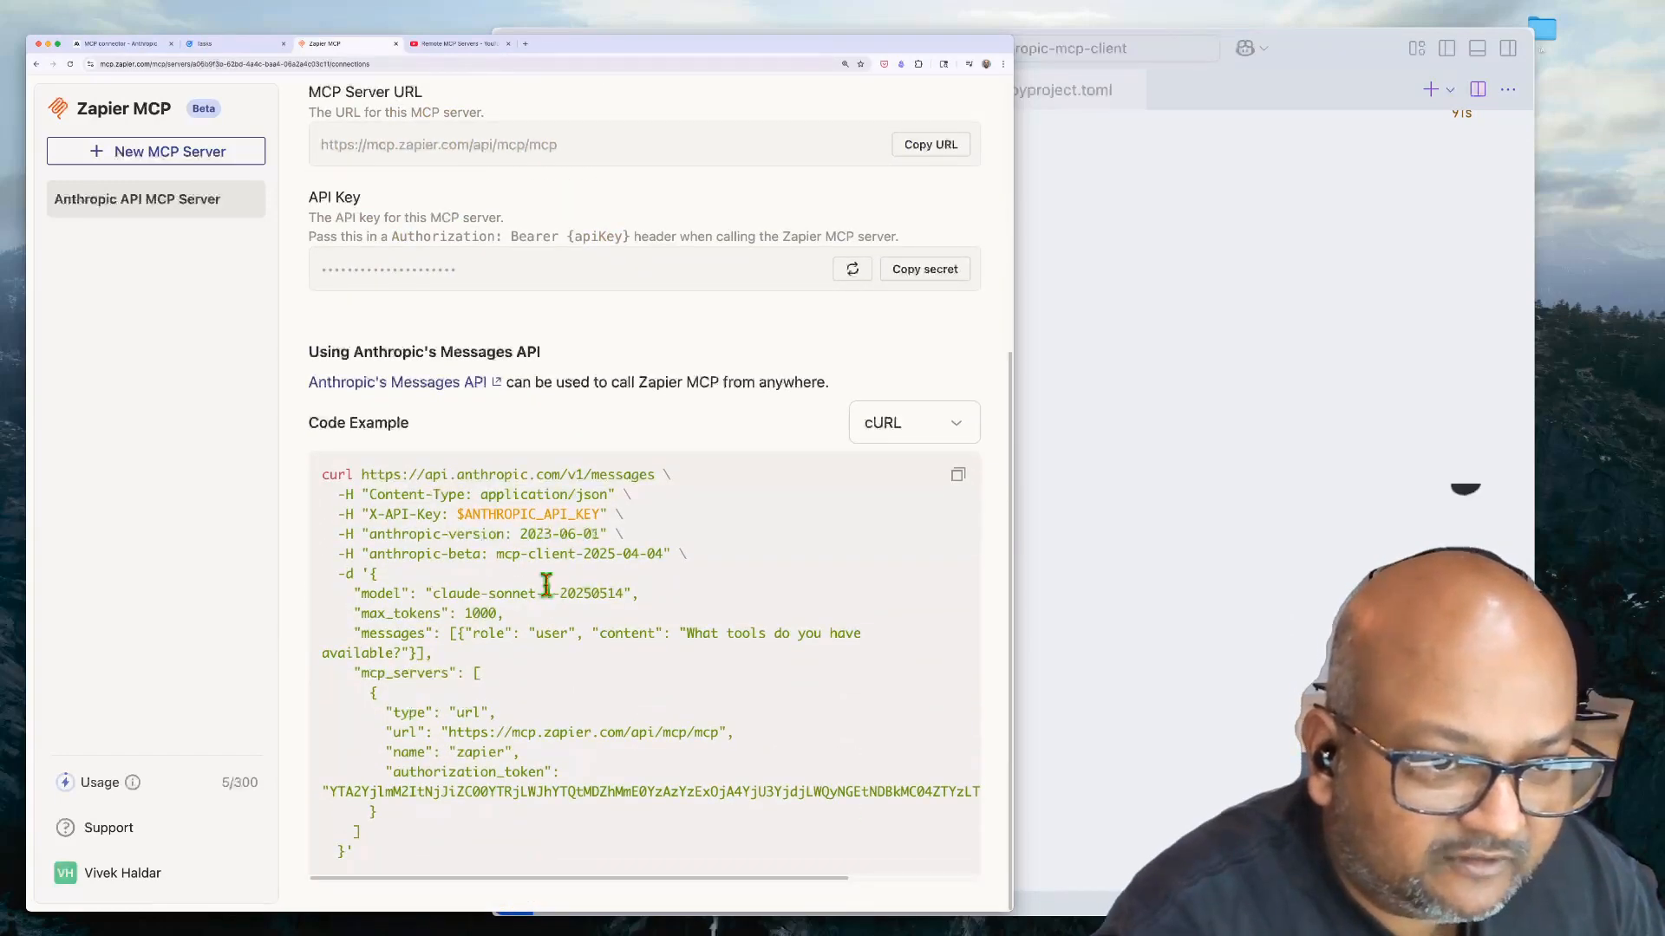
pyautogui.click(910, 423)
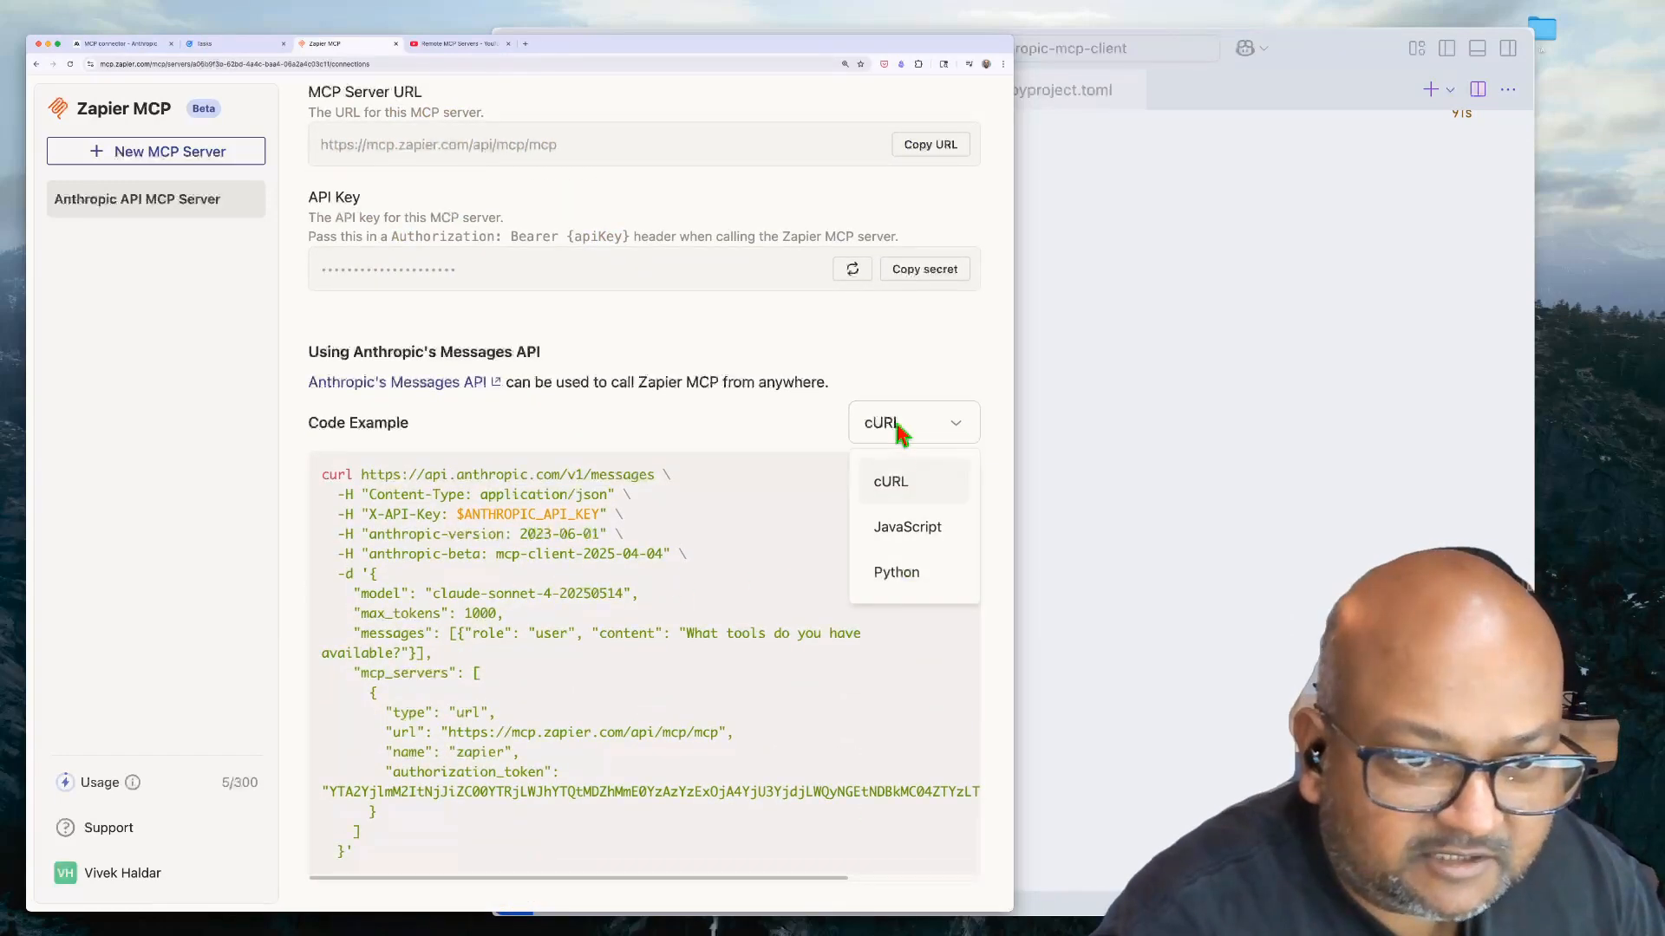
# Display the Zapier MCP code example in Python rather than cURL.
pyautogui.click(897, 573)
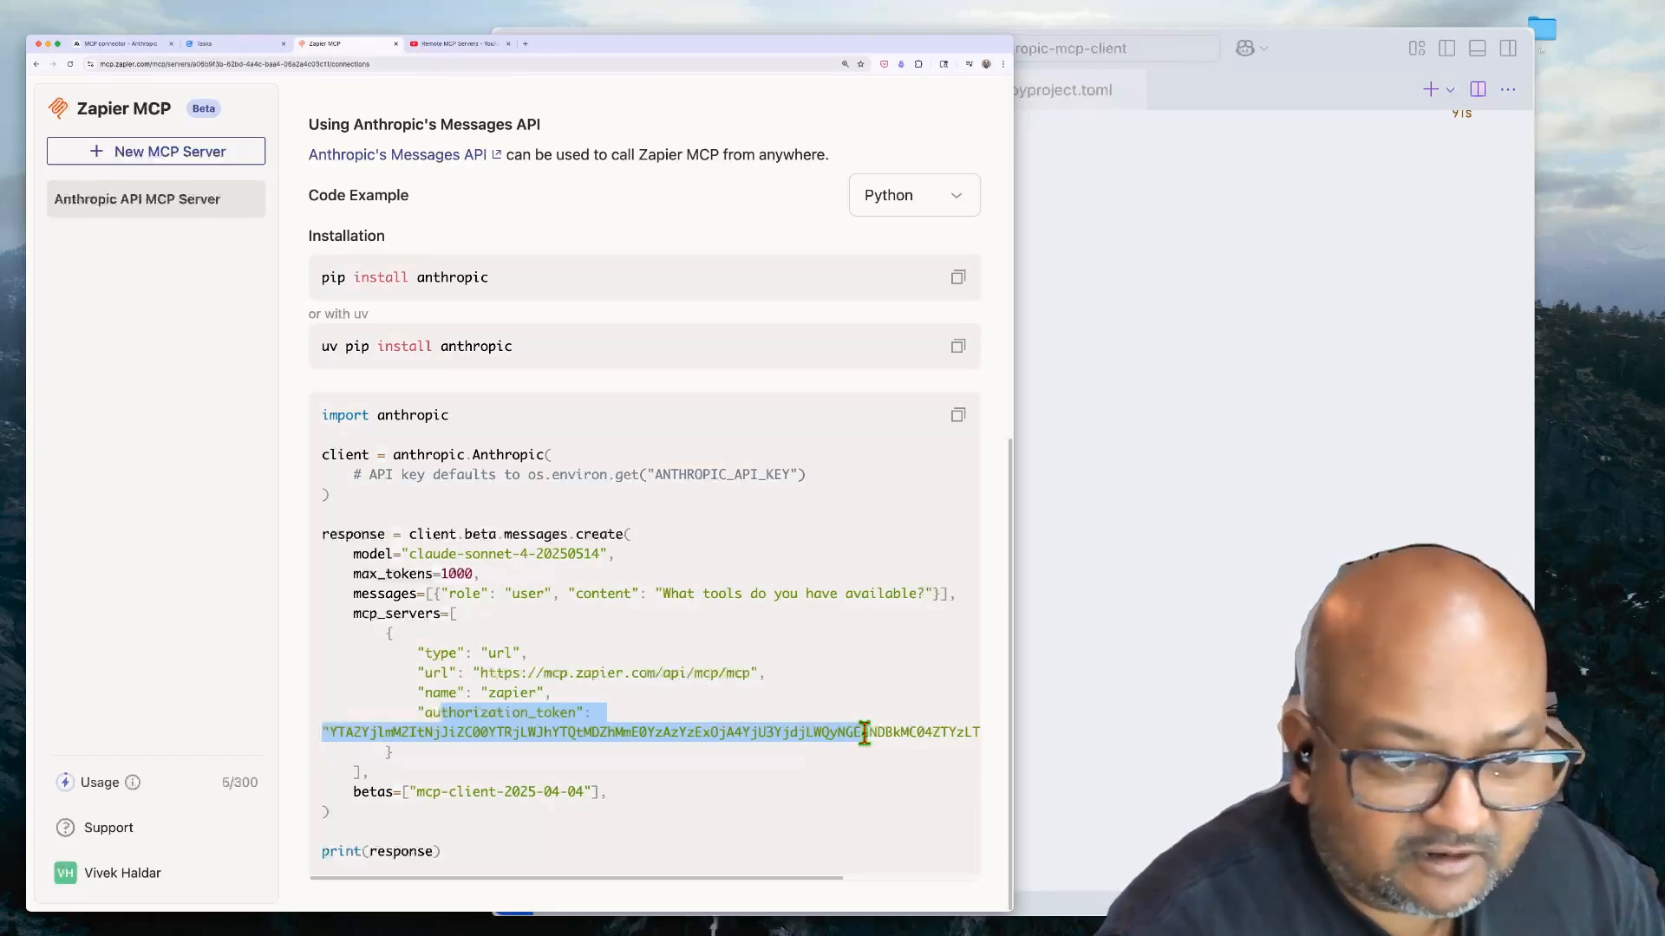
pyautogui.moveTo(696, 700)
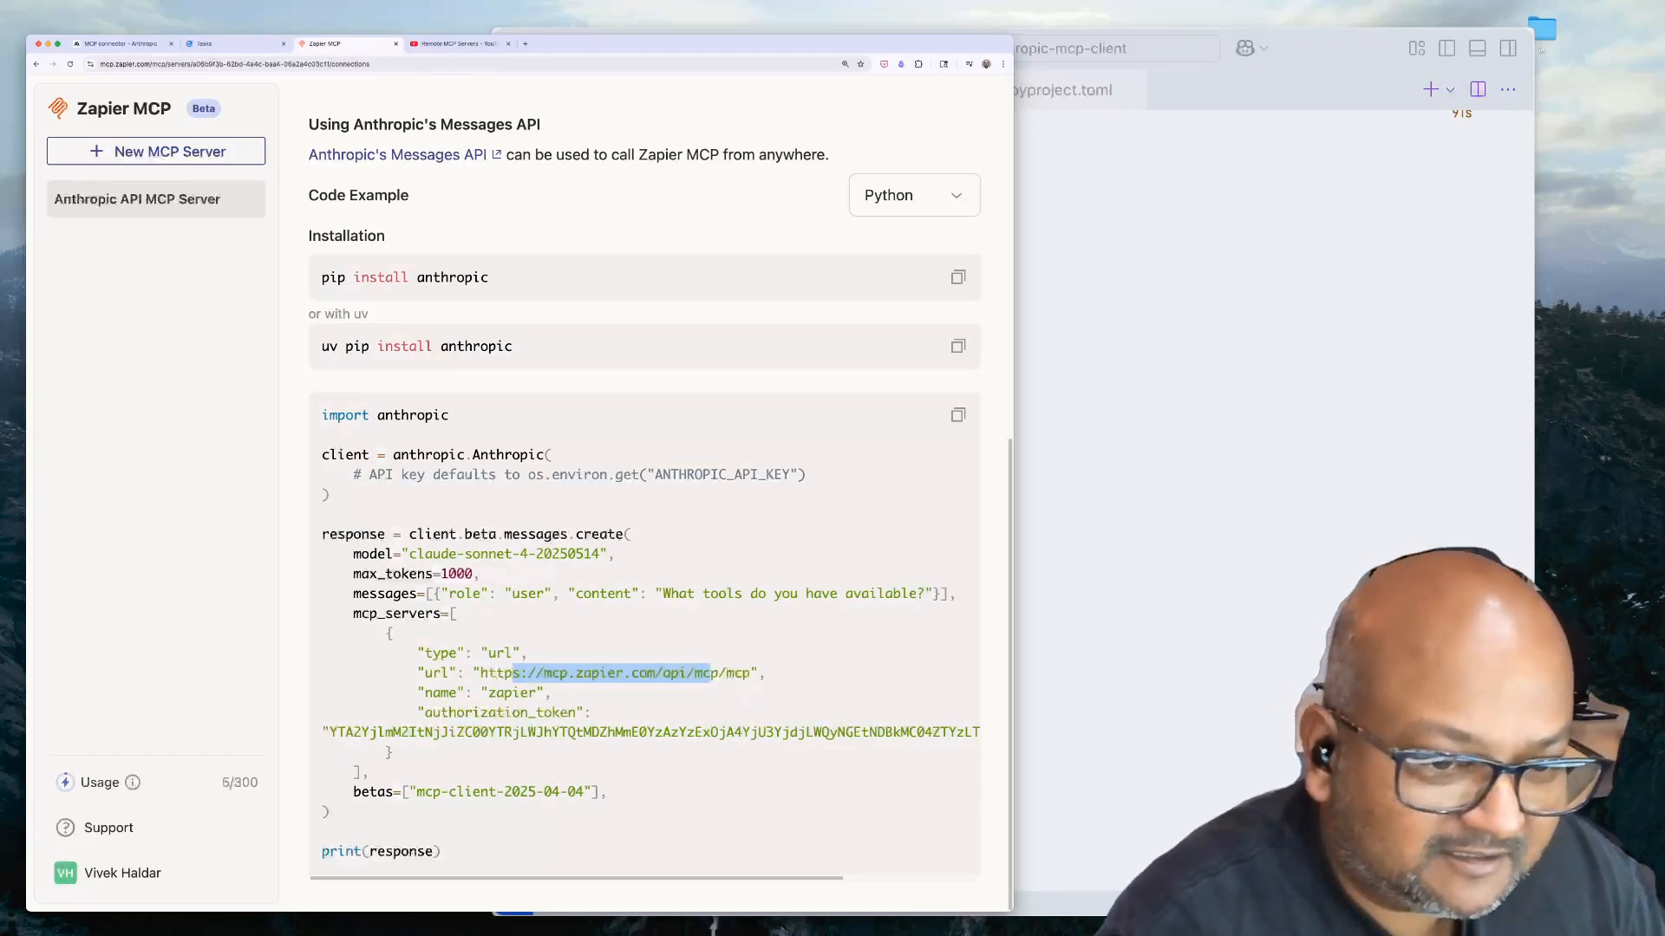
# Bring up the Google Tasks My Tasks list with Make a video and Clean my desk.
pyautogui.click(230, 44)
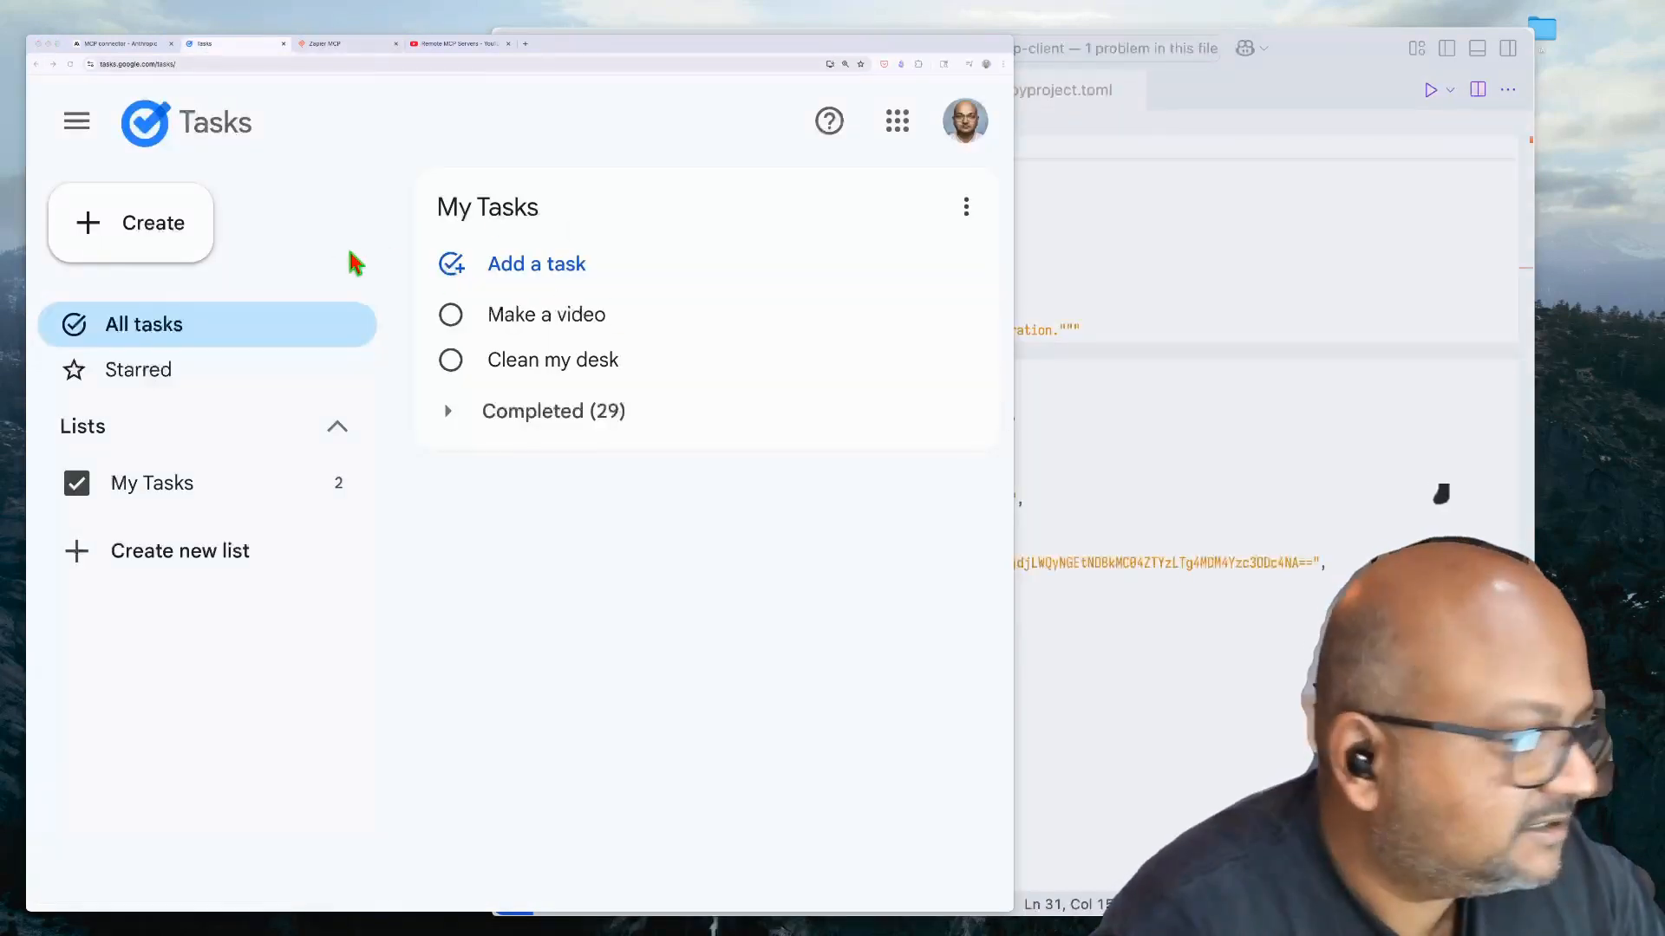
pyautogui.moveTo(605, 236)
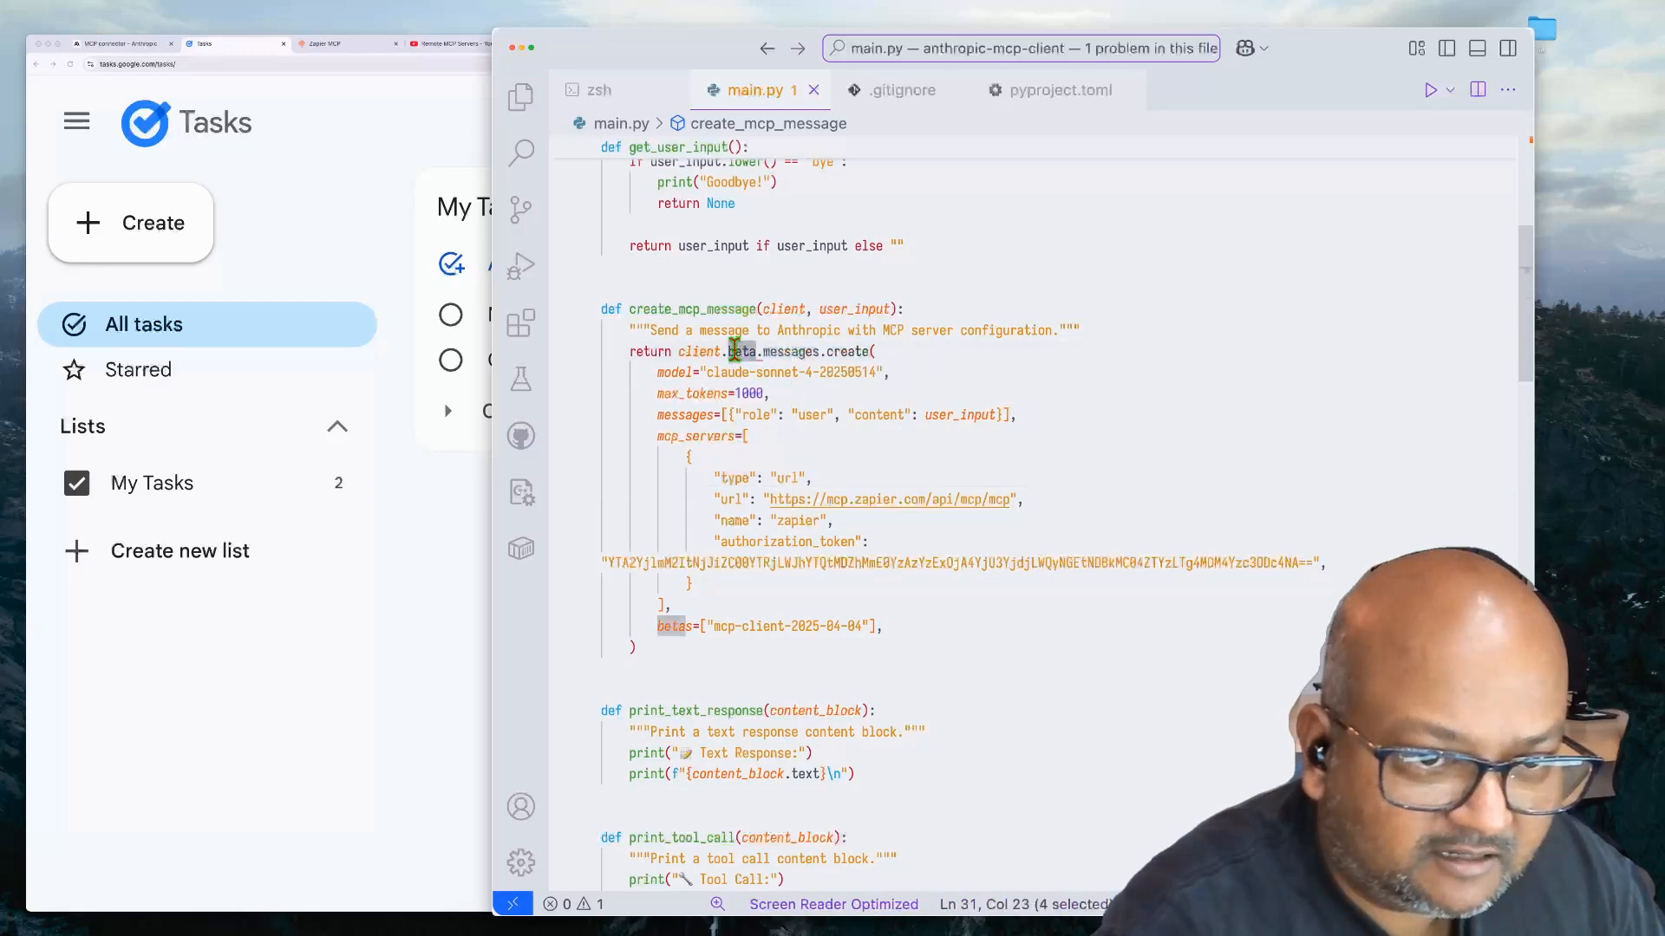
# View main.py's print_tool_call and print_tool_result functions in VS Code.
pyautogui.click(634, 647)
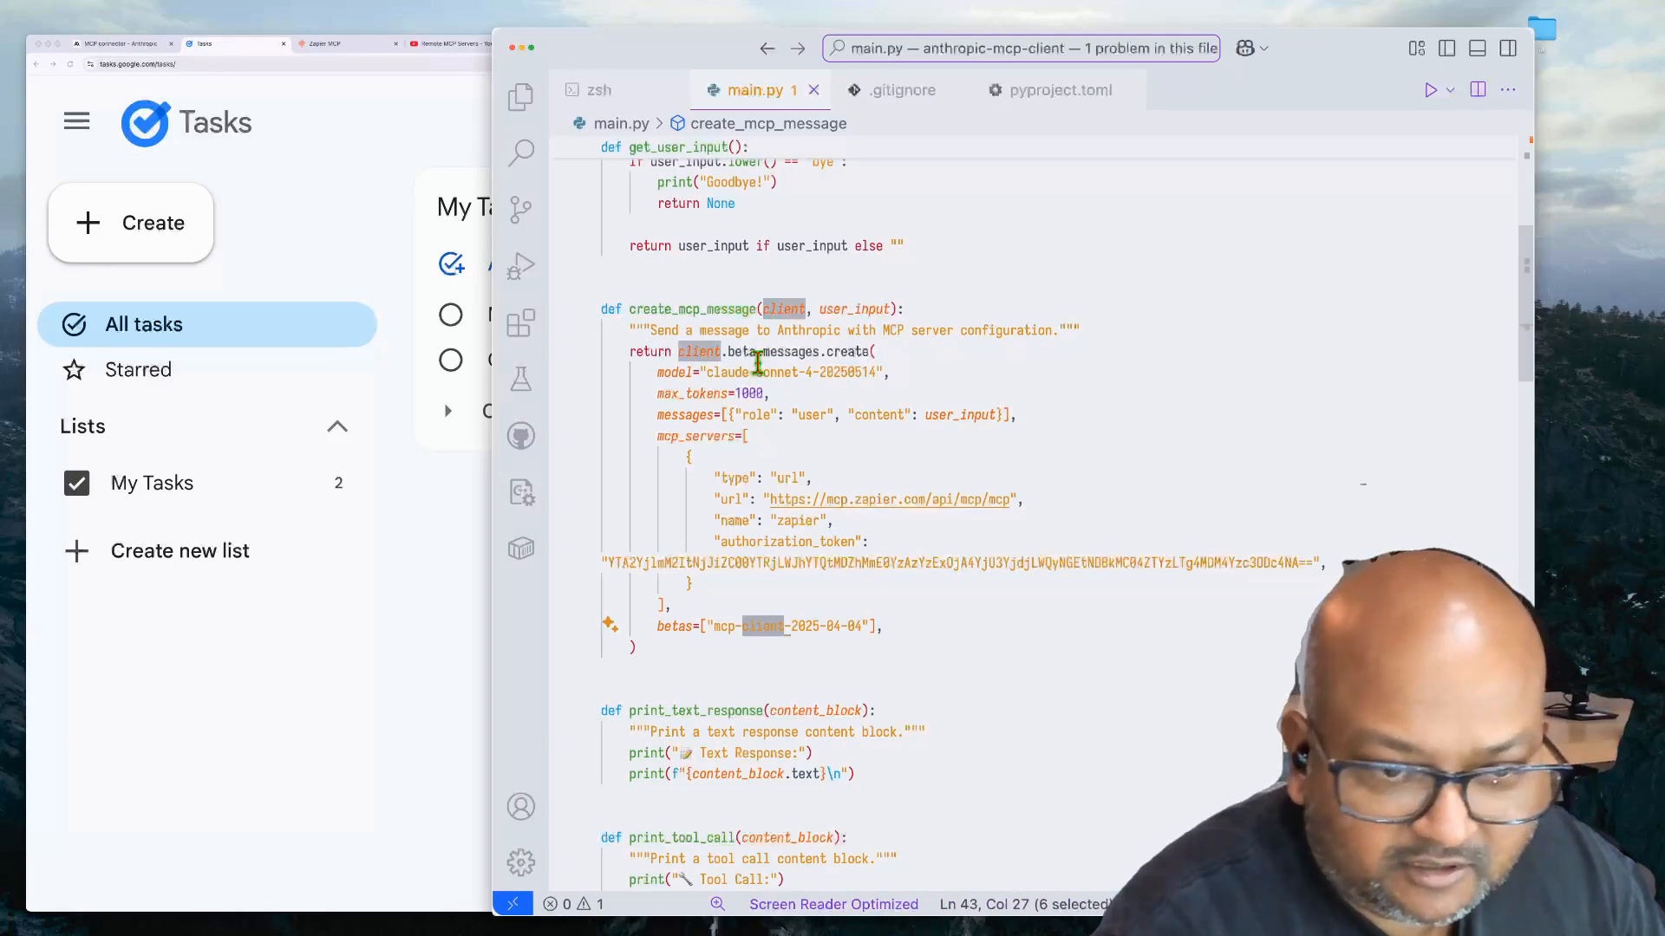
pyautogui.moveTo(744, 591)
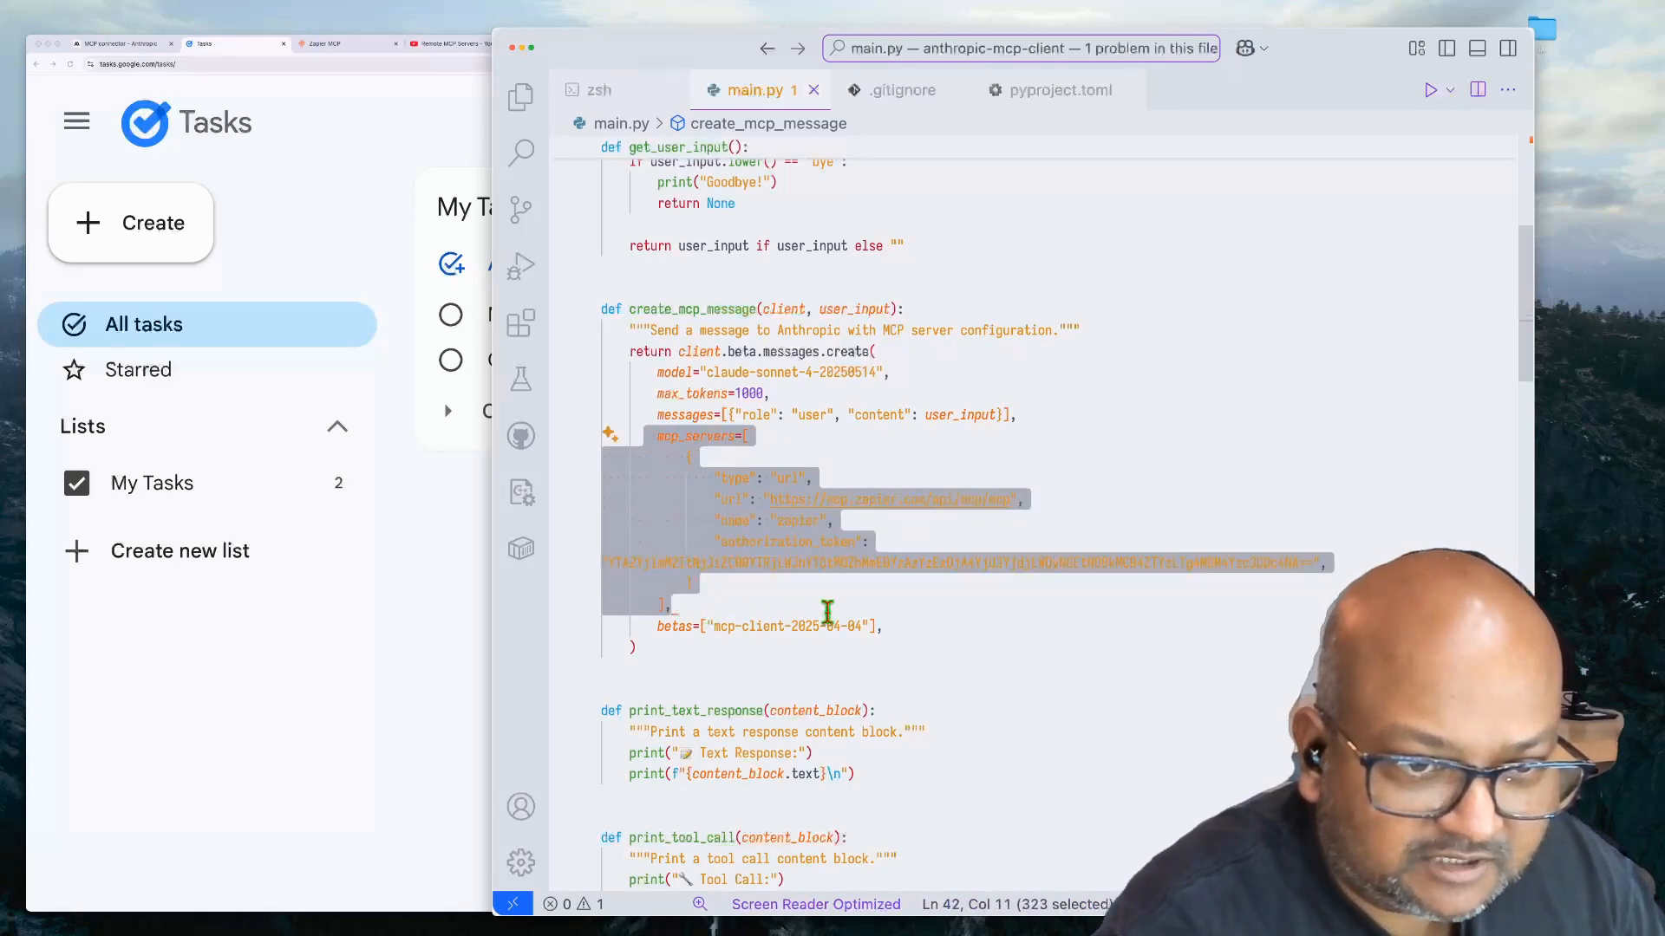
pyautogui.click(725, 456)
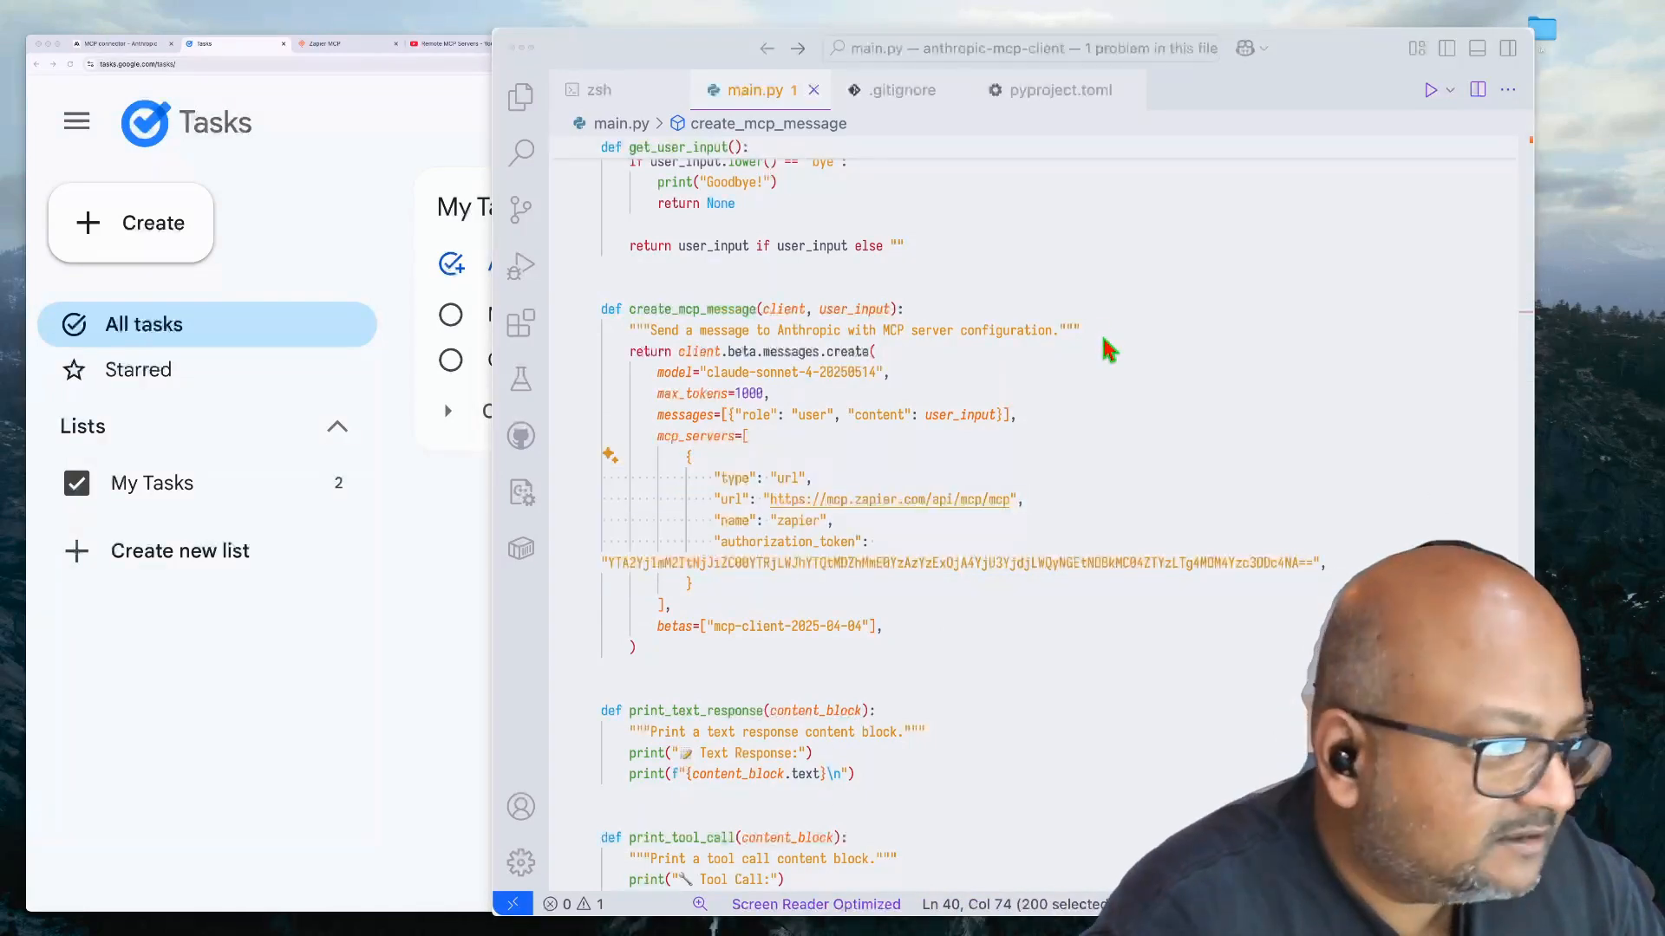
pyautogui.scroll(-3)
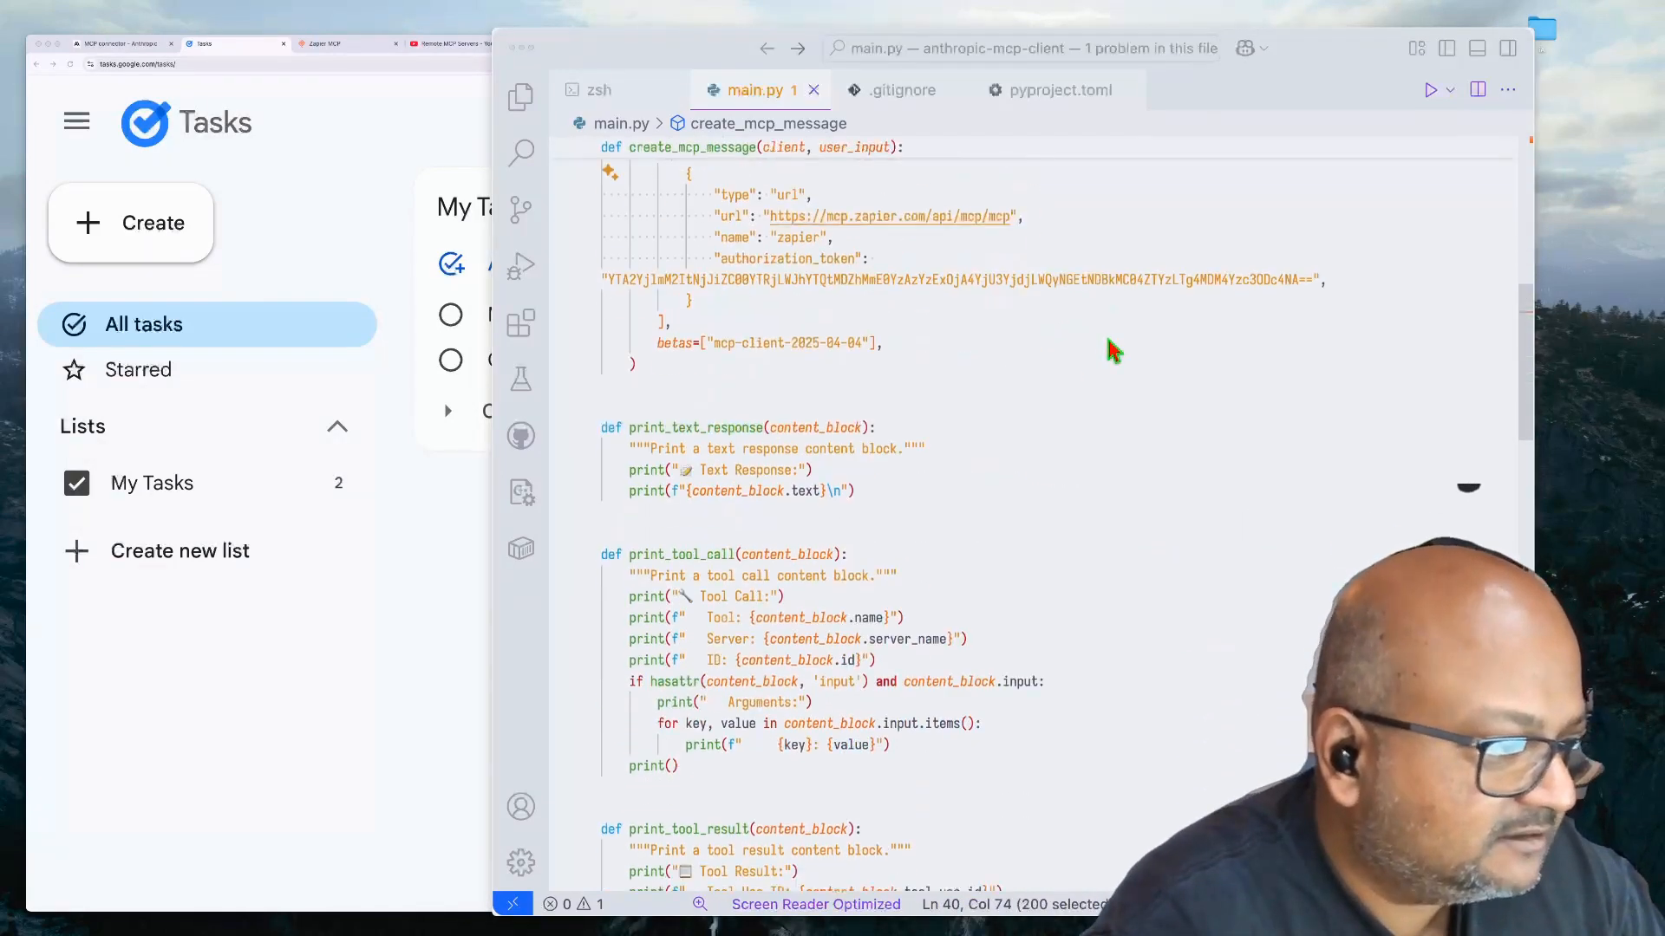
pyautogui.scroll(-3)
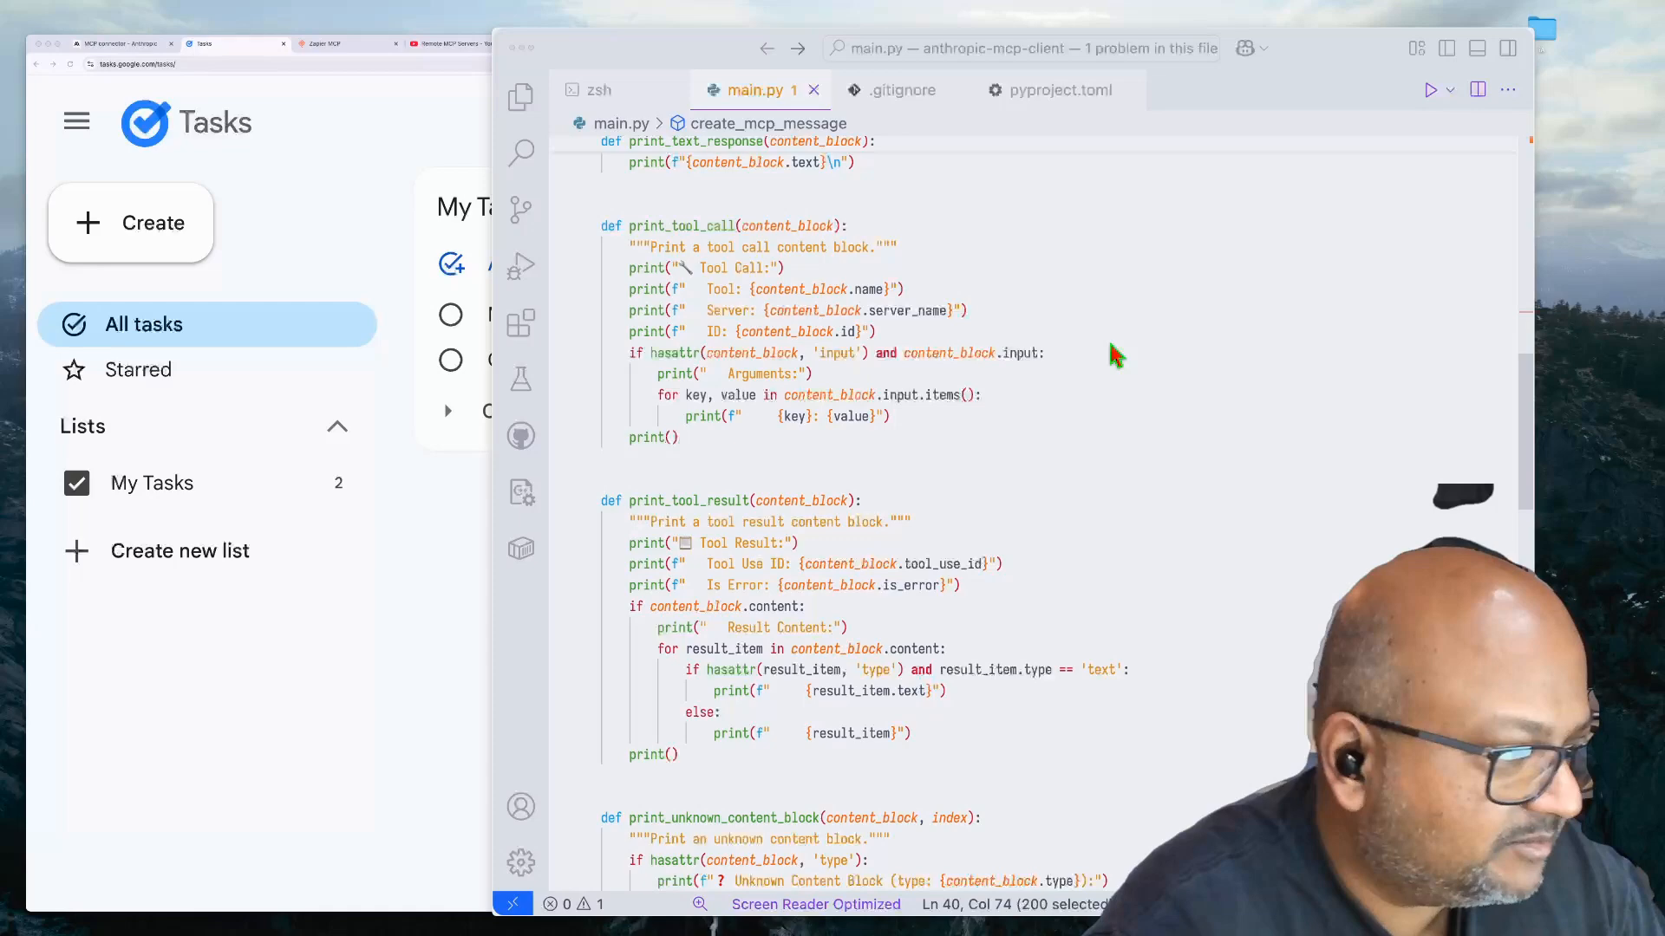
pyautogui.scroll(-3)
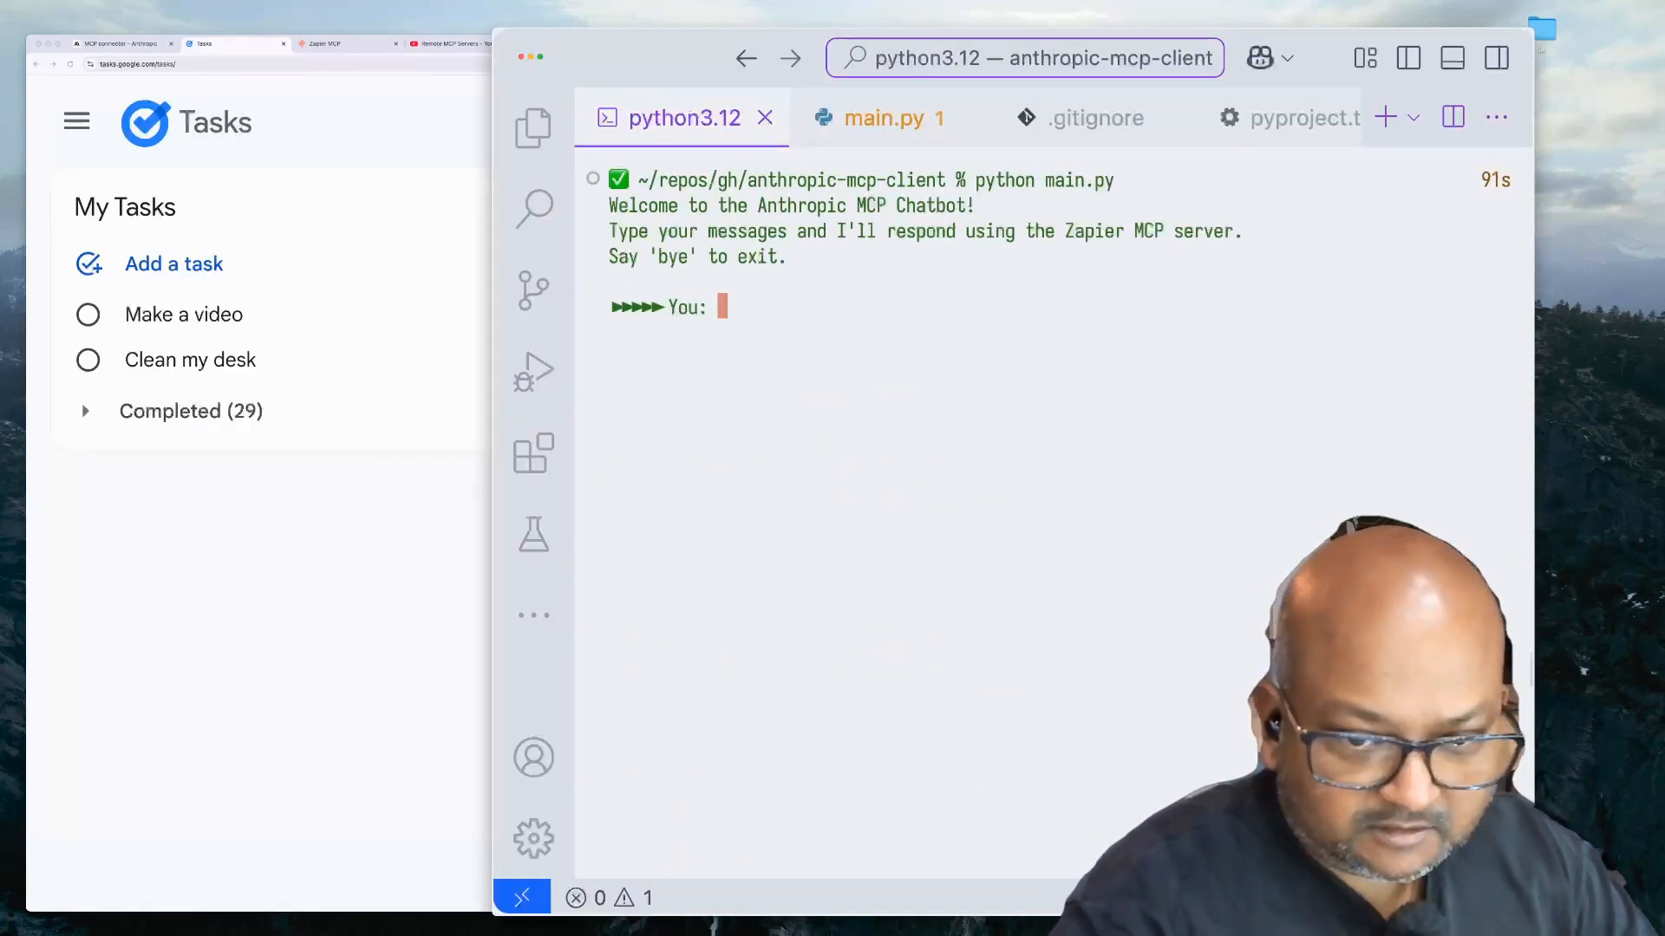
# Ask the running chatbot 'what tools do you have?' to list its Google Tasks tools.
pyautogui.write('wha')
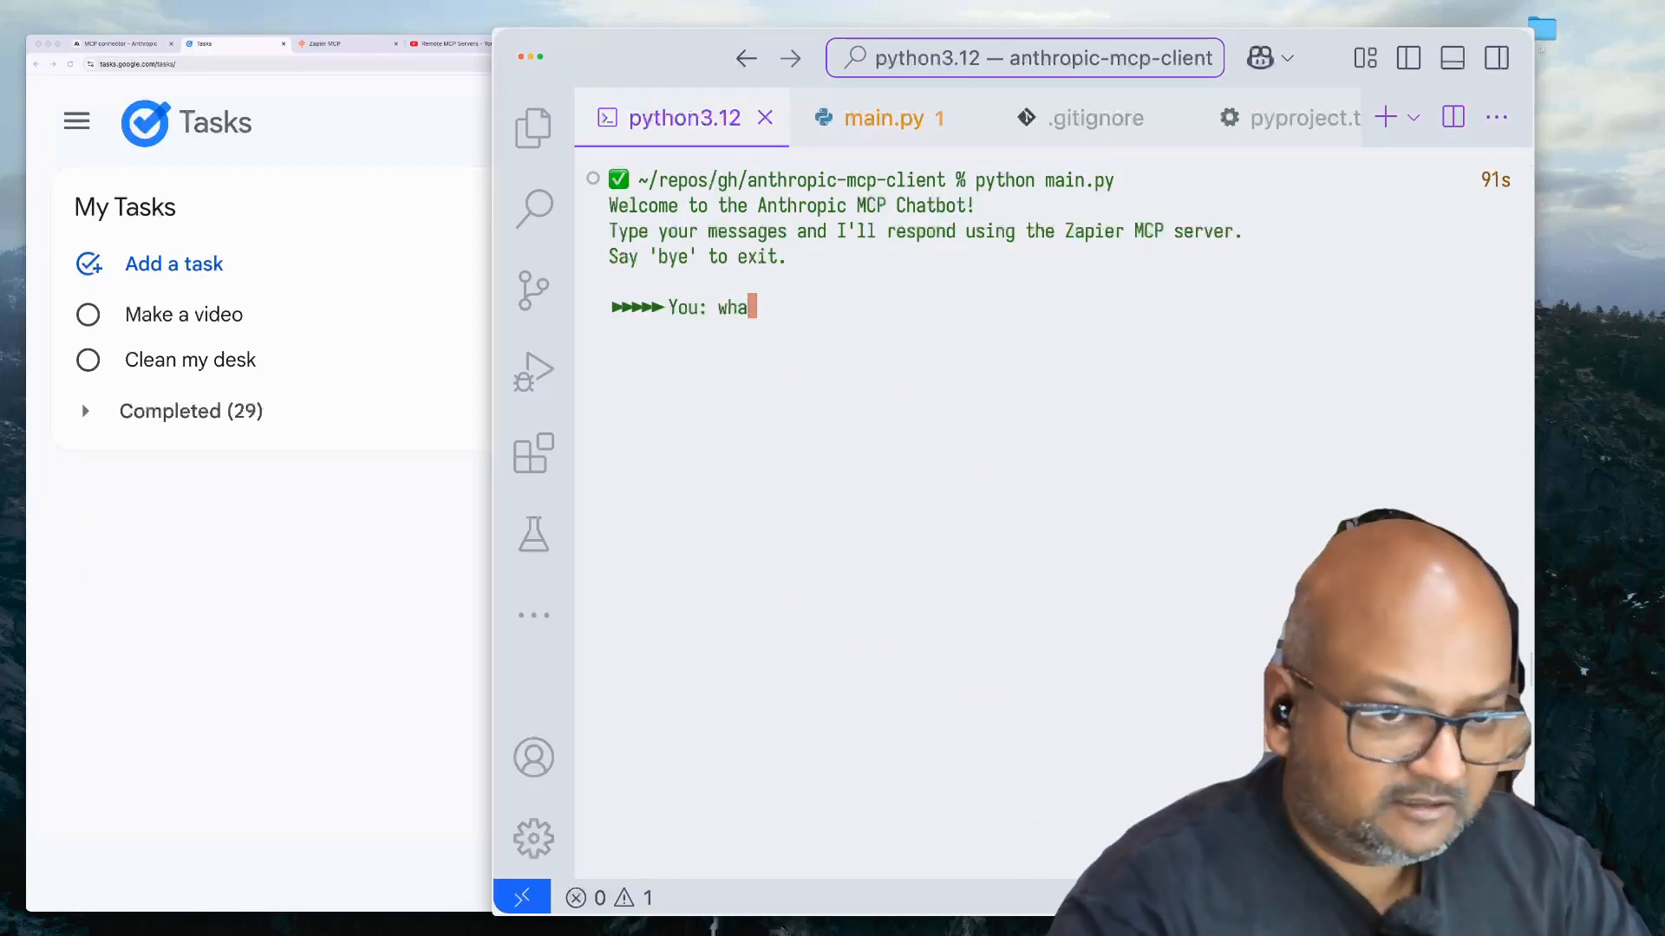
pyautogui.write('t')
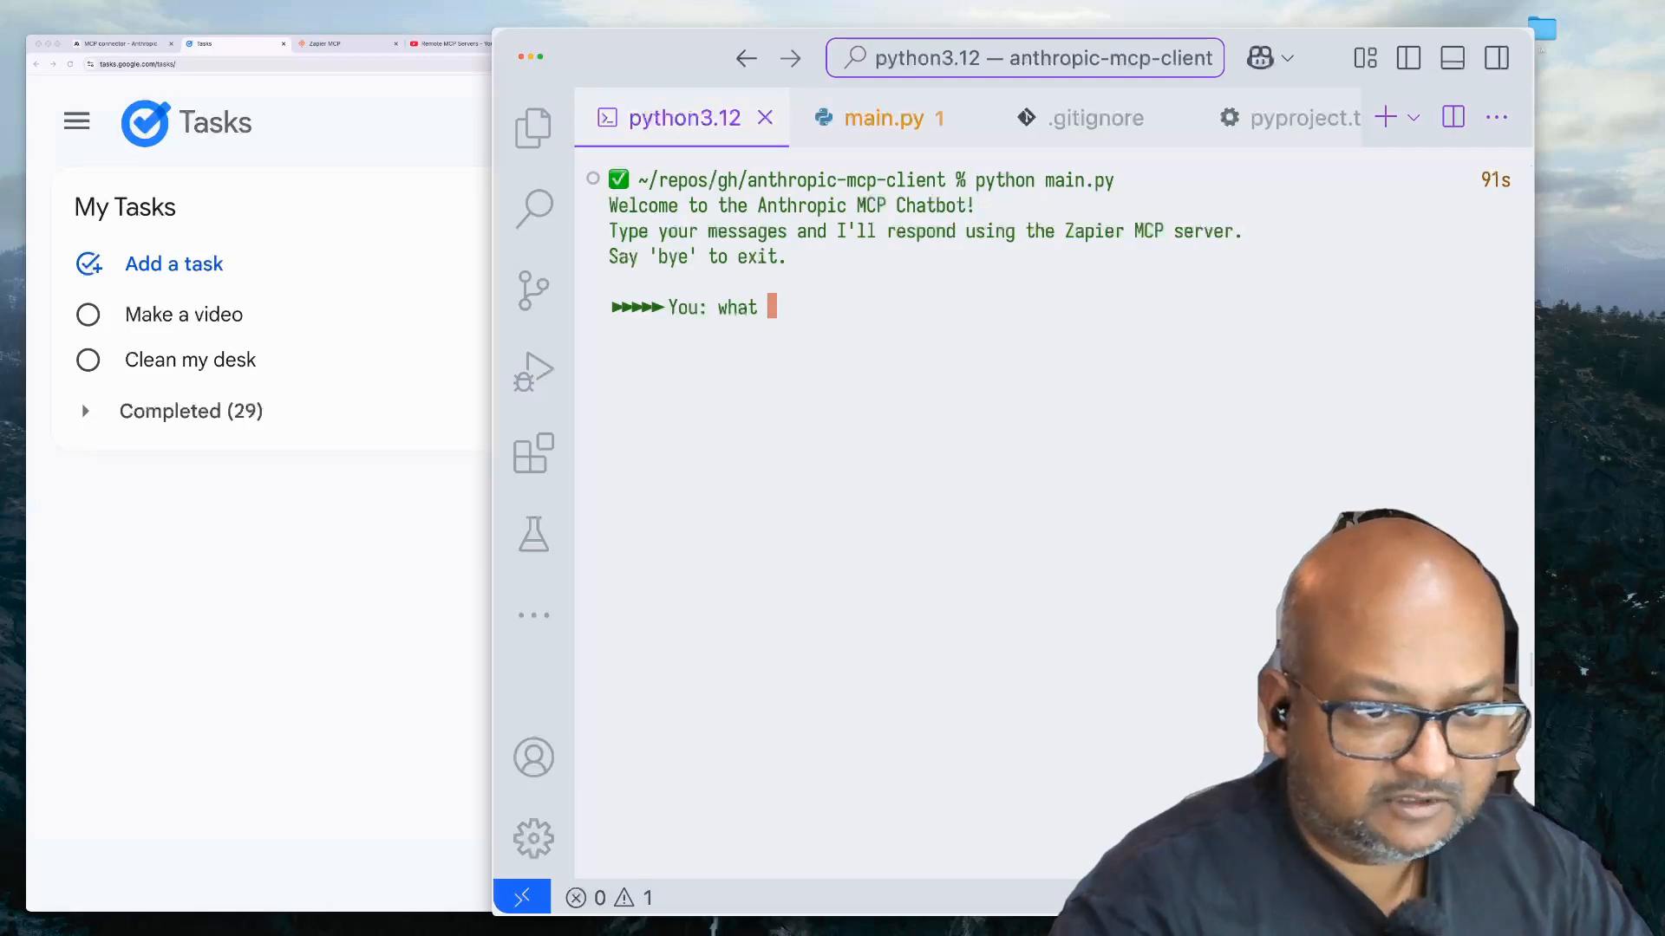
pyautogui.write('tools do you')
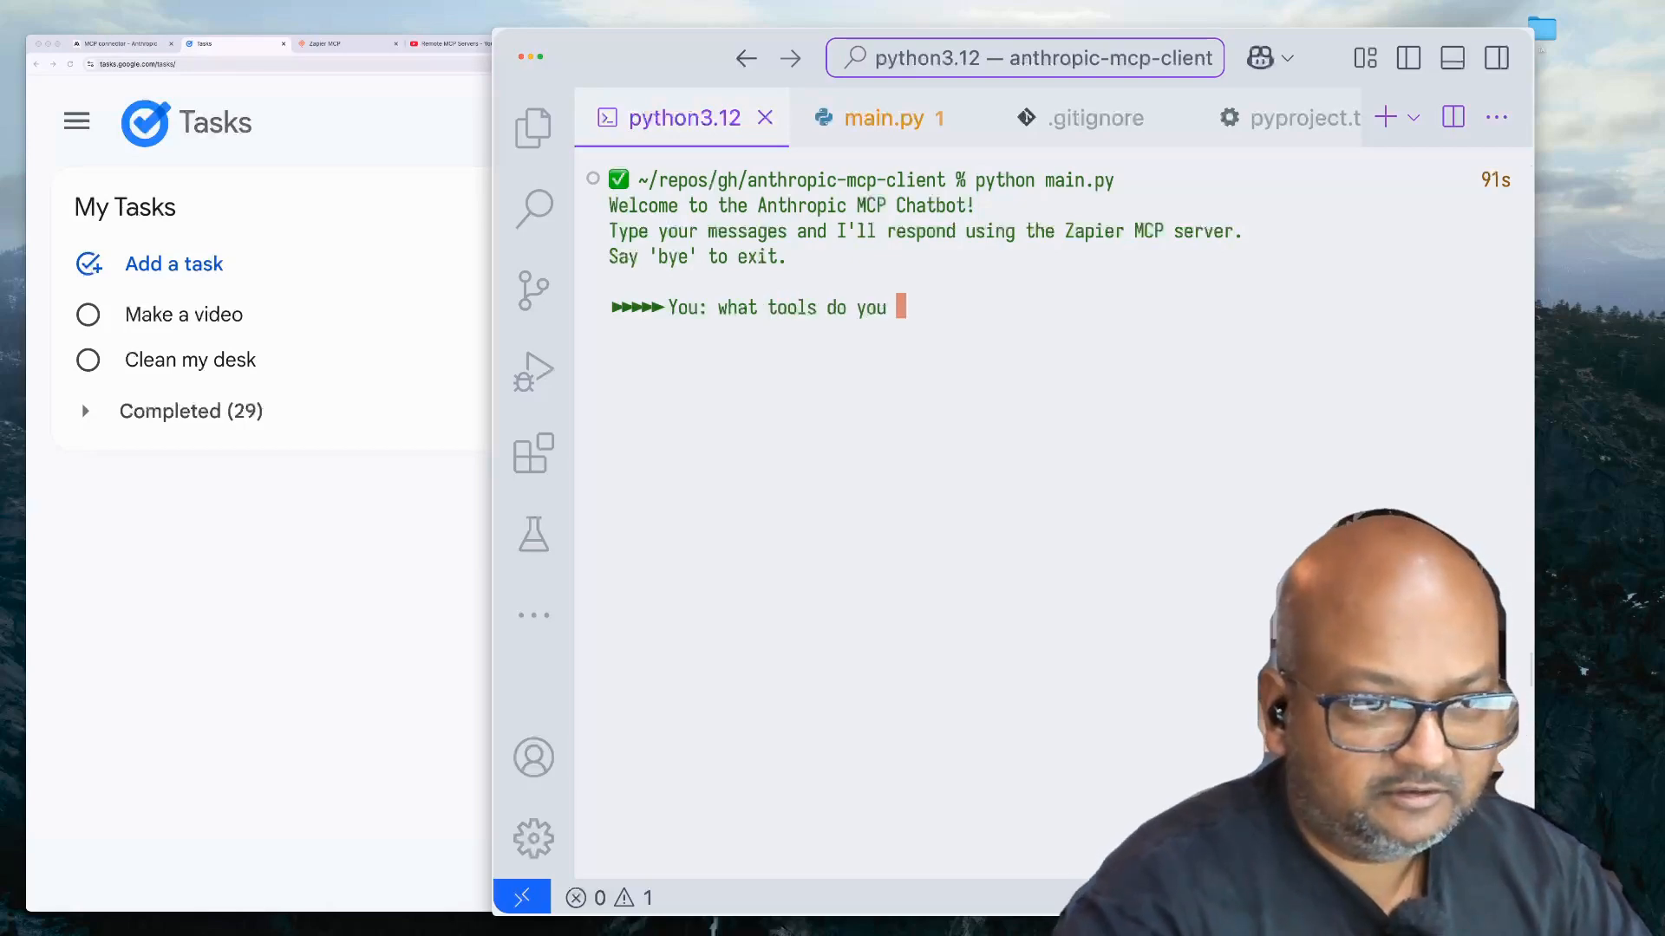
pyautogui.press('Return')
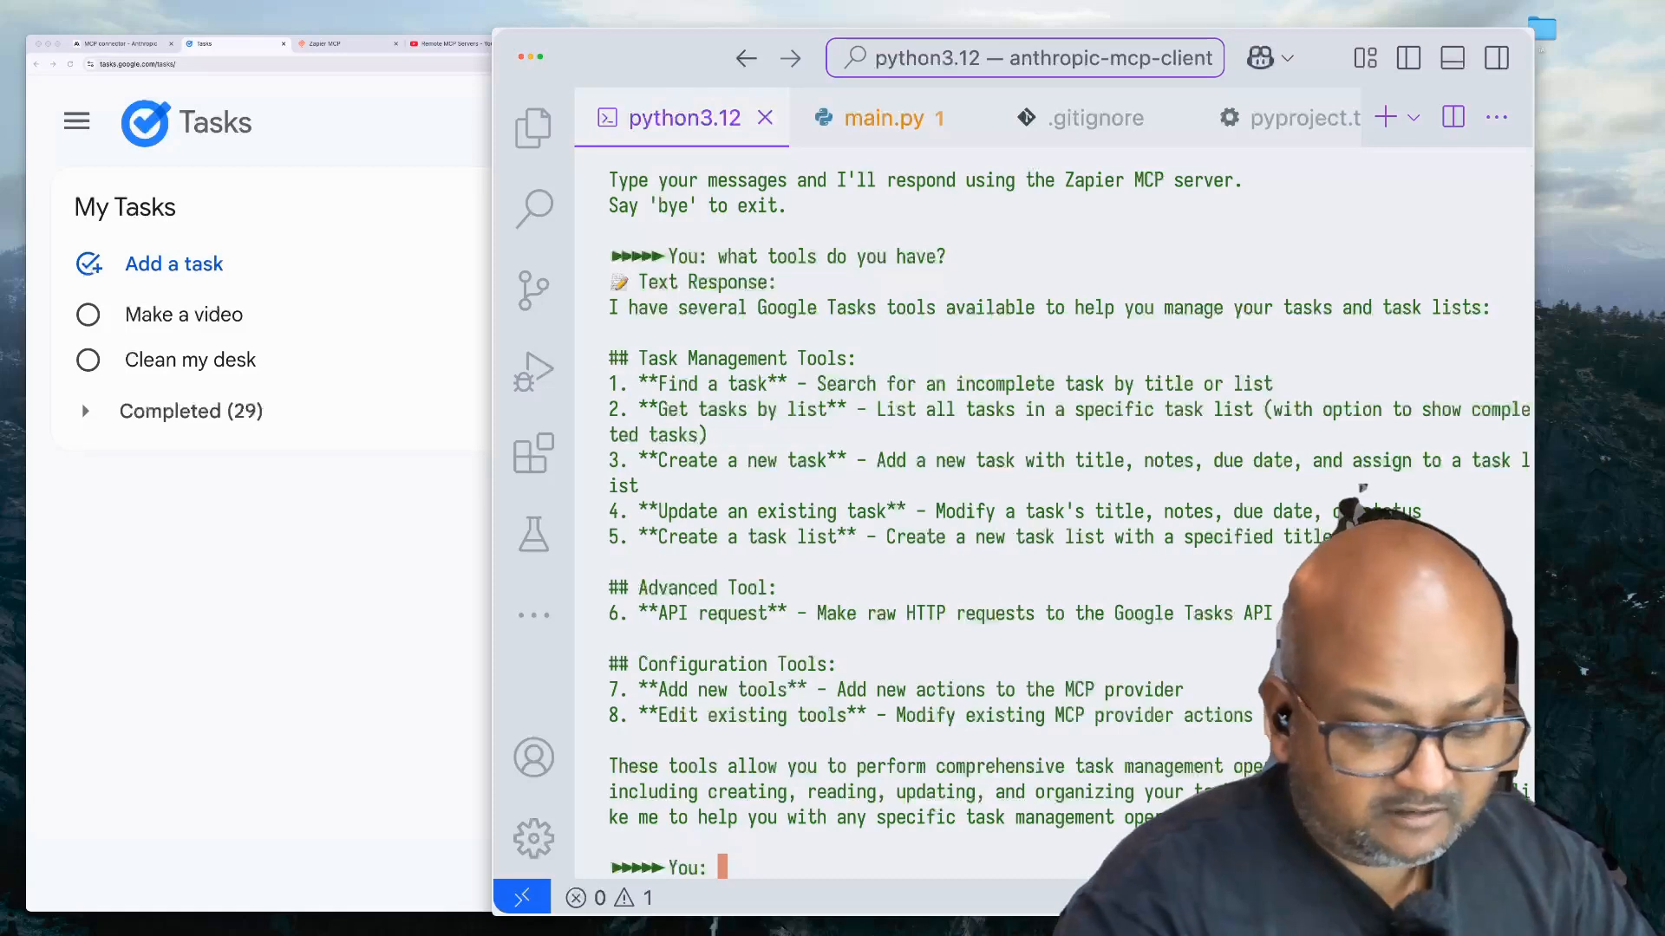
# Ask the chatbot 'what open tasks do i have' and review the tool call and result output.
pyautogui.write('what open tasks do i have')
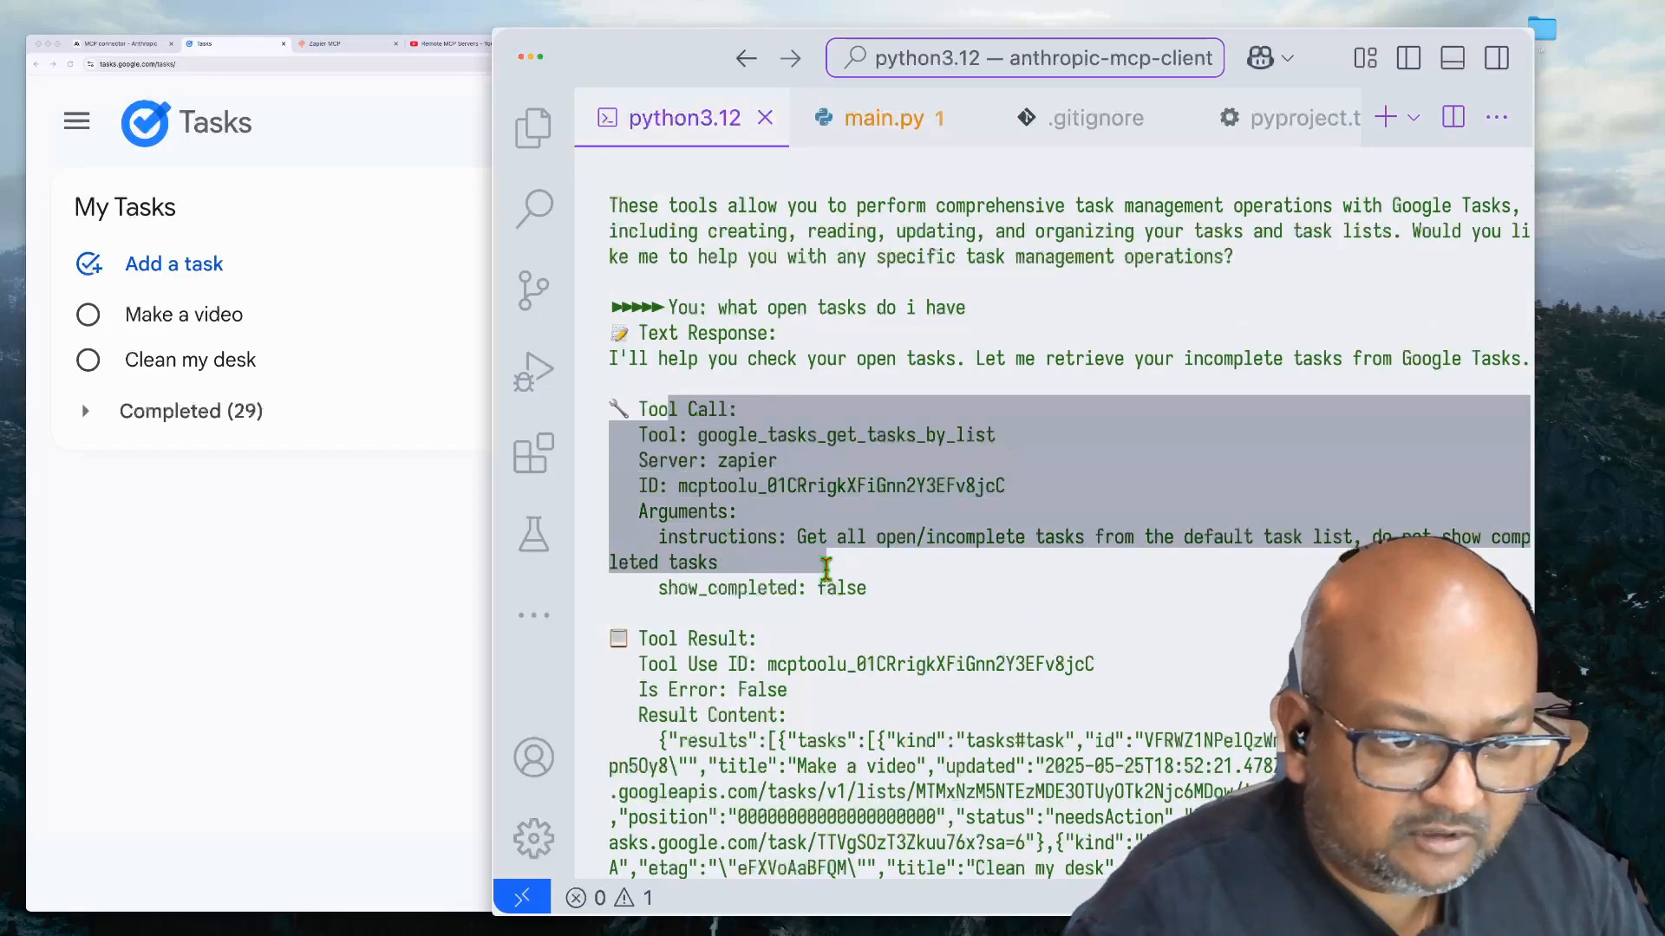
pyautogui.scroll(-3)
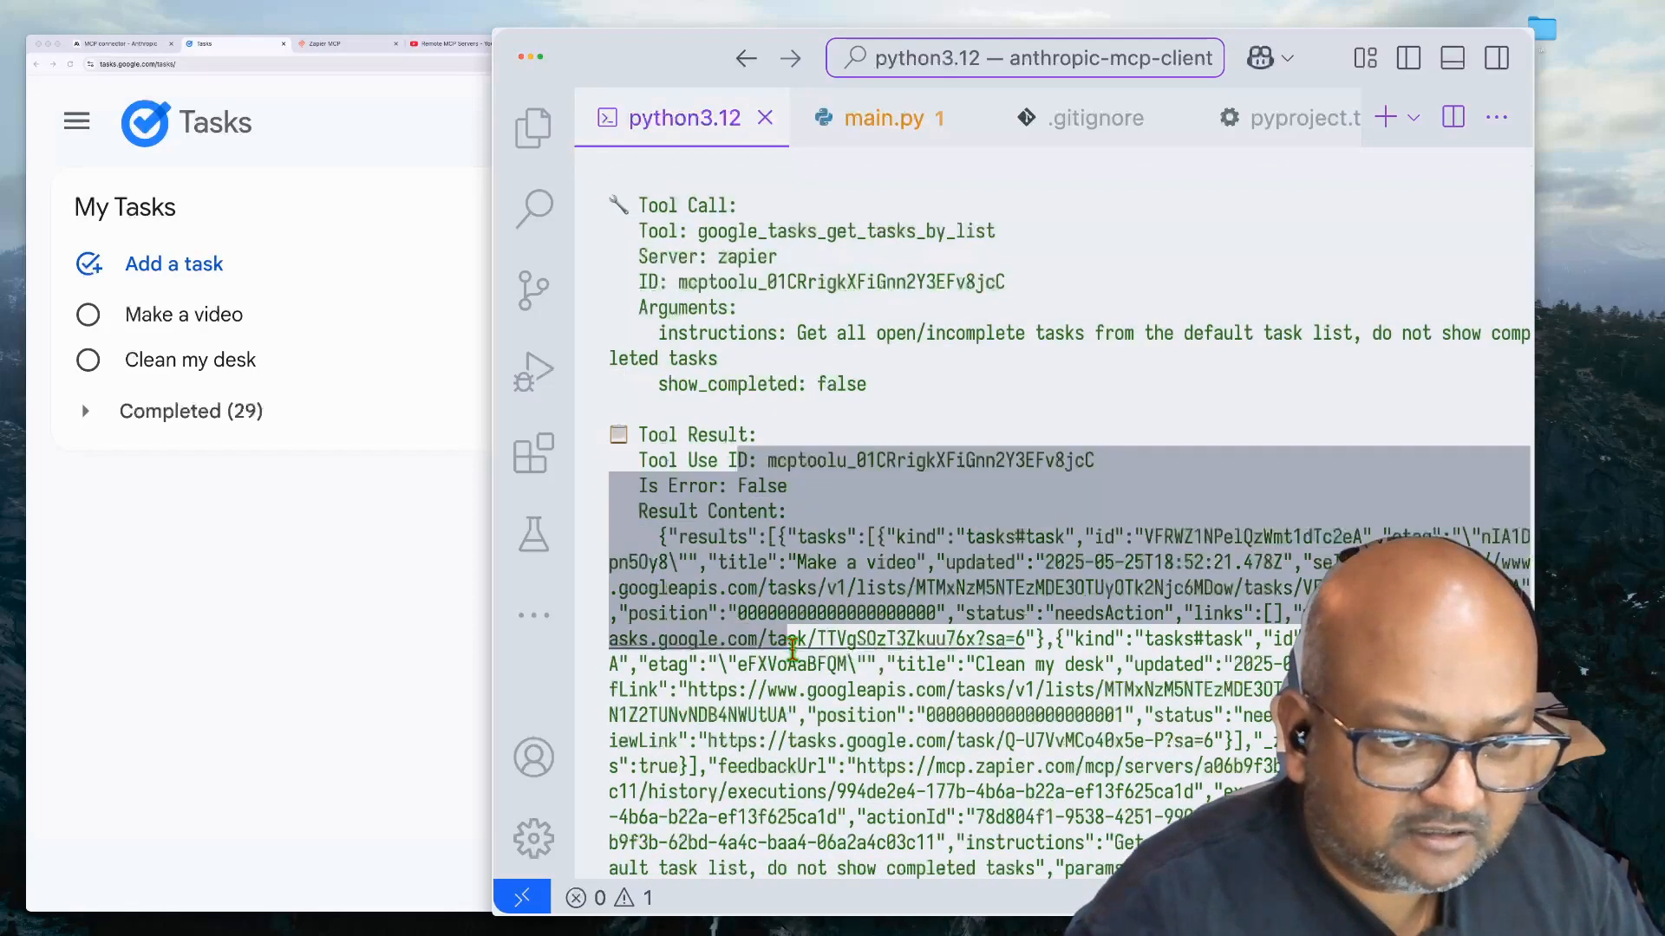
pyautogui.scroll(-3)
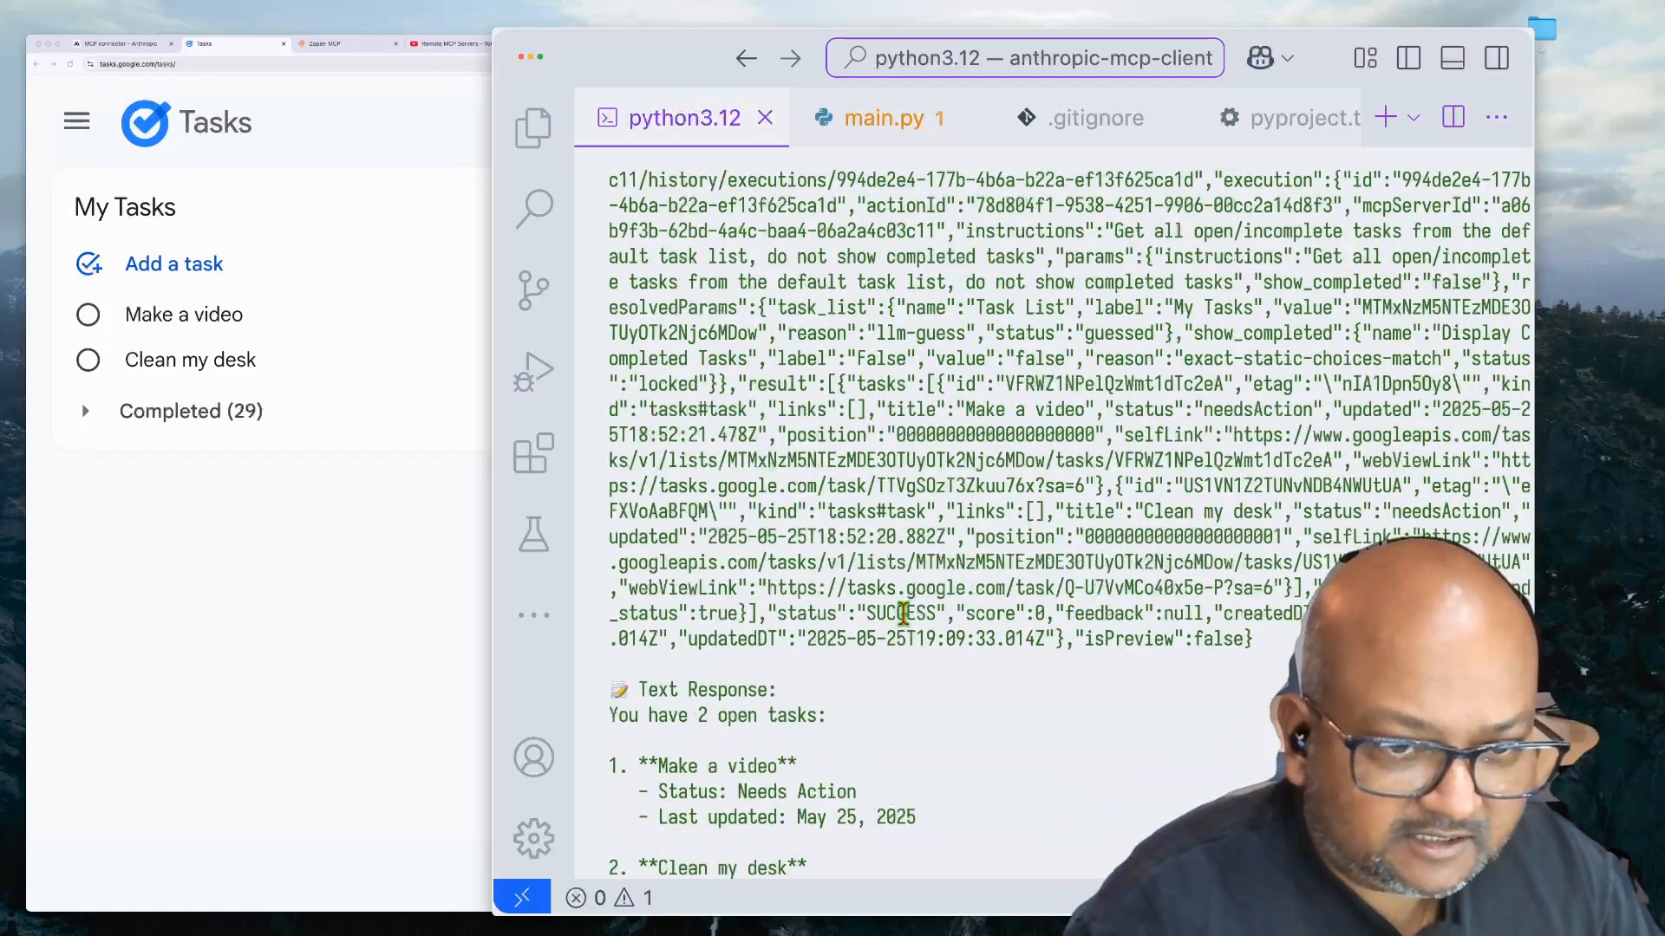
pyautogui.moveTo(954, 655)
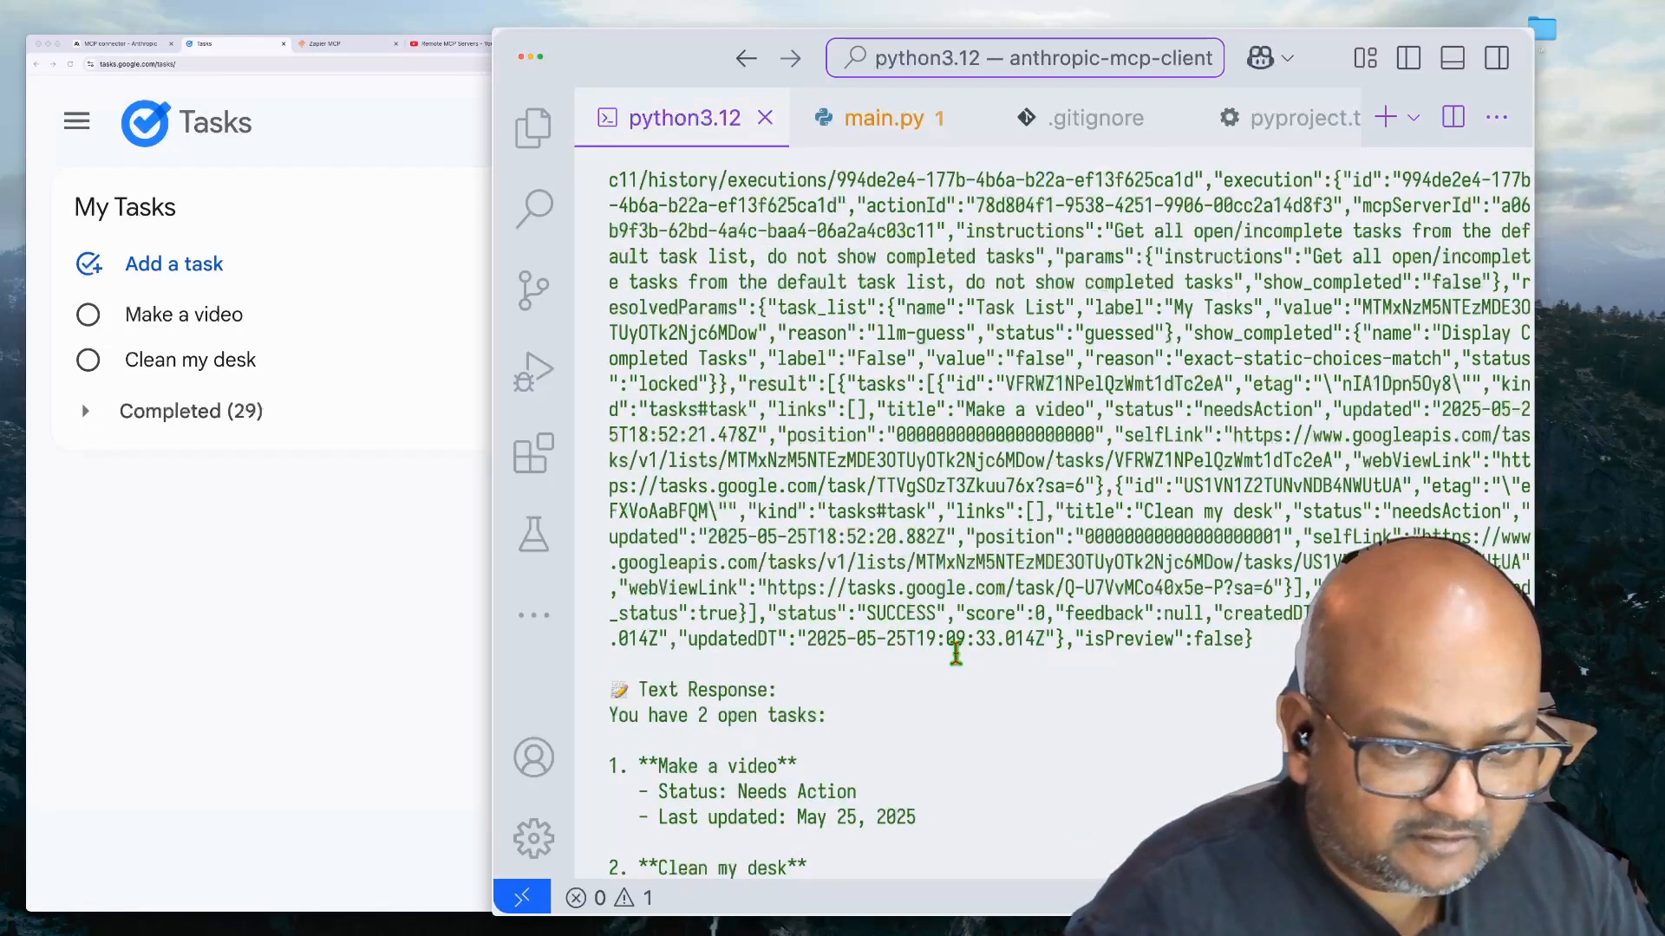
pyautogui.scroll(-3)
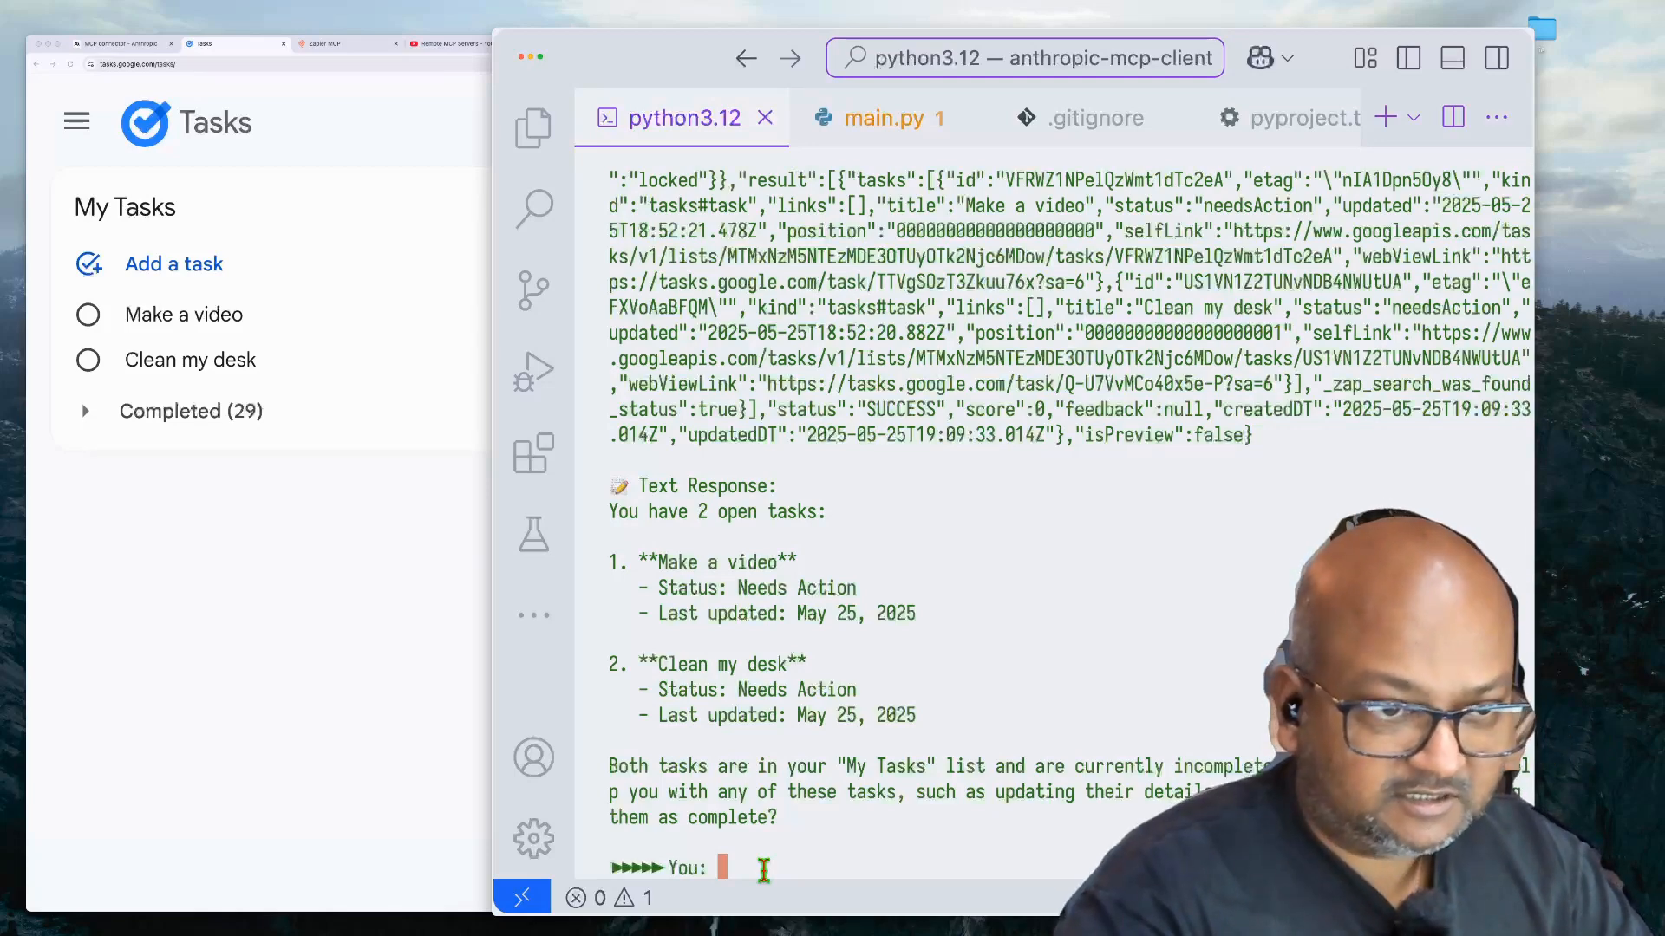
# Tell the chatbot 'i've cleaned my desk. add a task to edit the video', creating Edit the video.
pyautogui.write('i')
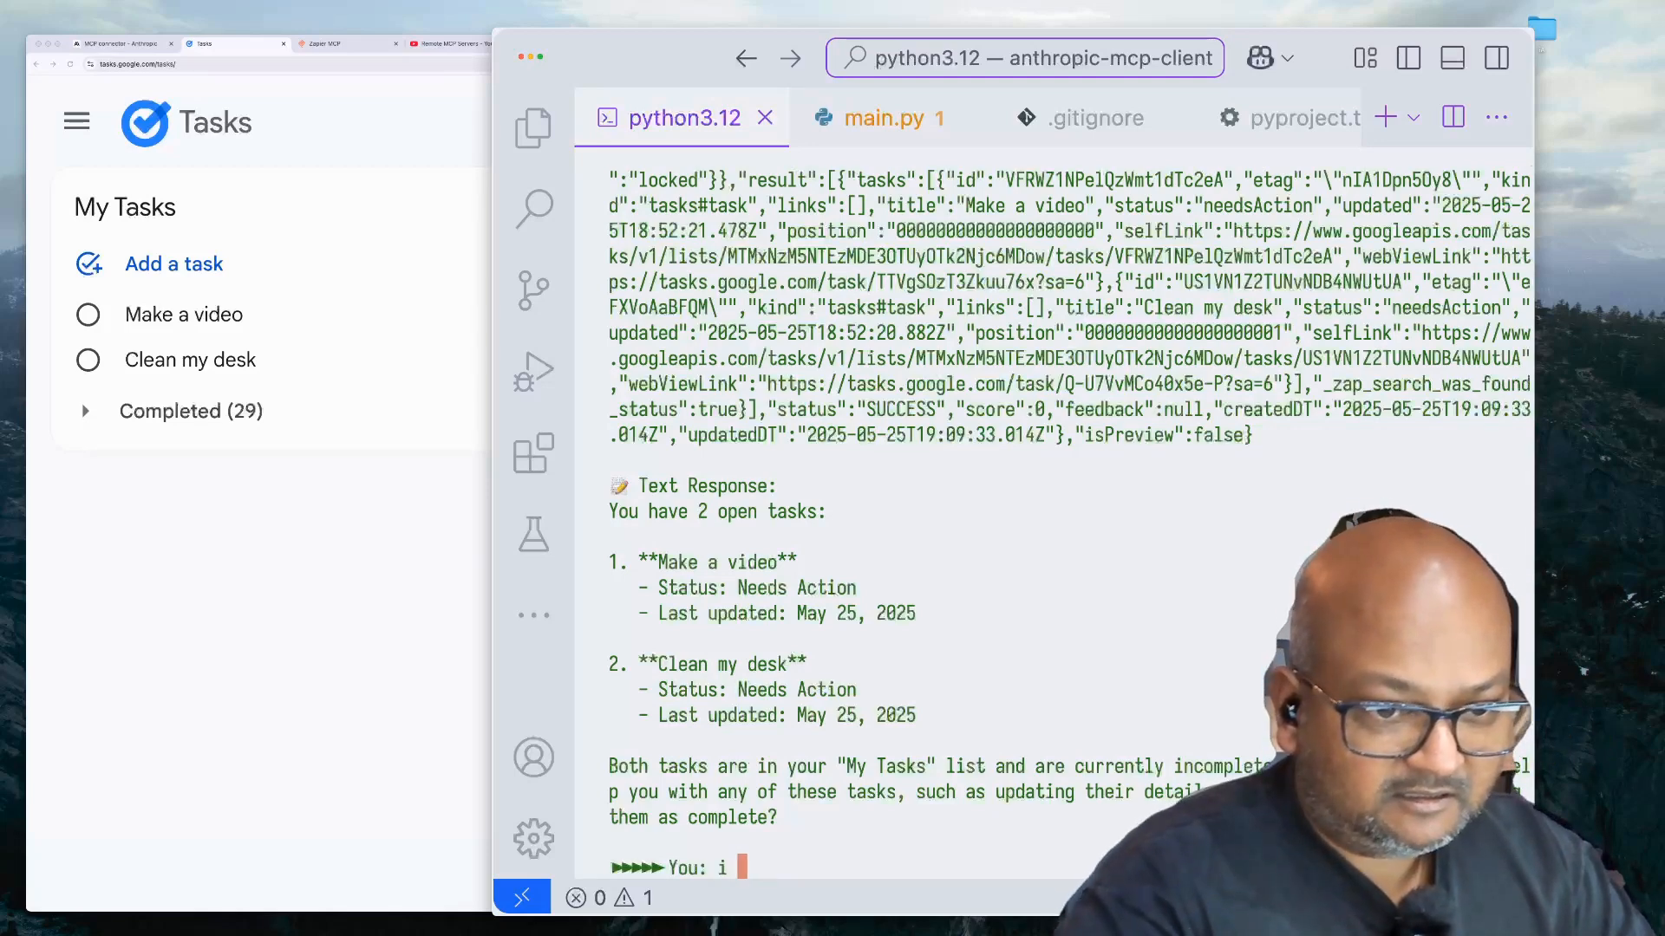
pyautogui.write("'ve cleaned m")
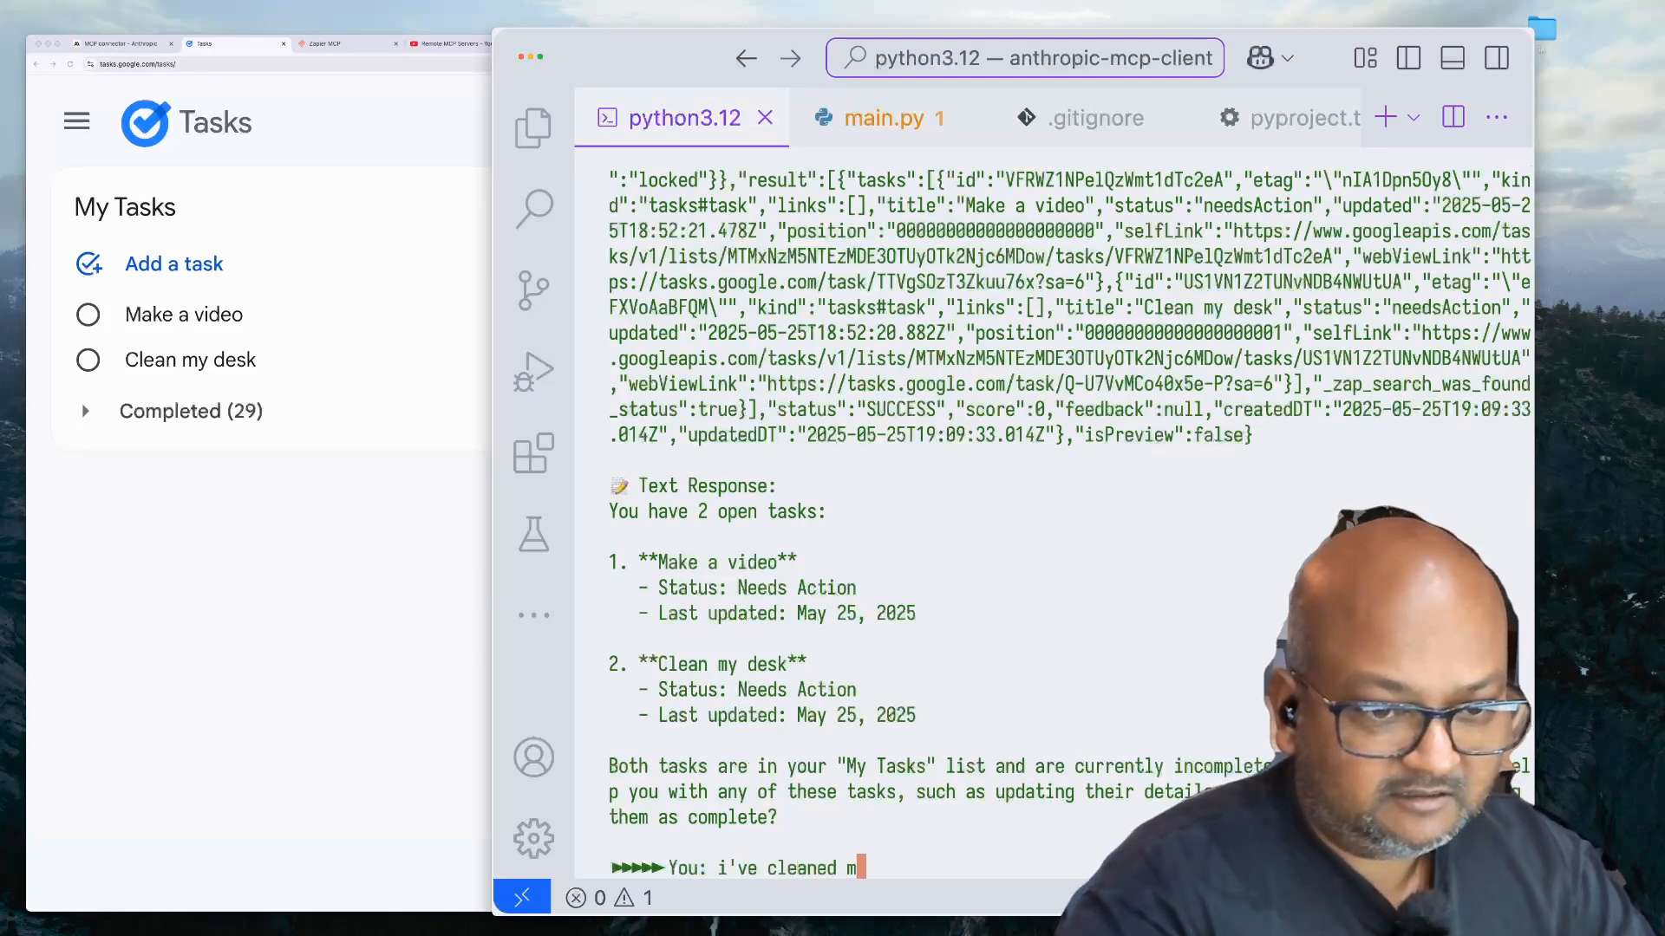
pyautogui.write('y desk.')
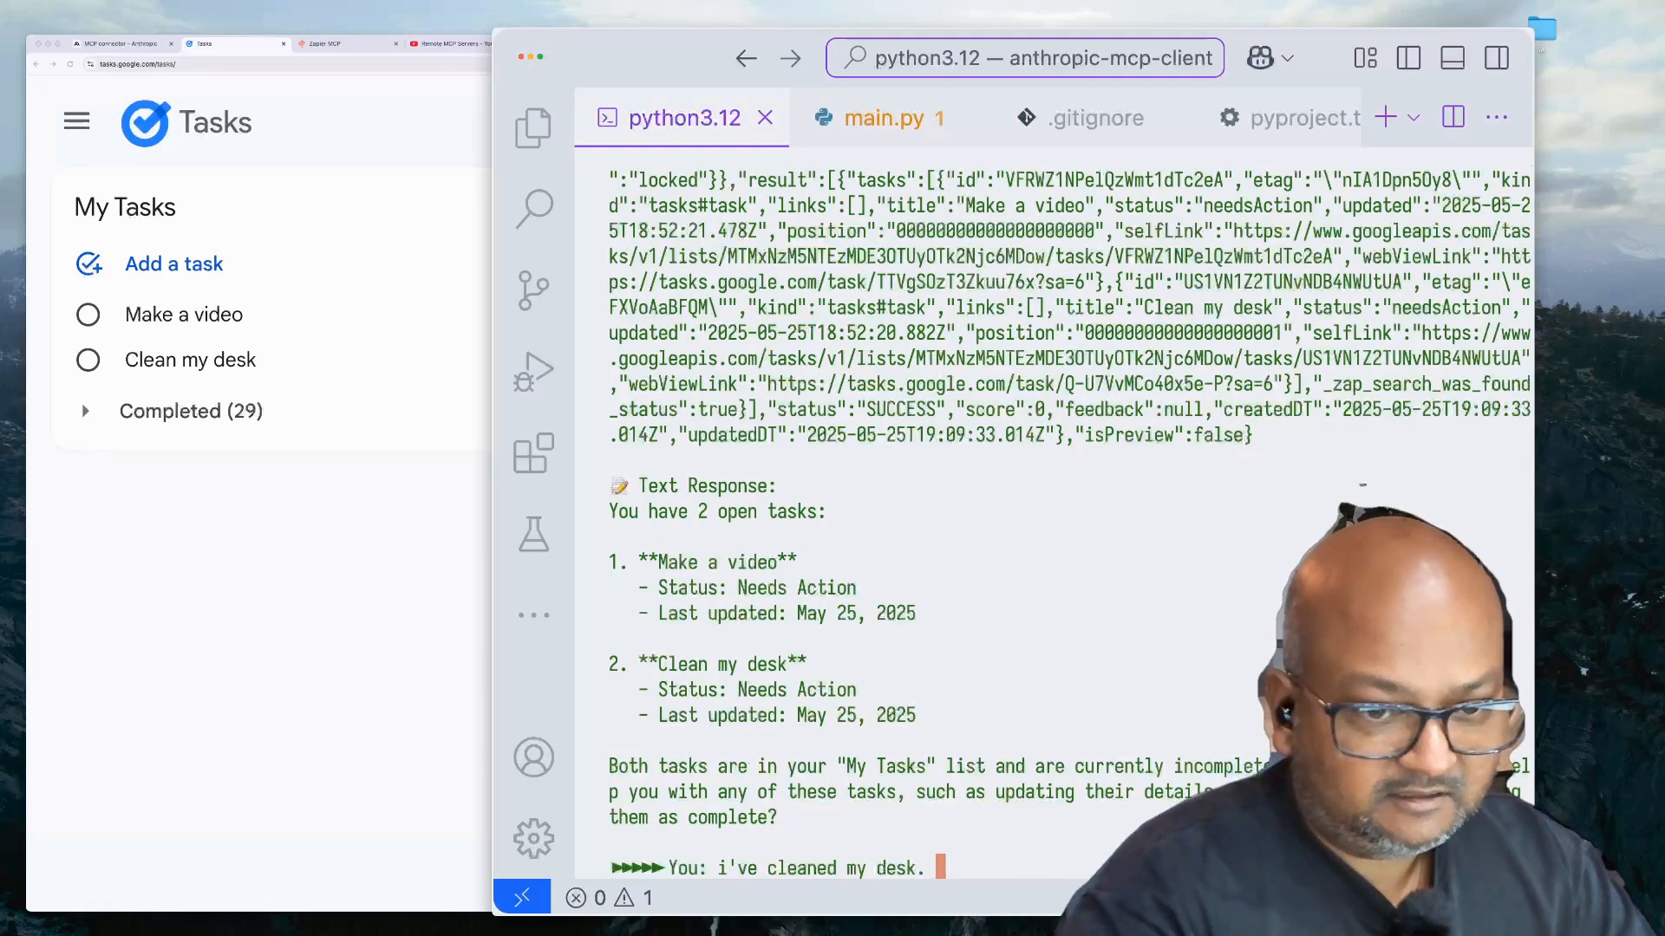
pyautogui.write('add a task')
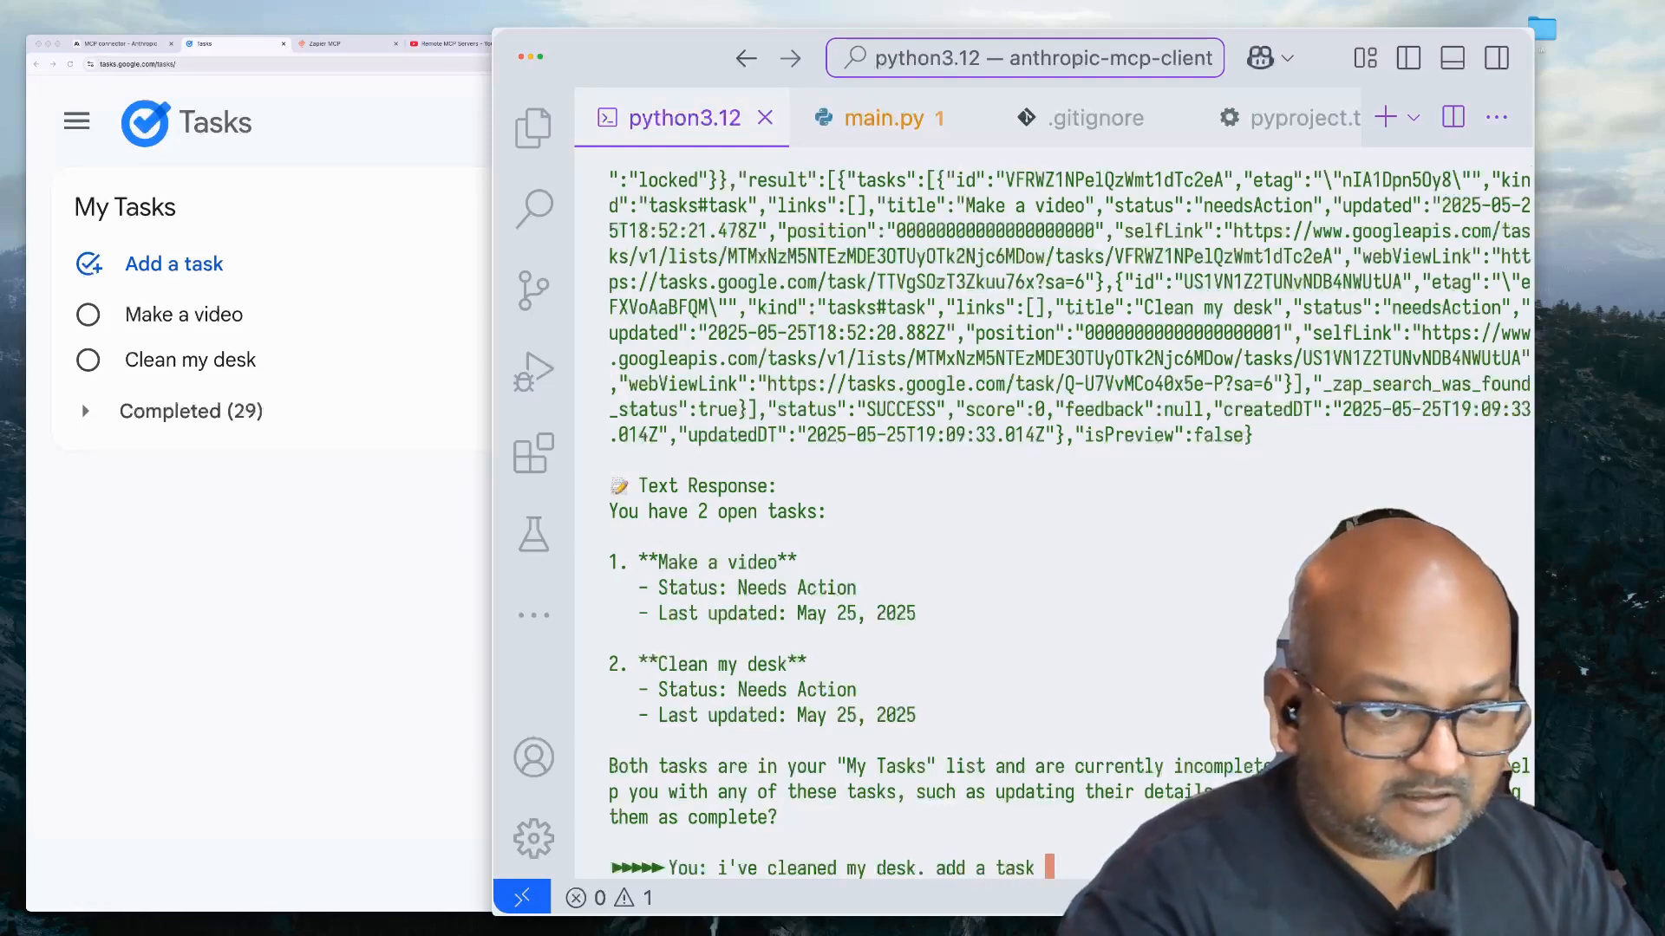
pyautogui.write('to edit the video')
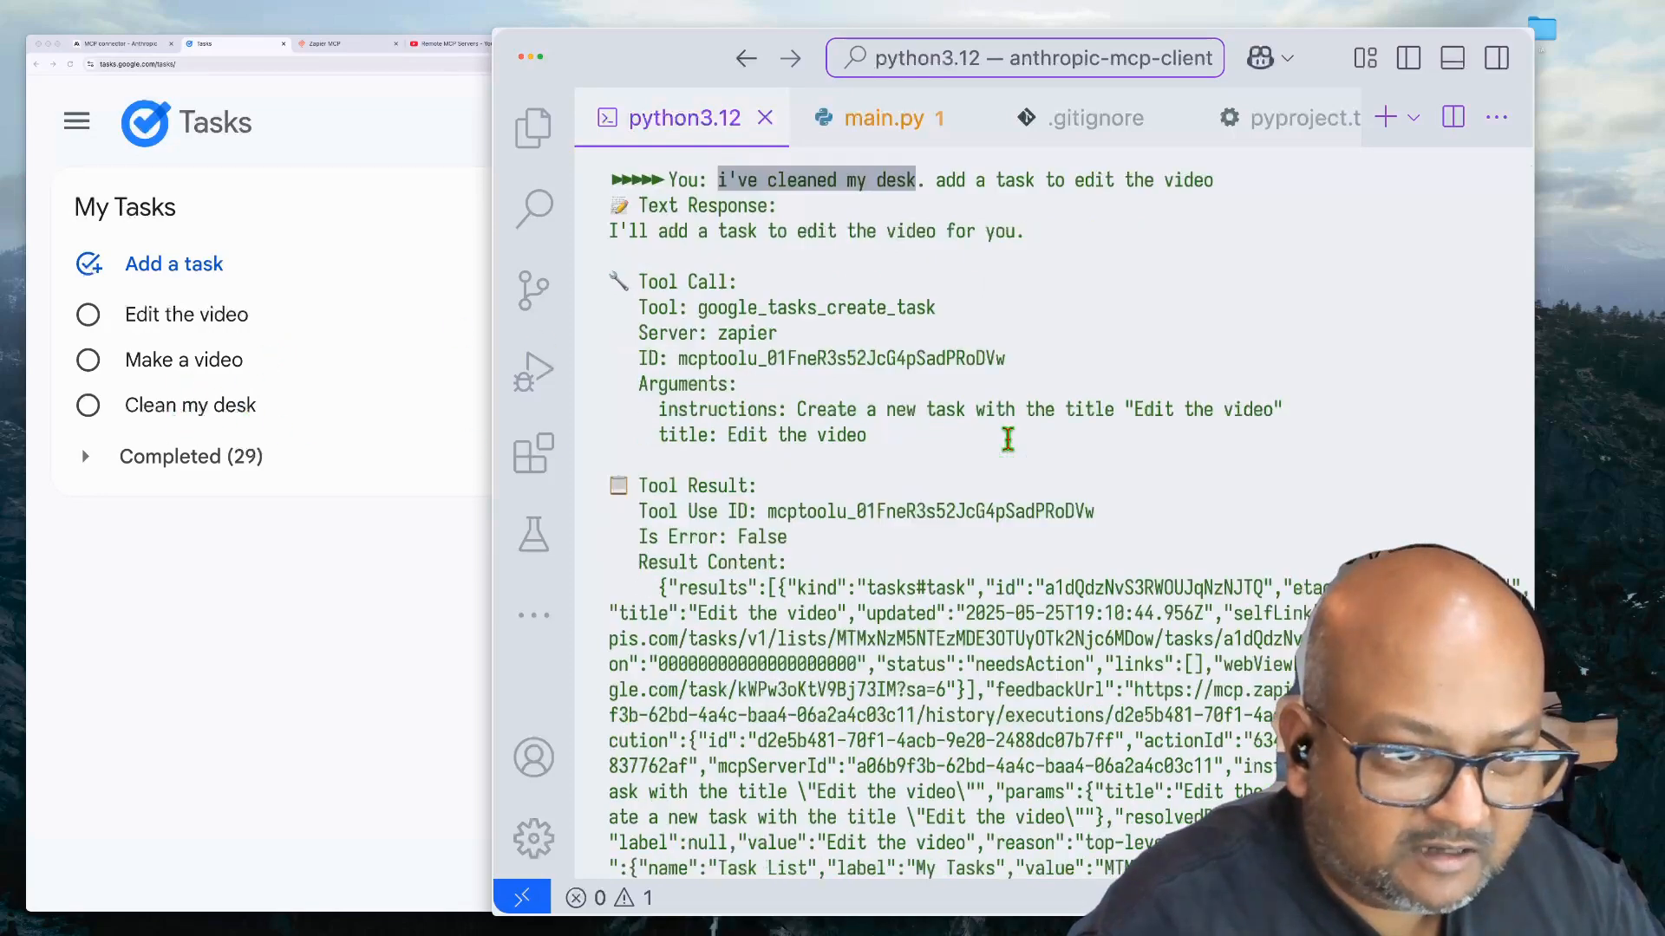
pyautogui.scroll(-3)
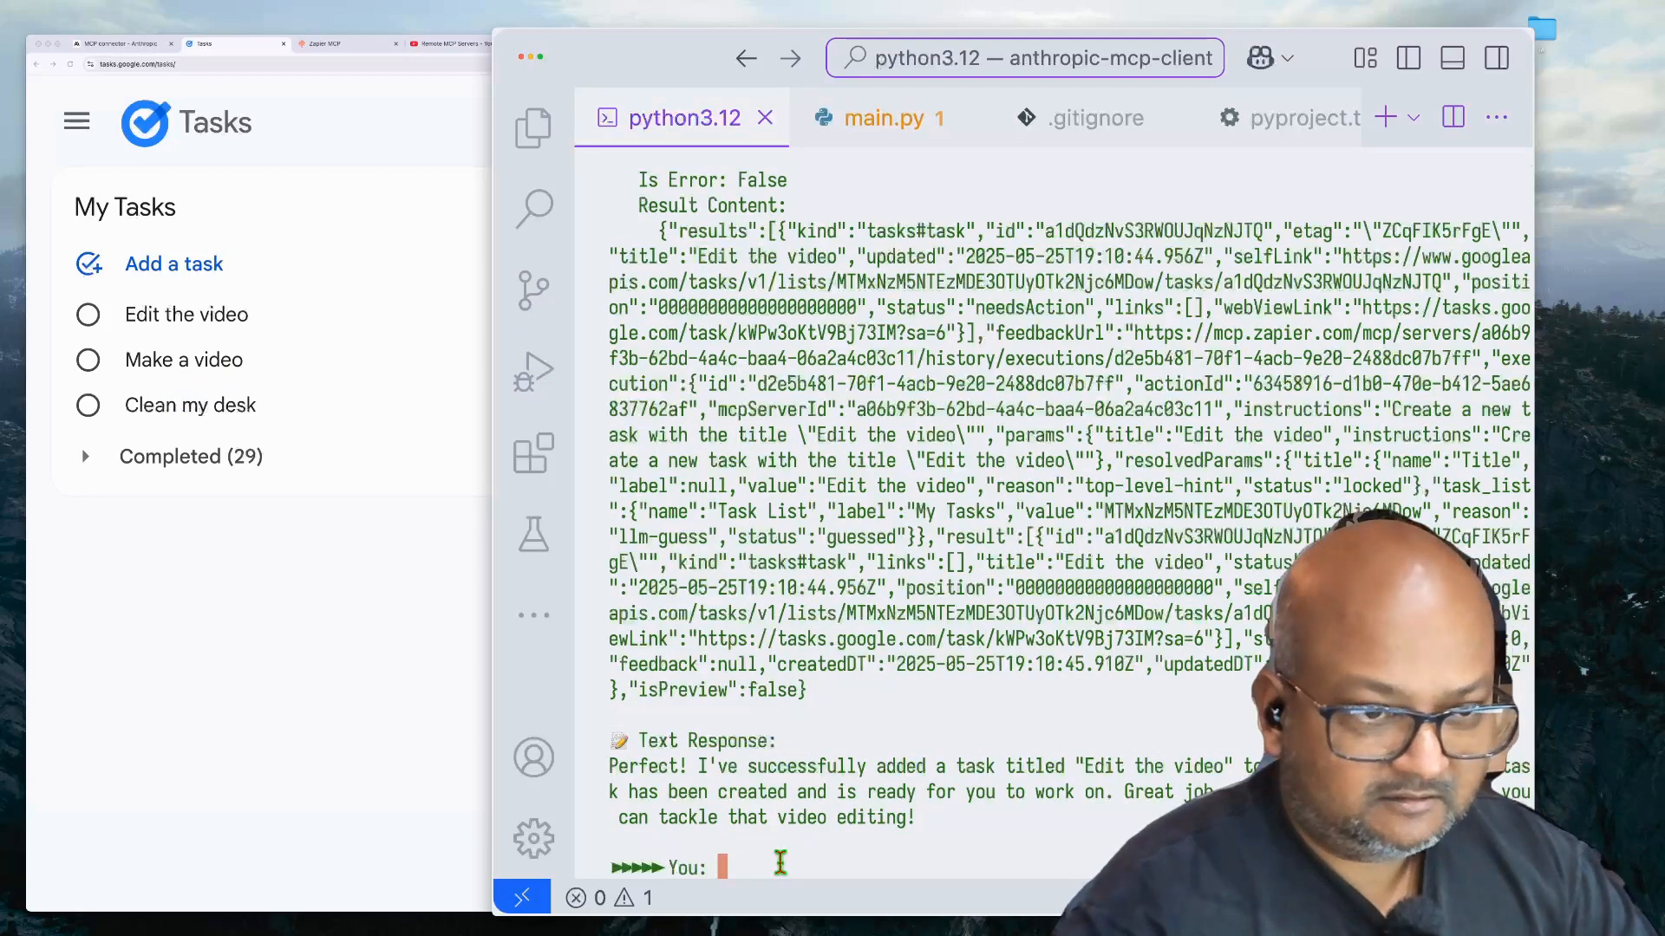
# Ask the chatbot to mark the Clean my desk task as finished.
pyautogui.write('mark the task f')
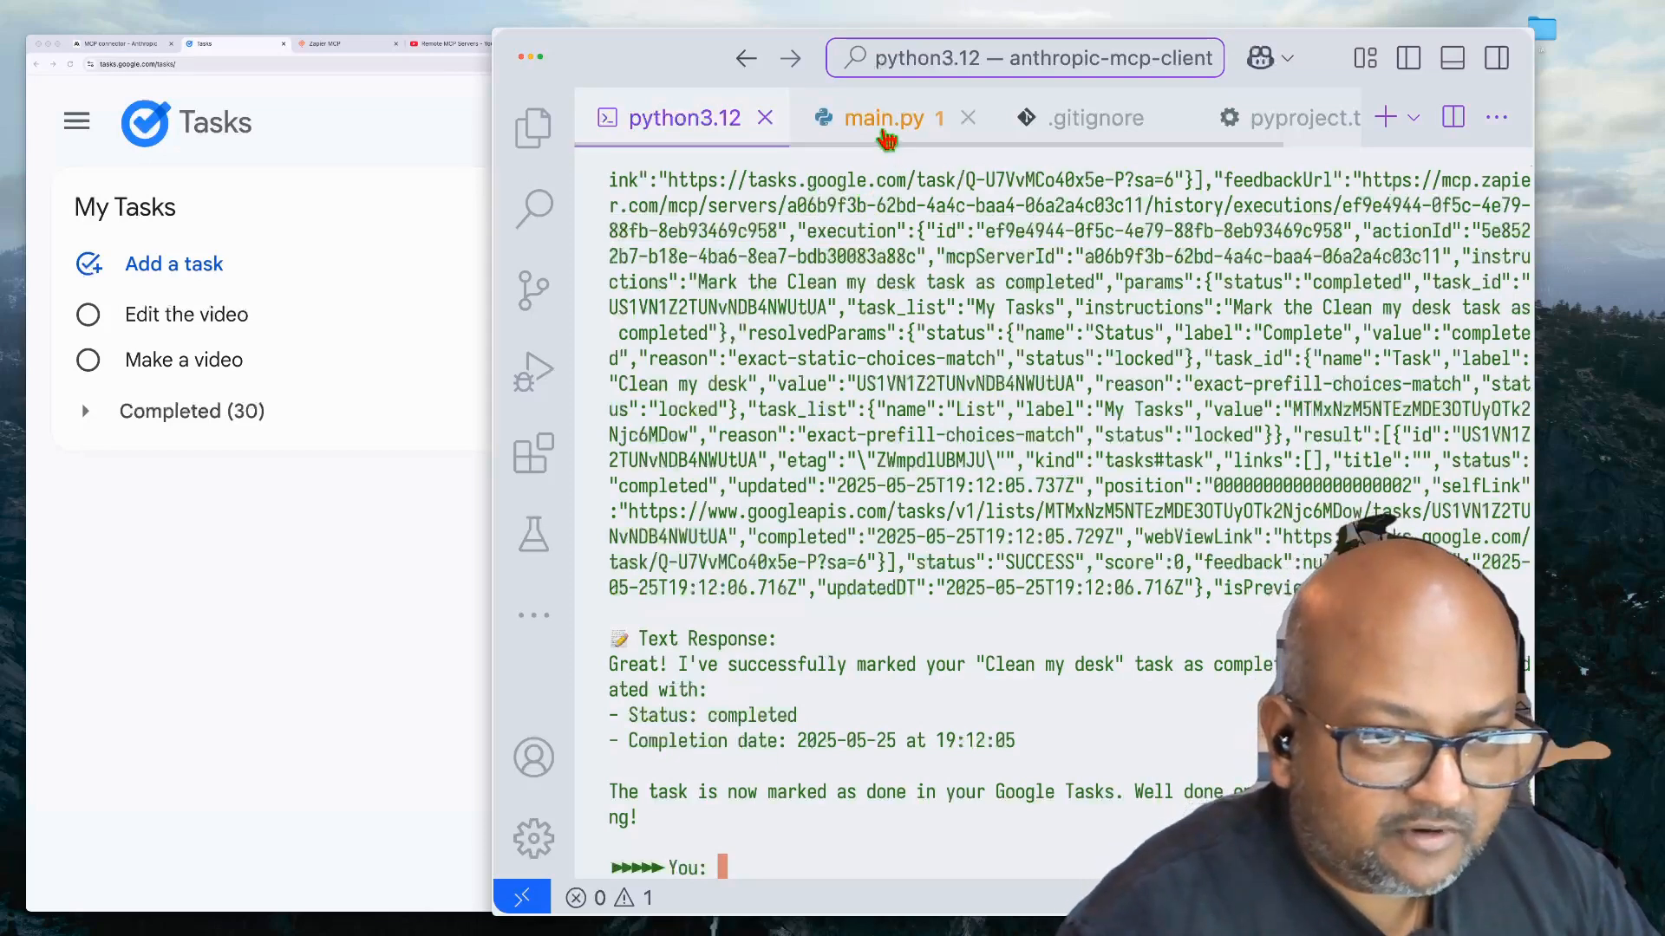
# Switch back to main.py and scroll from main() to create_mcp_message showing the Zapier mcp_servers block.
pyautogui.click(883, 117)
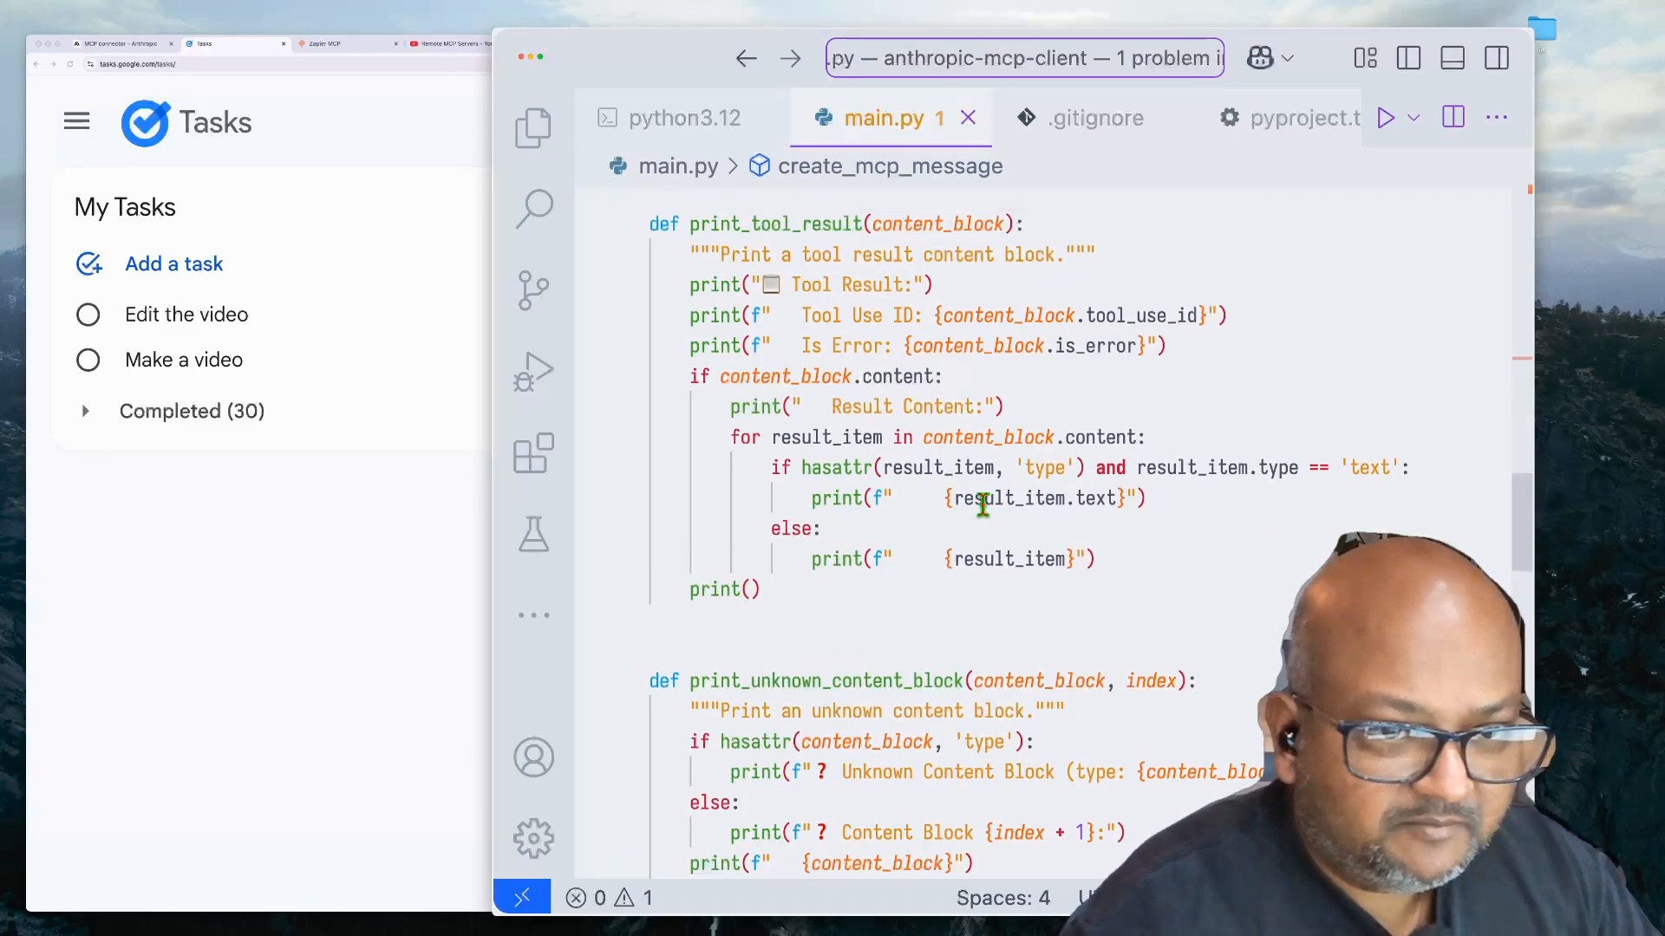
pyautogui.scroll(-3)
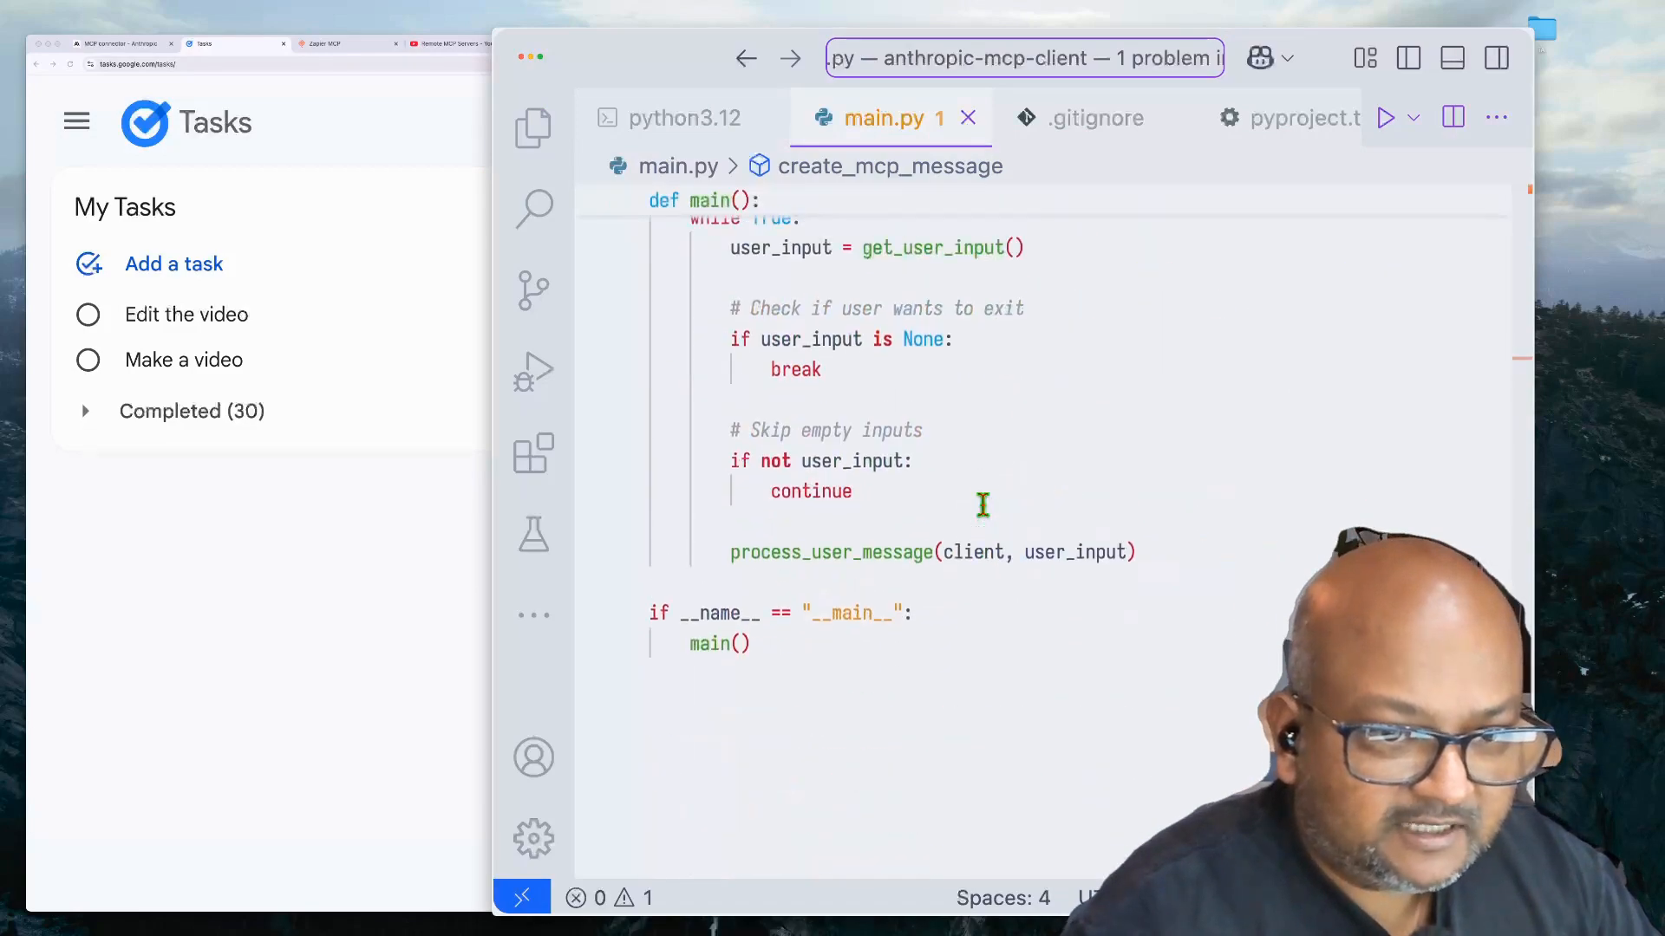
pyautogui.scroll(3)
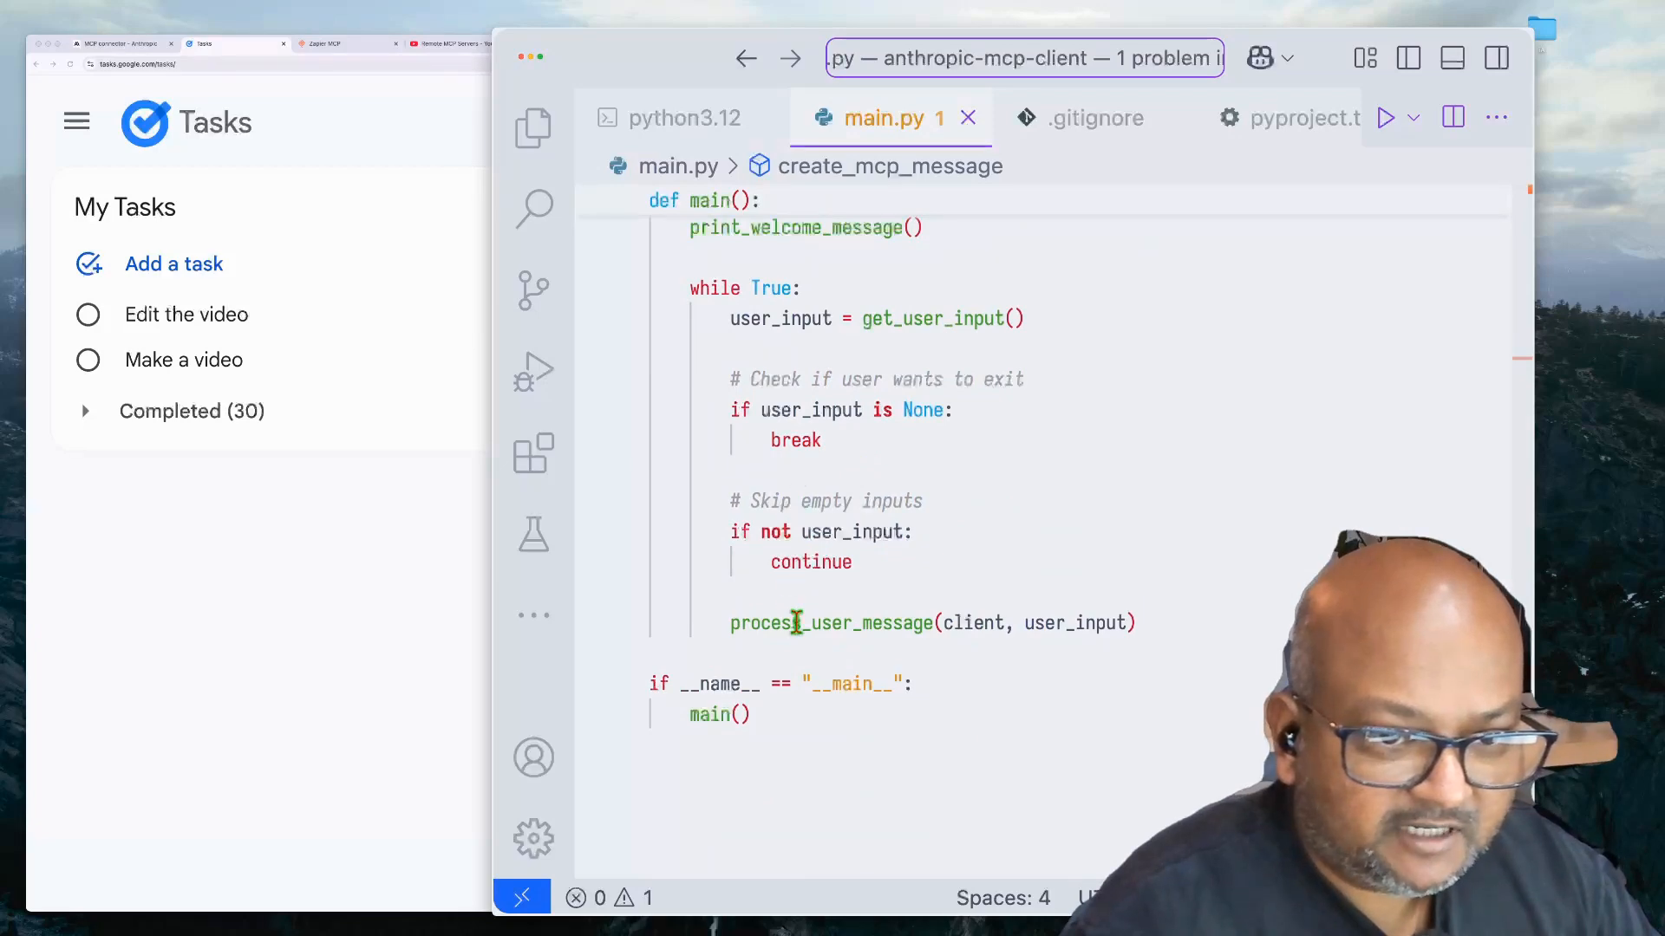
pyautogui.doubleClick(830, 622)
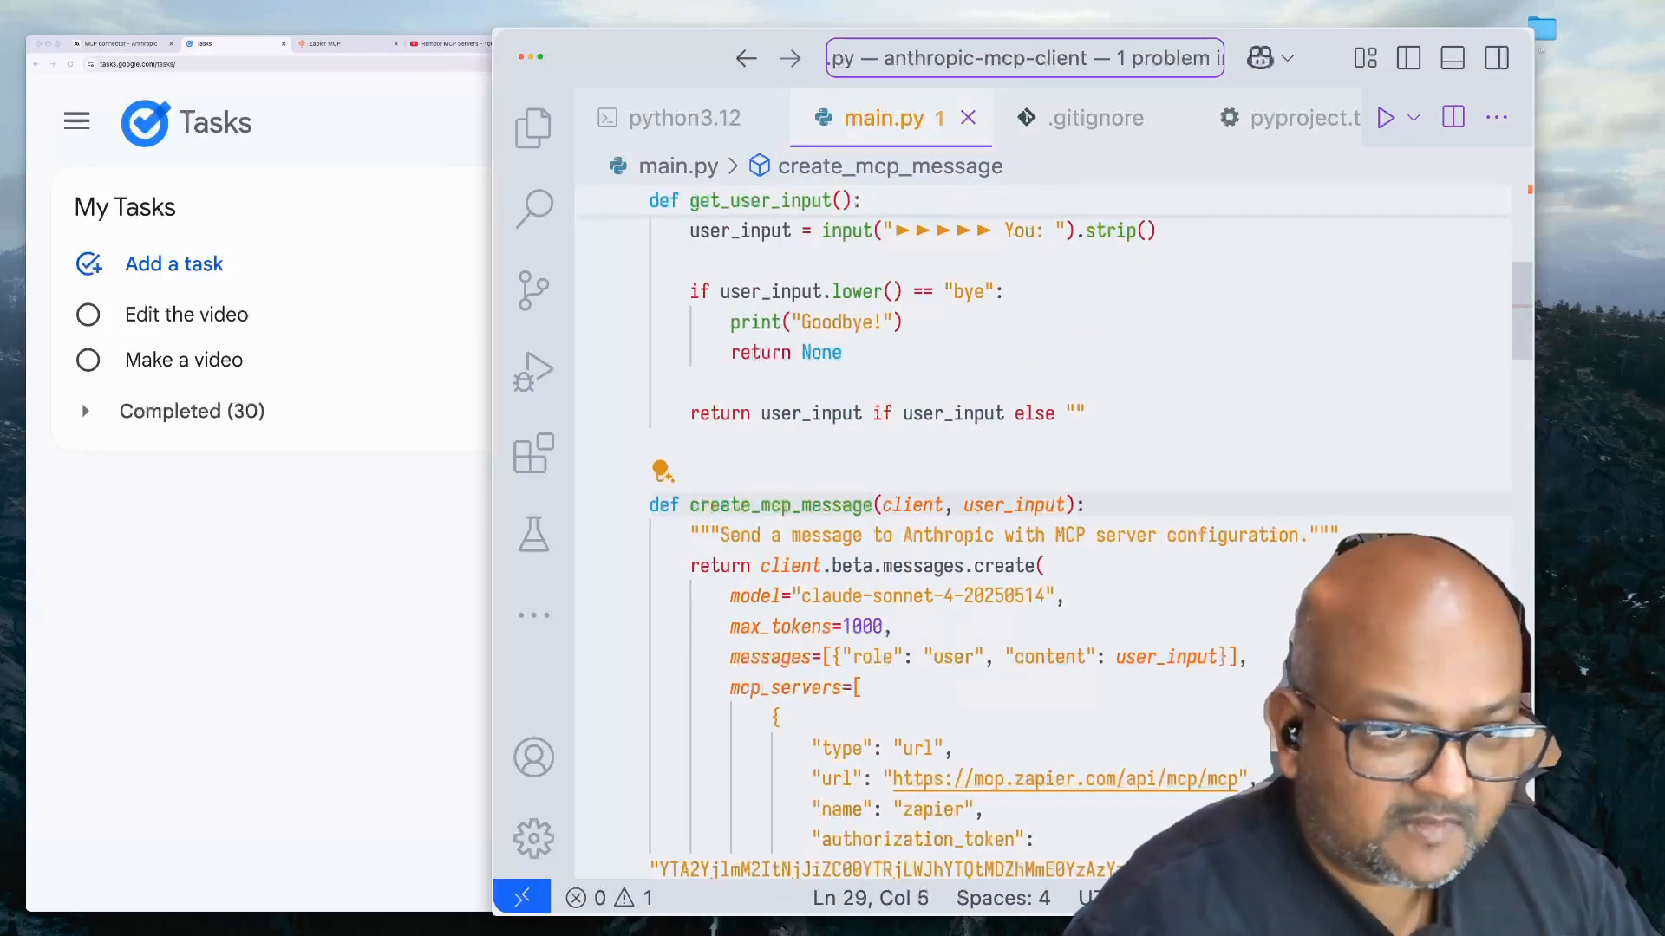
pyautogui.scroll(-3)
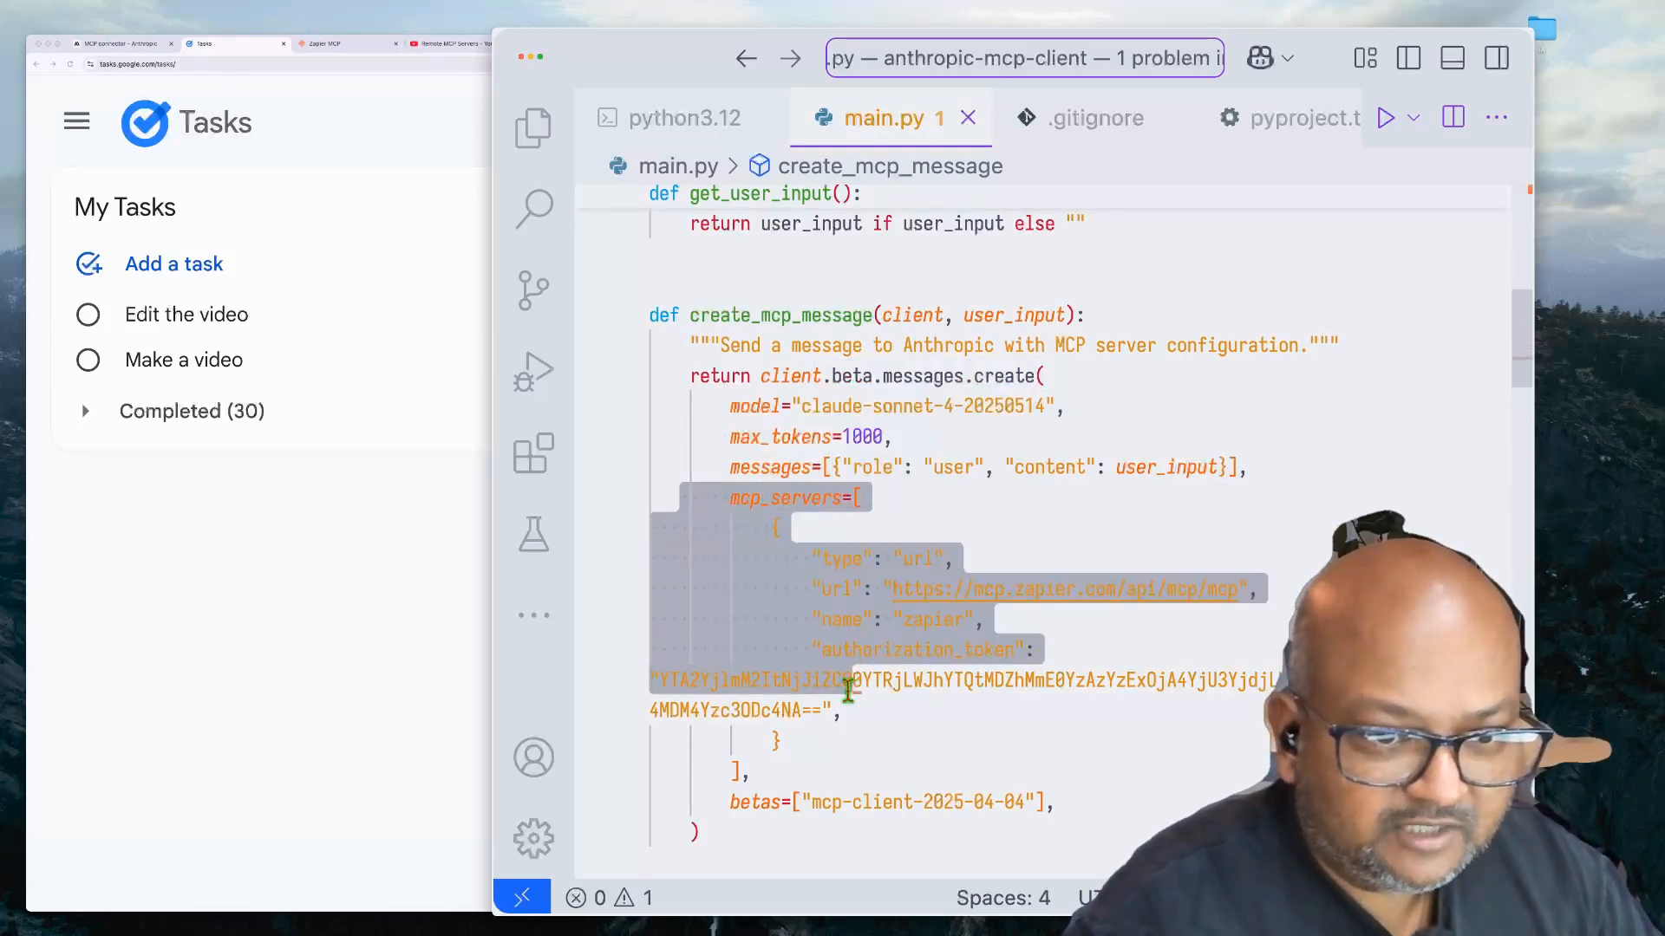
pyautogui.scroll(-3)
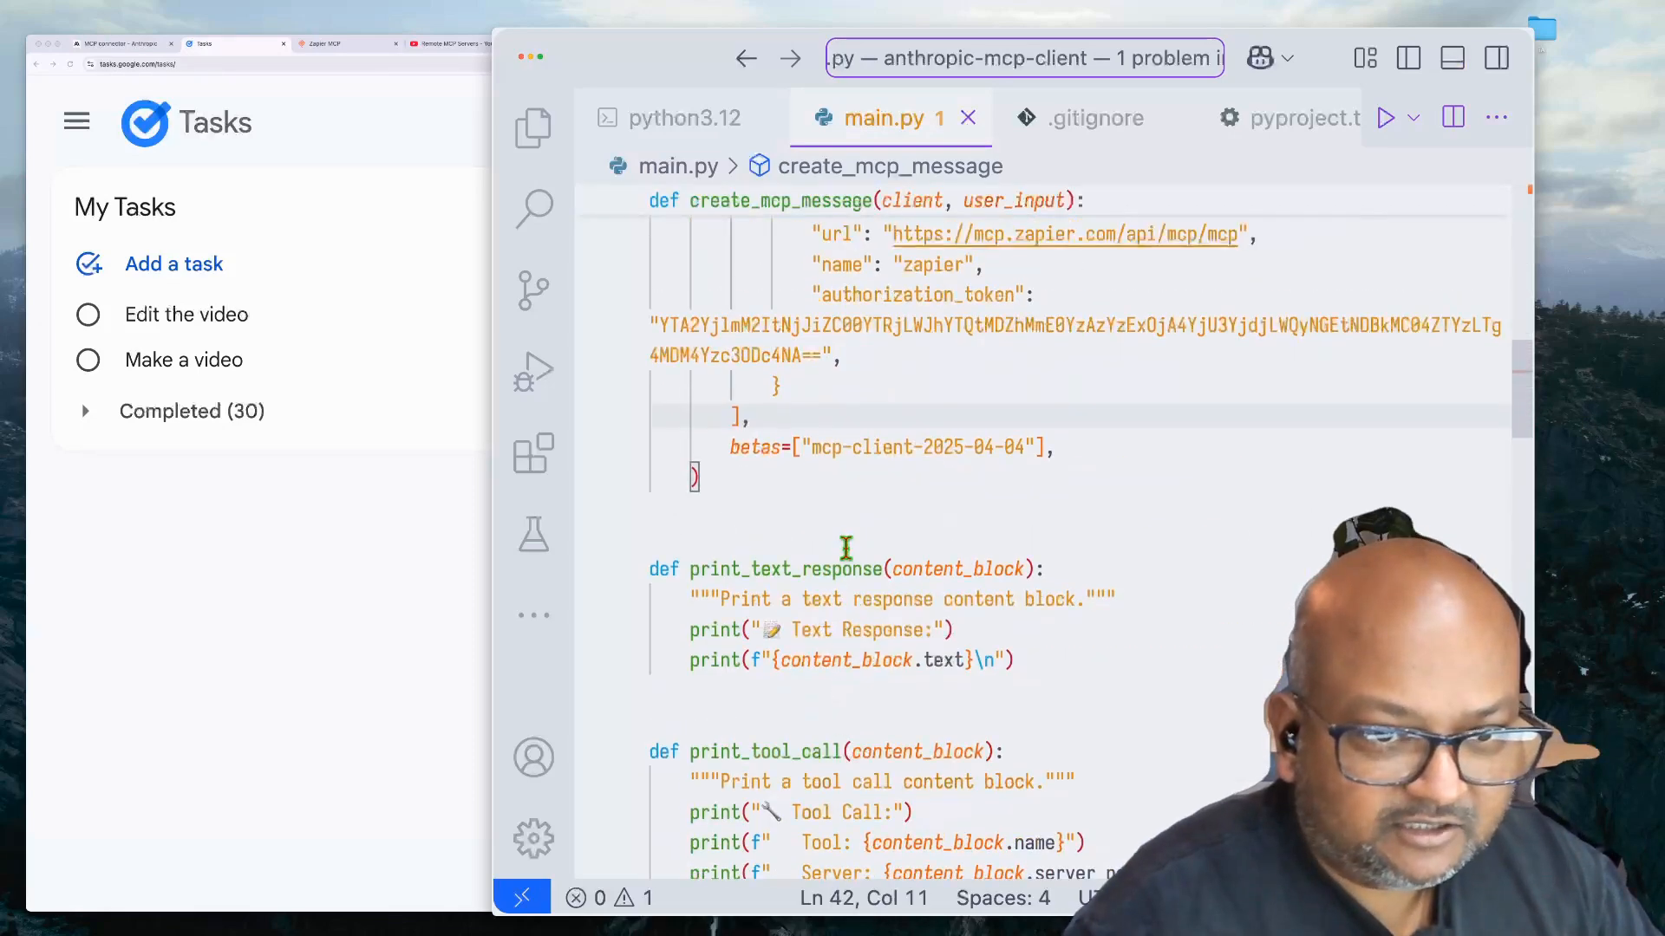
pyautogui.scroll(3)
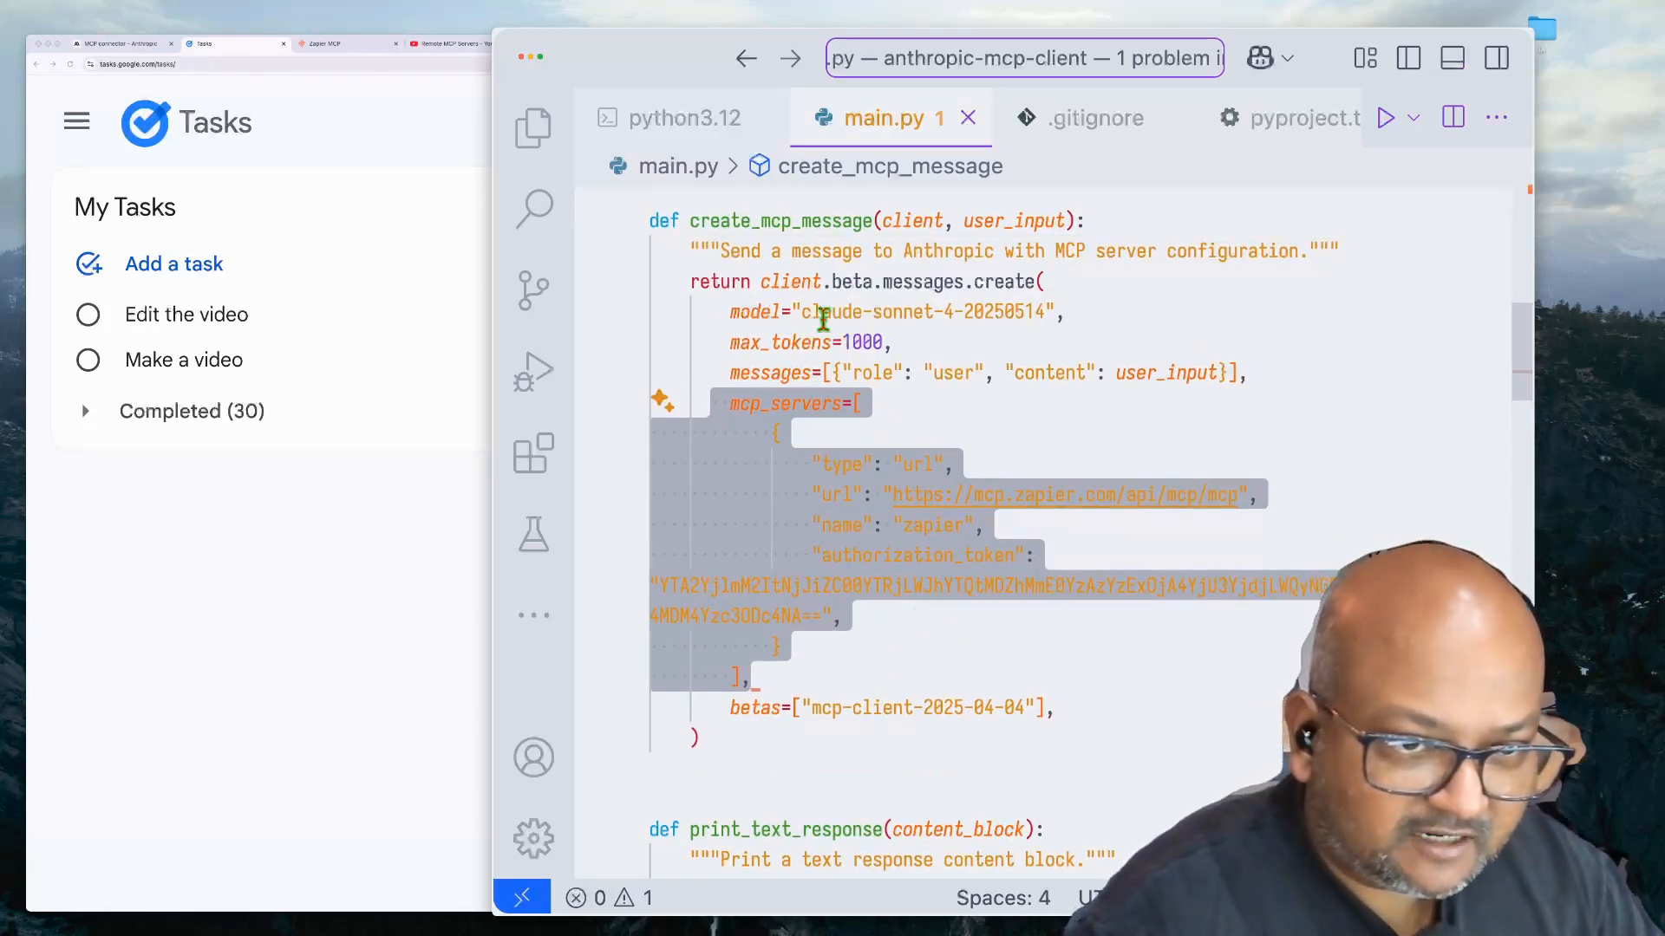
pyautogui.moveTo(952, 354)
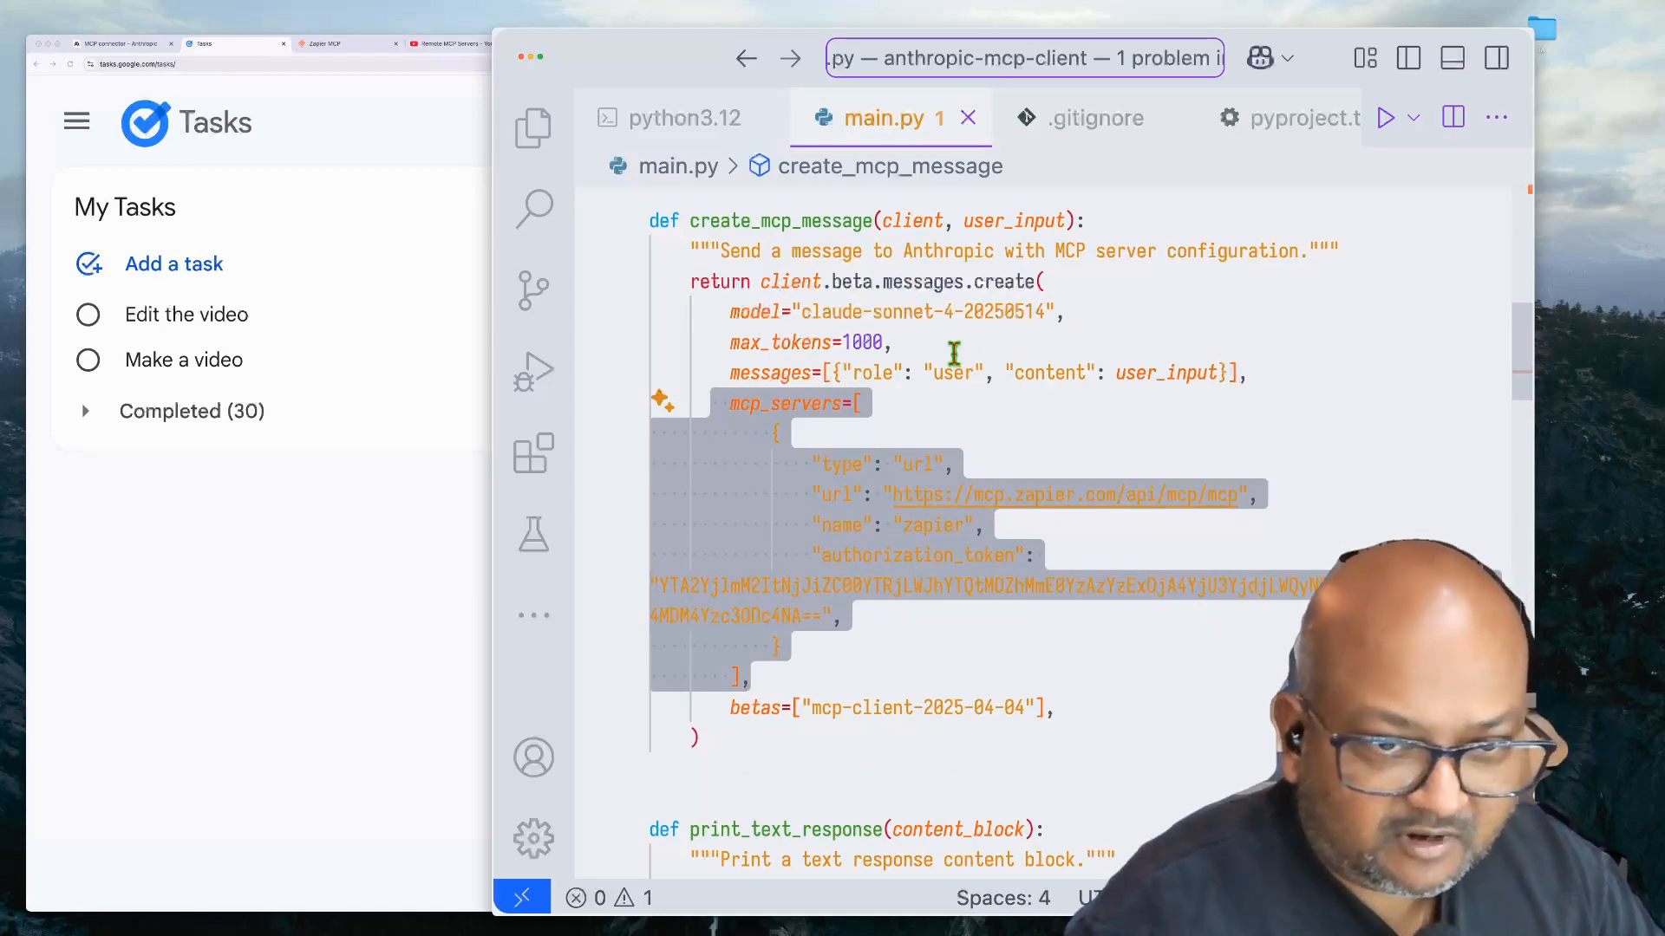
pyautogui.moveTo(1022, 342)
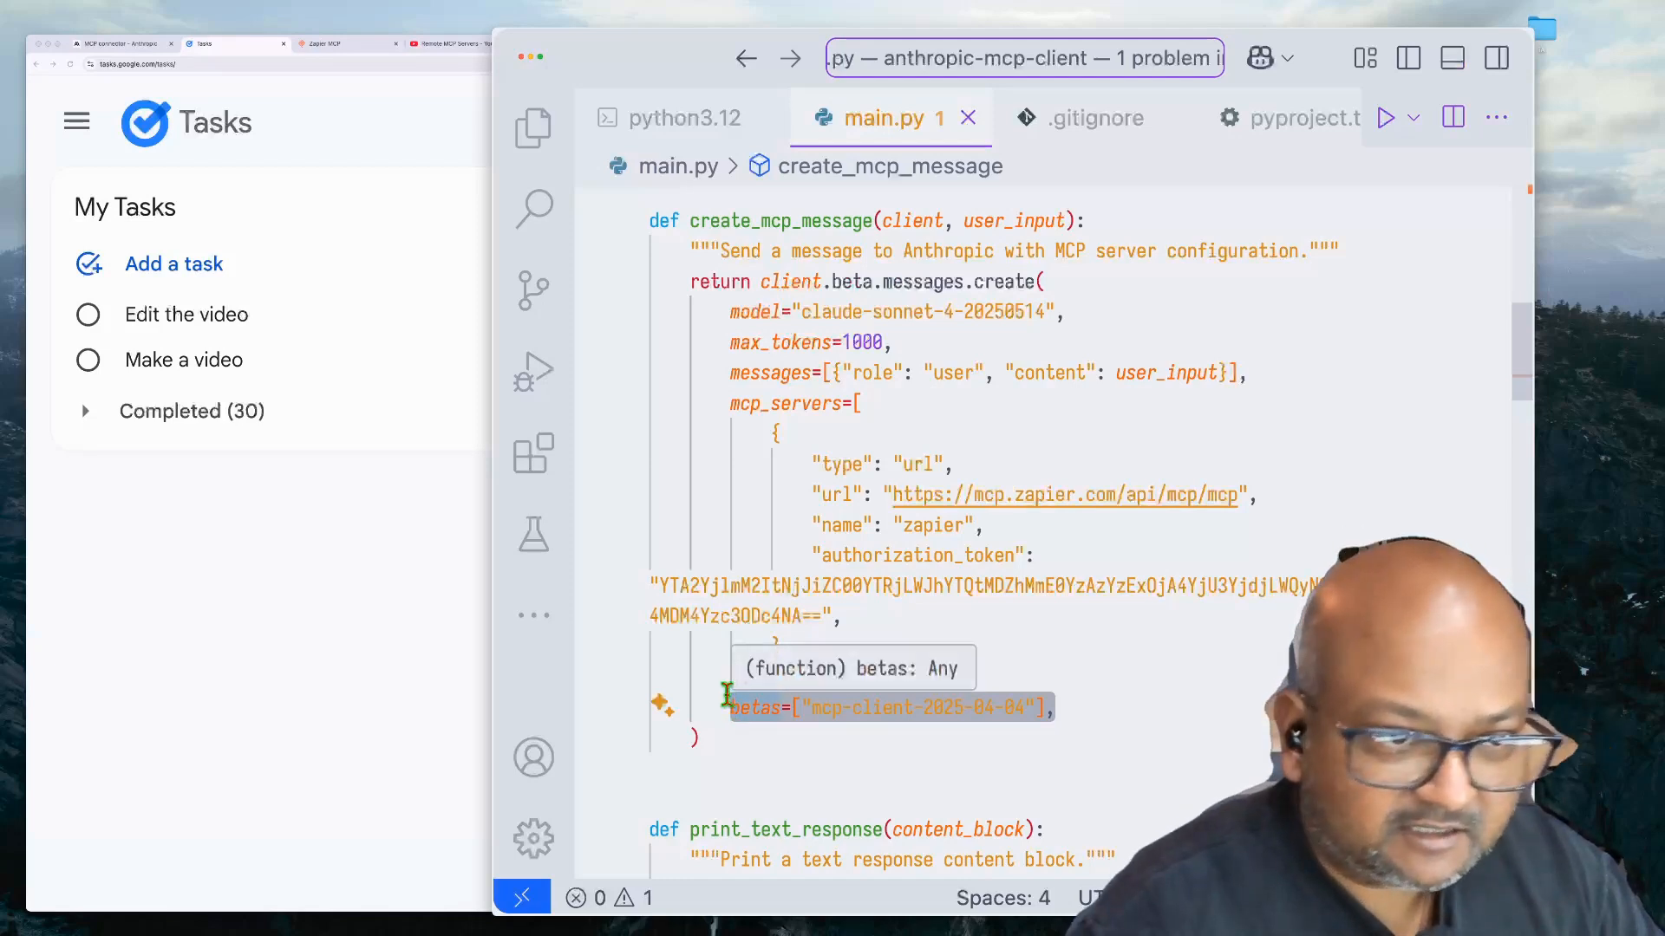
pyautogui.moveTo(1424, 401)
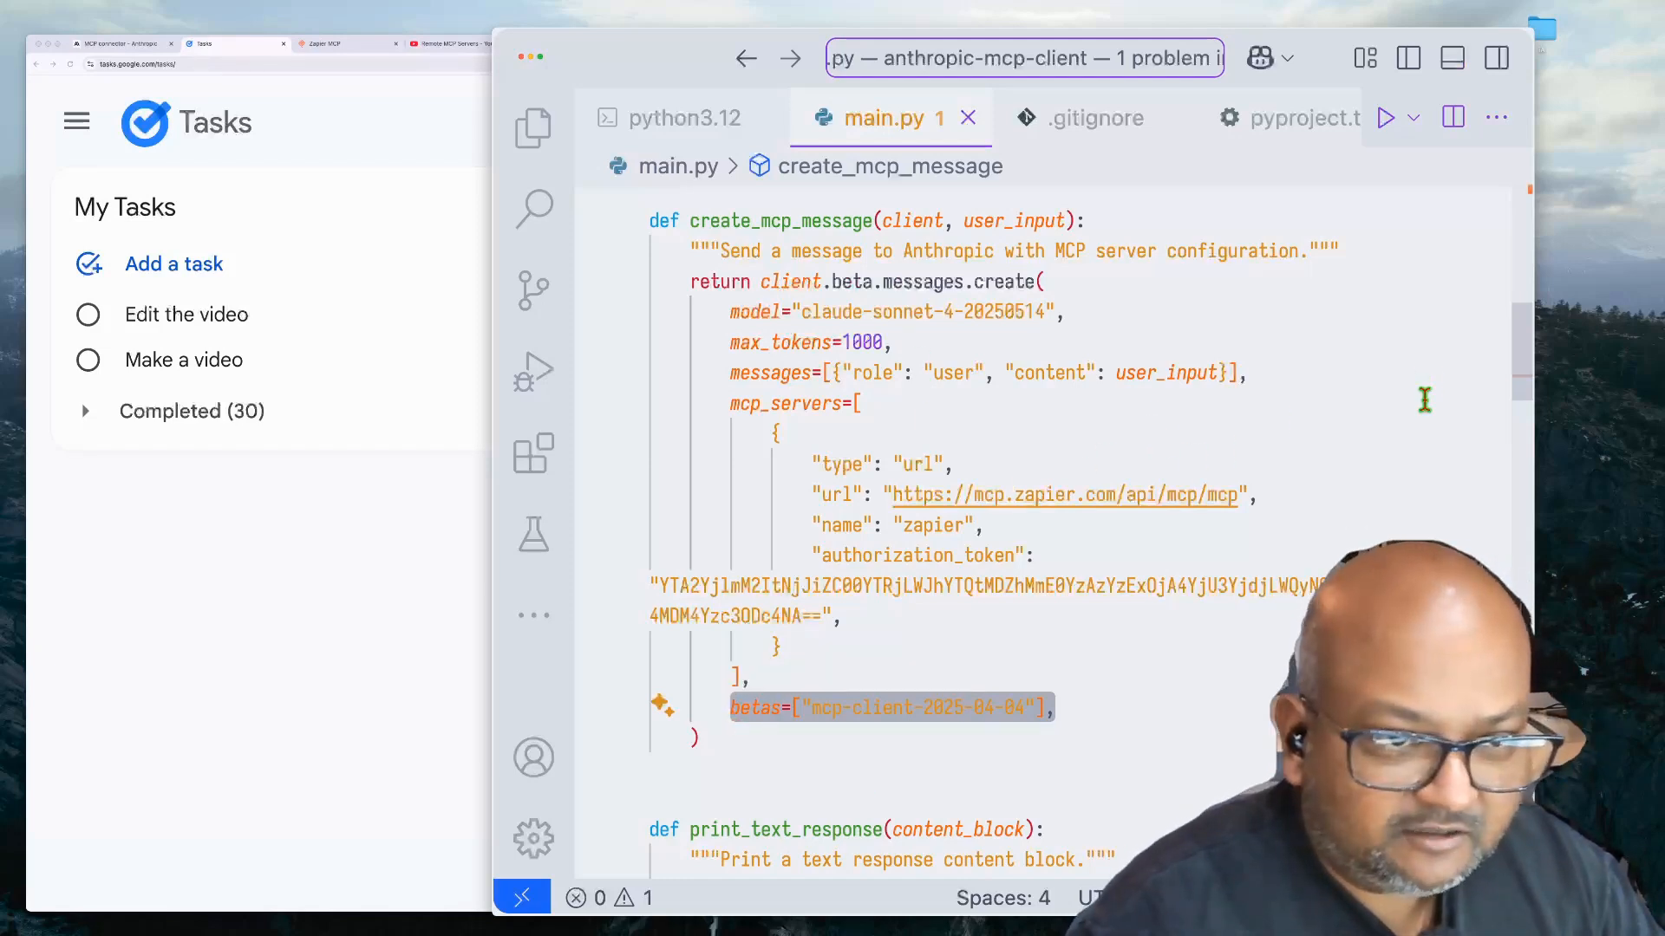